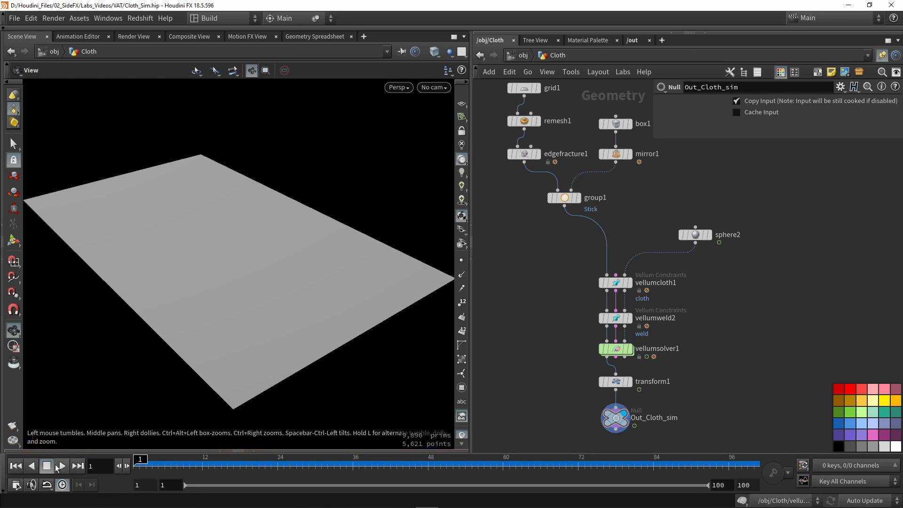
# Play the Vellum cloth simulation until the sheet drapes and tears around frame 88, then stop
pyautogui.click(61, 466)
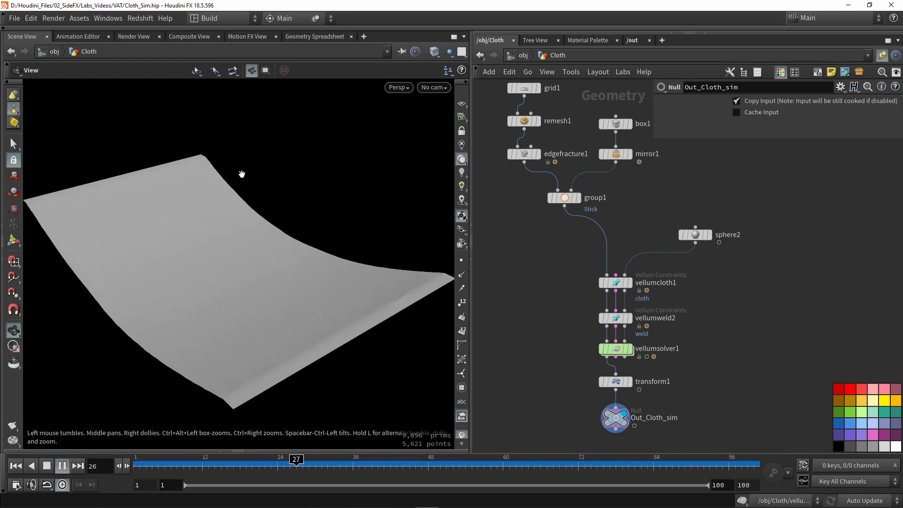
pyautogui.click(62, 466)
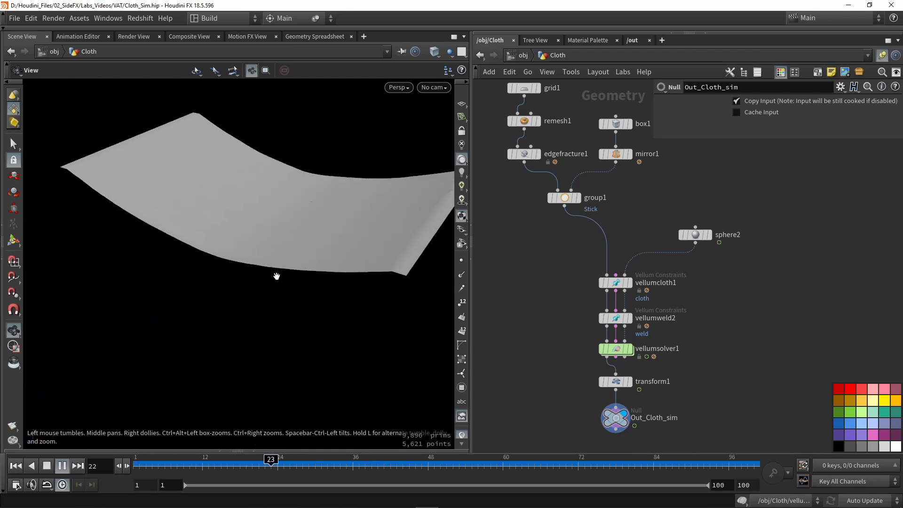
pyautogui.click(61, 466)
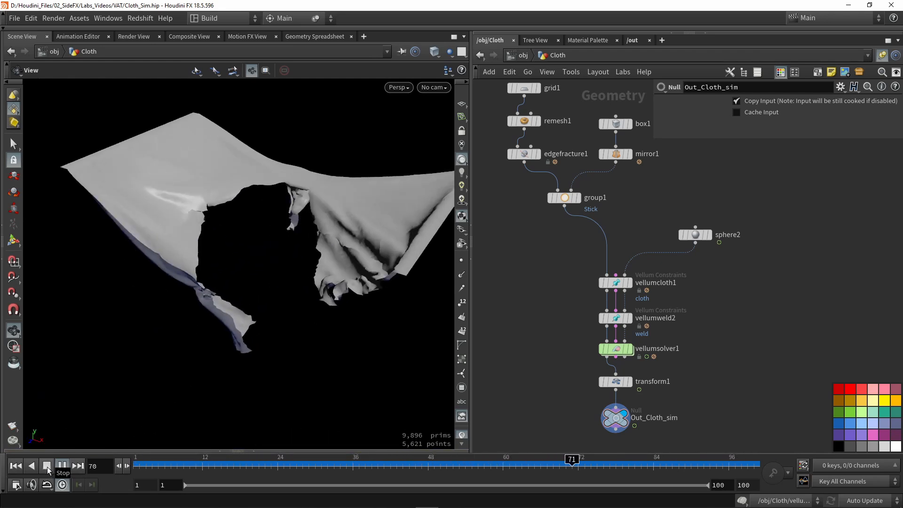
pyautogui.click(47, 466)
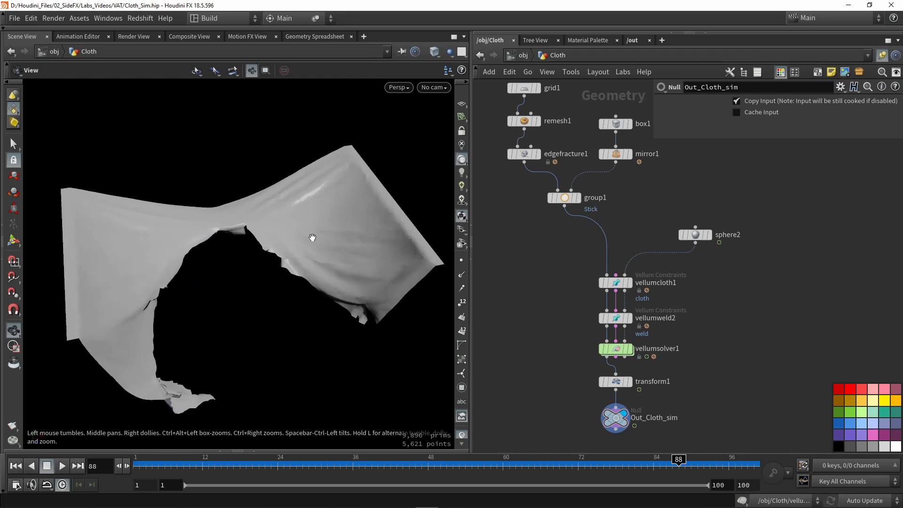
pyautogui.moveTo(543, 243)
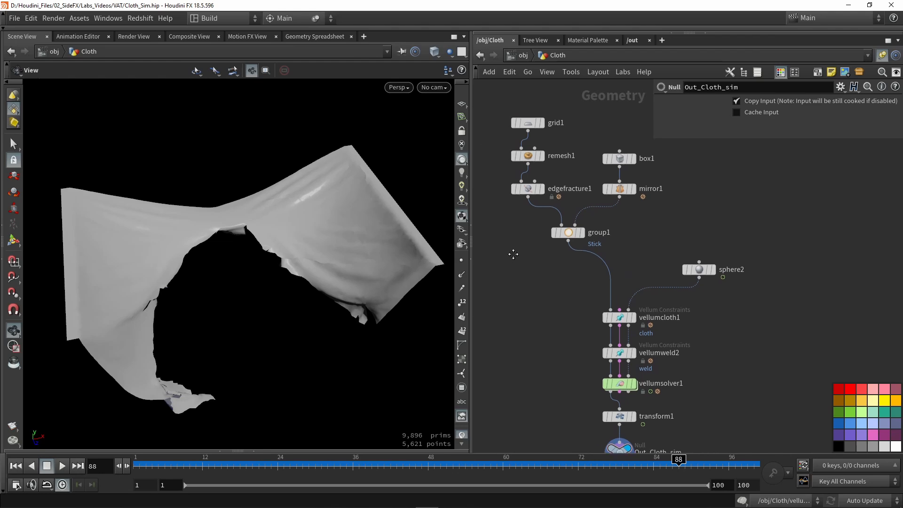
# View grid1, remesh1, edgefracture1 and group1 outputs: flat grid, dense remesh, fractured pieces, Stick edge group
pyautogui.click(529, 106)
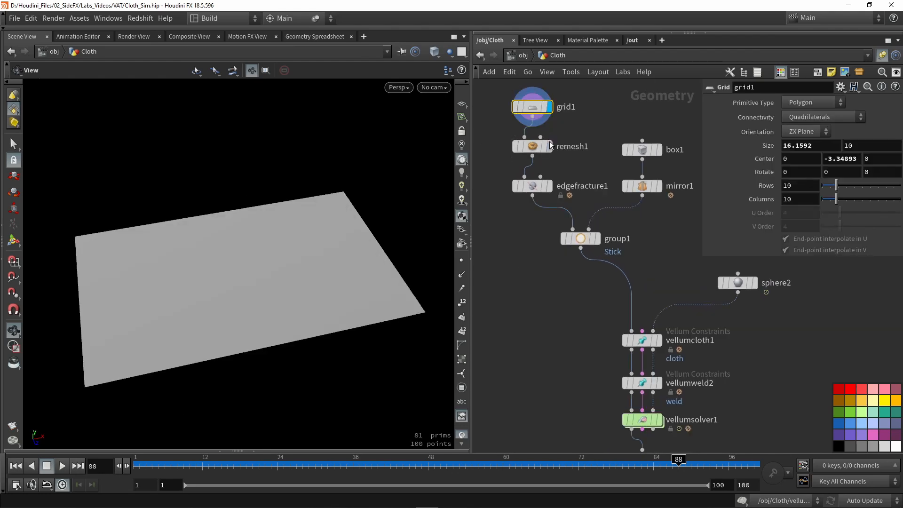
pyautogui.click(531, 146)
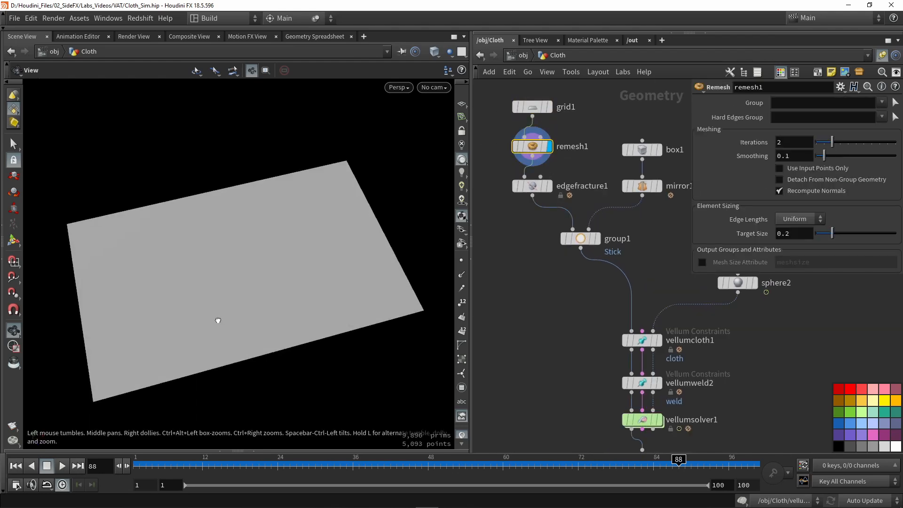
pyautogui.click(532, 185)
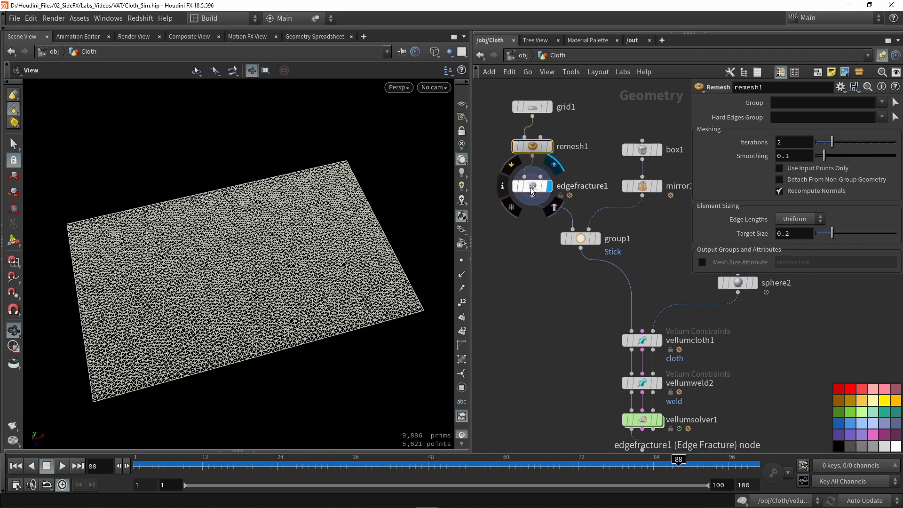
pyautogui.click(532, 185)
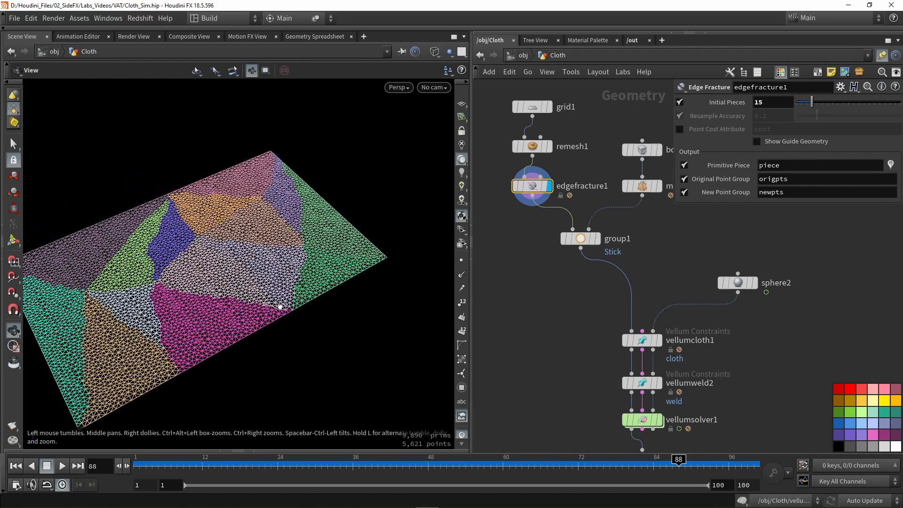
pyautogui.click(581, 238)
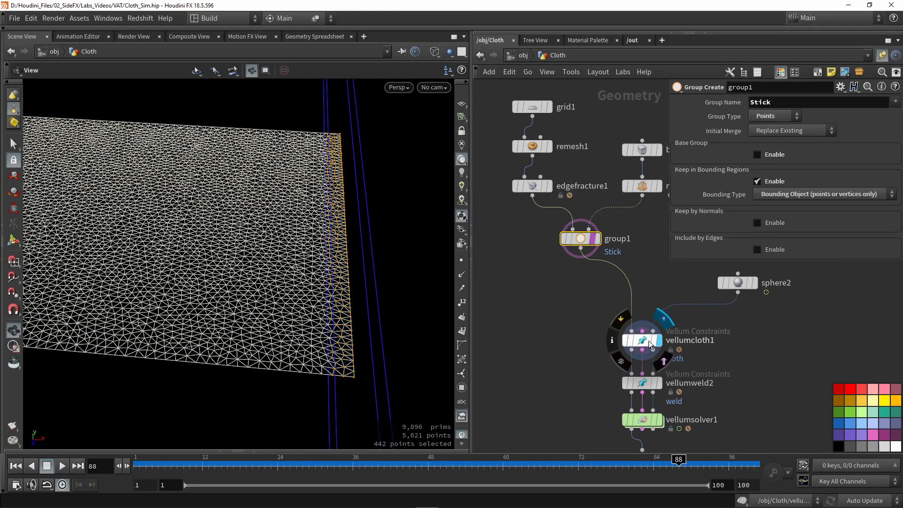
# Inspect vellumcloth1's constraint settings with Pin Points bound to the Stick group
pyautogui.click(644, 340)
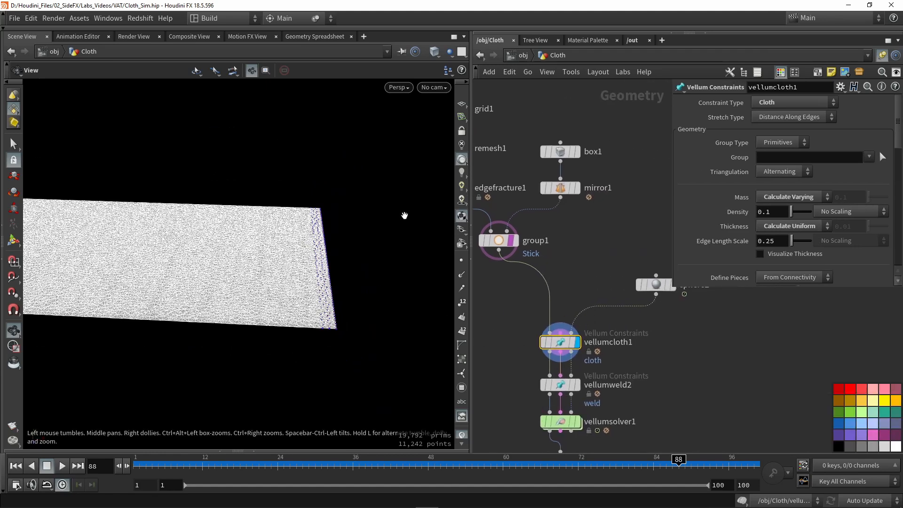
pyautogui.scroll(-3)
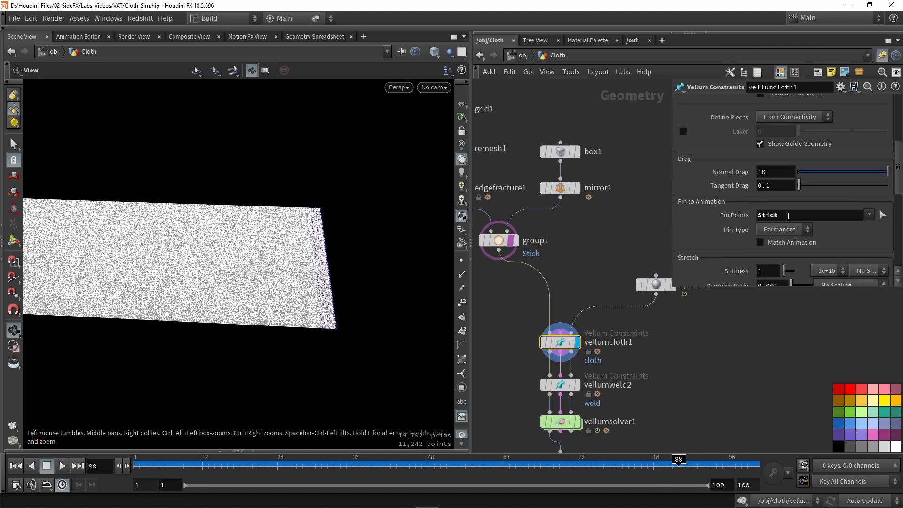
pyautogui.scroll(-3)
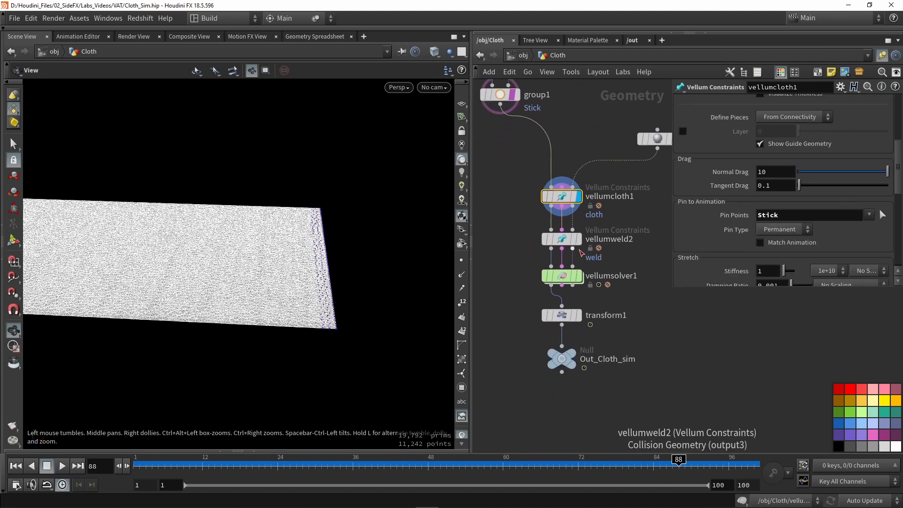
# Inspect vellumweld2's weld constraints along the fracture seams
pyautogui.click(562, 238)
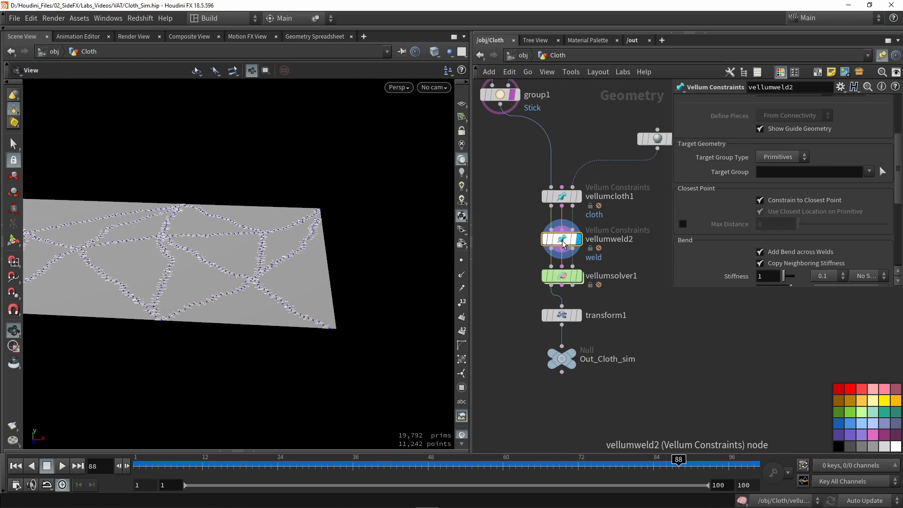
pyautogui.scroll(-3)
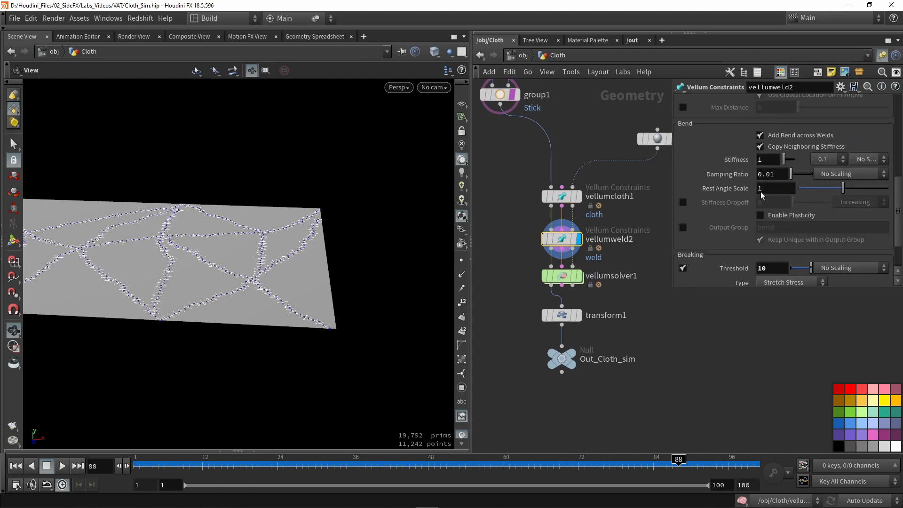
pyautogui.scroll(-3)
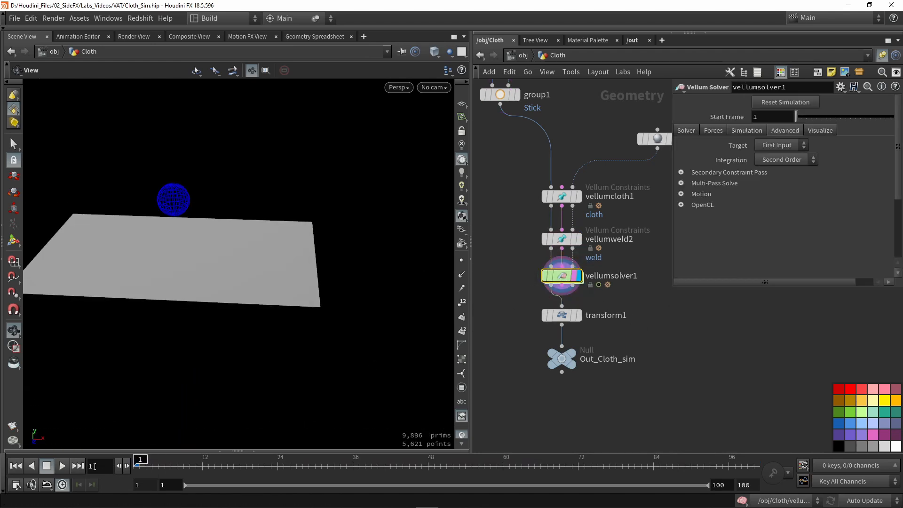
# Play the simulation so the animated sphere pushes through and rips the sheet, stopping near frame 82
pyautogui.click(61, 465)
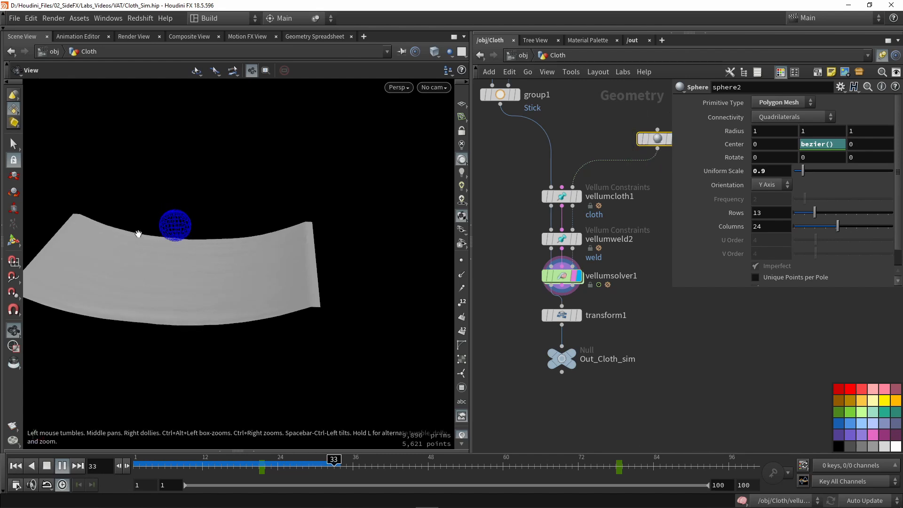
pyautogui.click(62, 466)
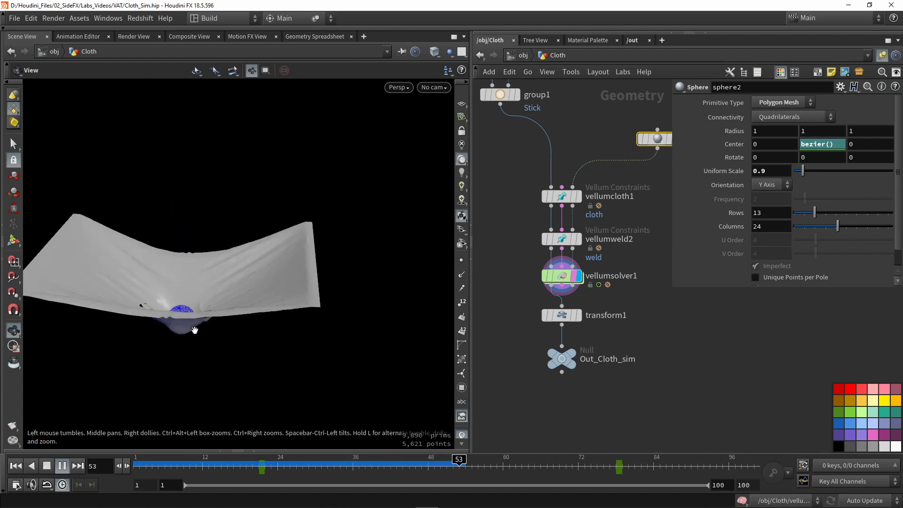
pyautogui.click(502, 460)
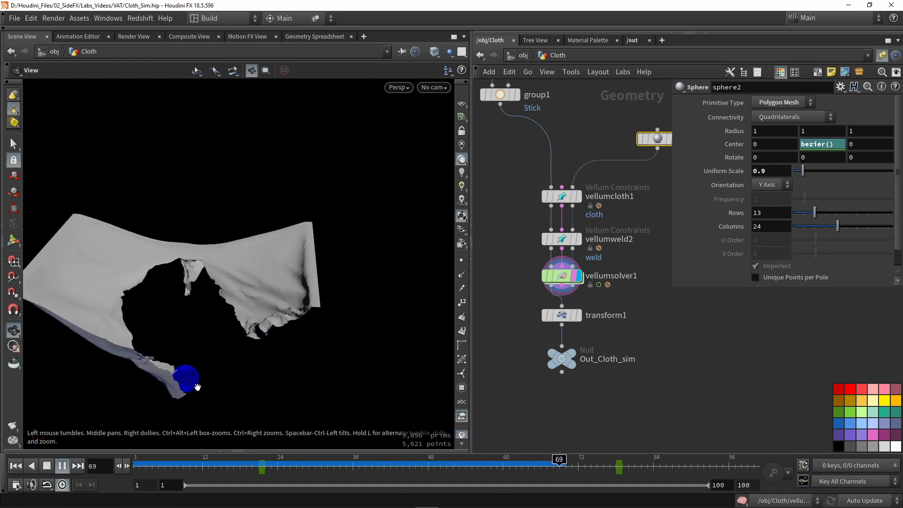
pyautogui.click(62, 465)
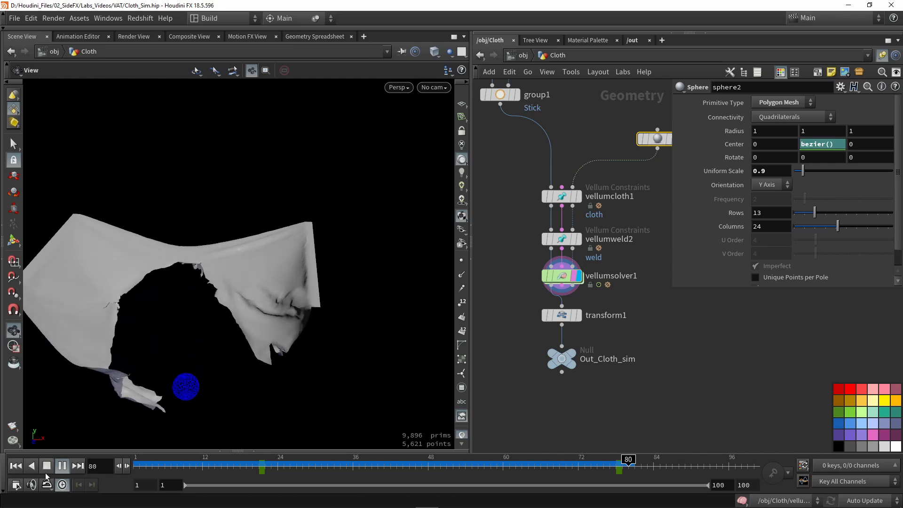
pyautogui.click(62, 466)
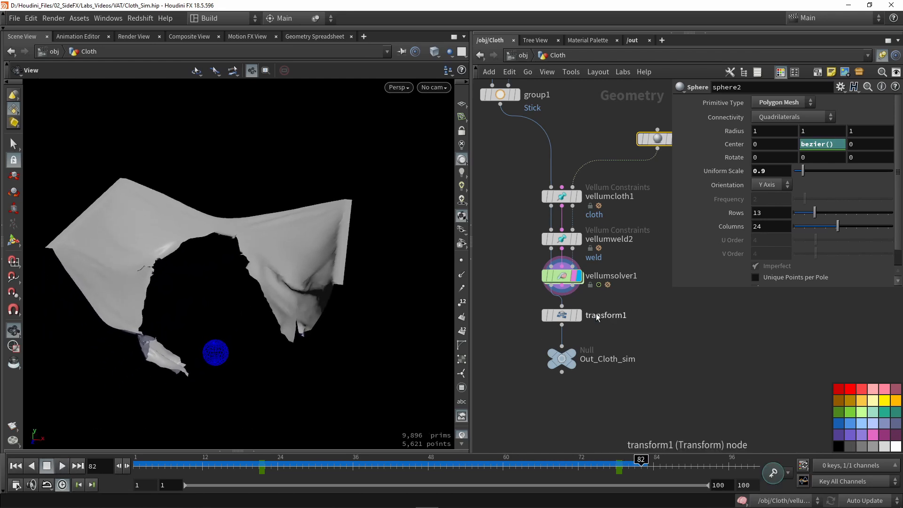
# Inspect the transform raising the torn cloth and display the final Out_Cloth_sim null output
pyautogui.click(561, 315)
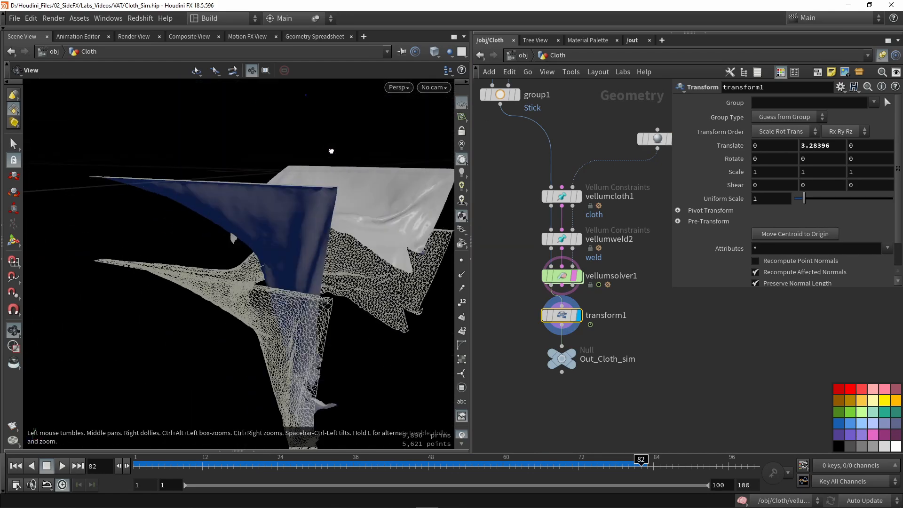
pyautogui.click(562, 315)
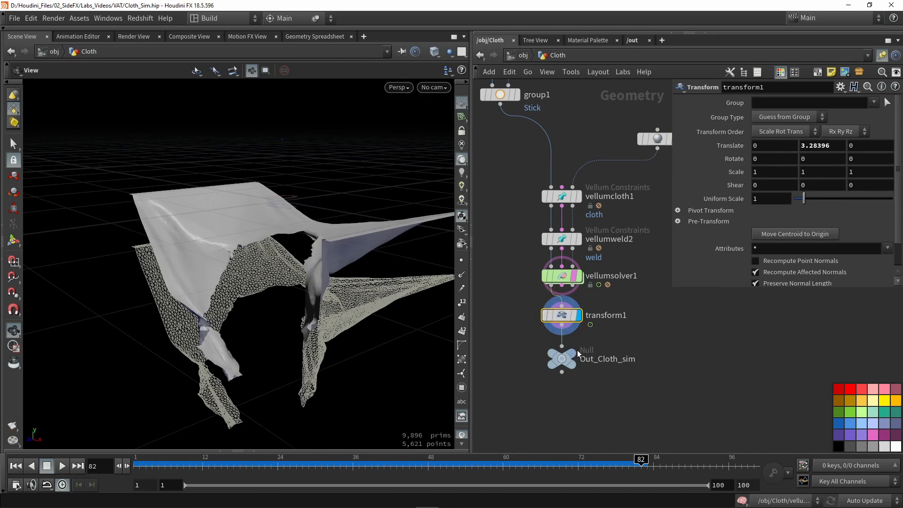
pyautogui.click(562, 359)
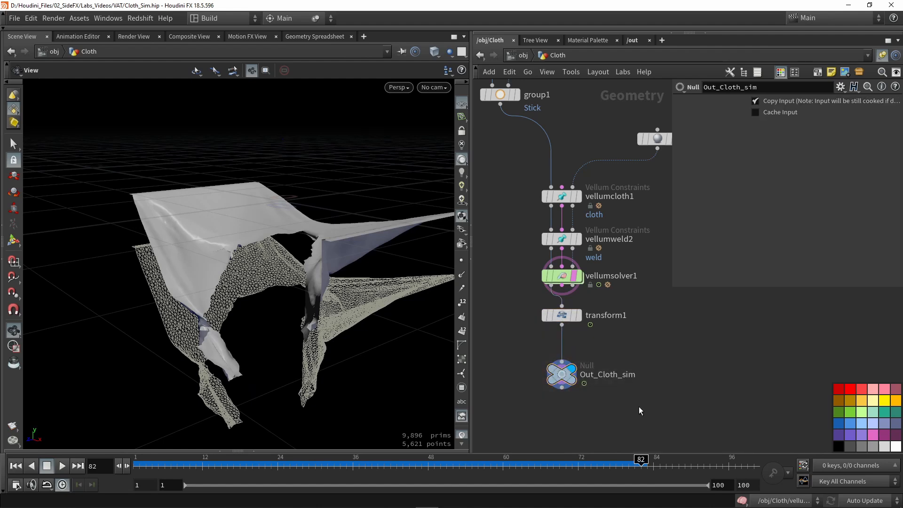
pyautogui.moveTo(638, 402)
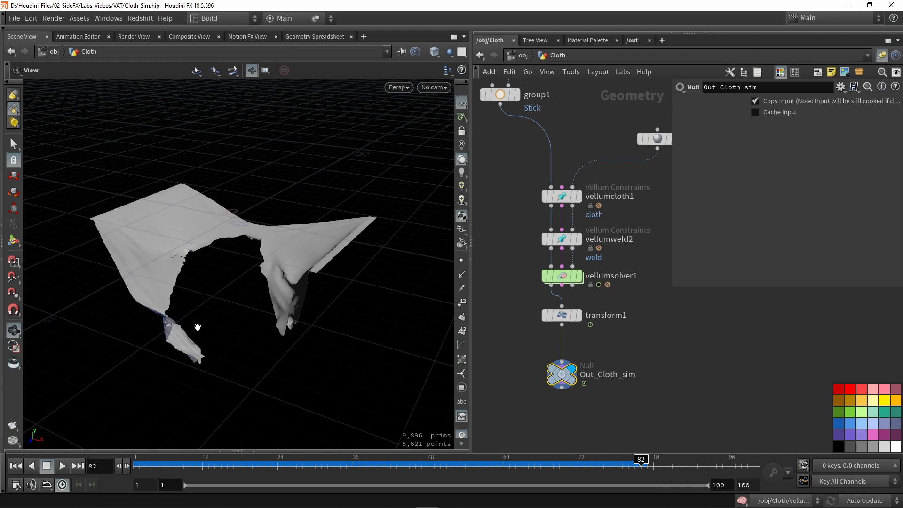
pyautogui.moveTo(430, 415)
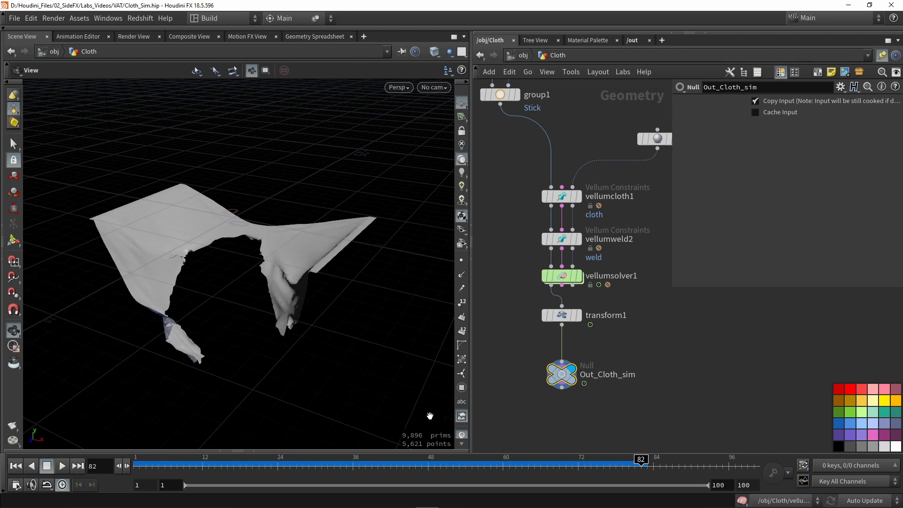
pyautogui.moveTo(209, 294)
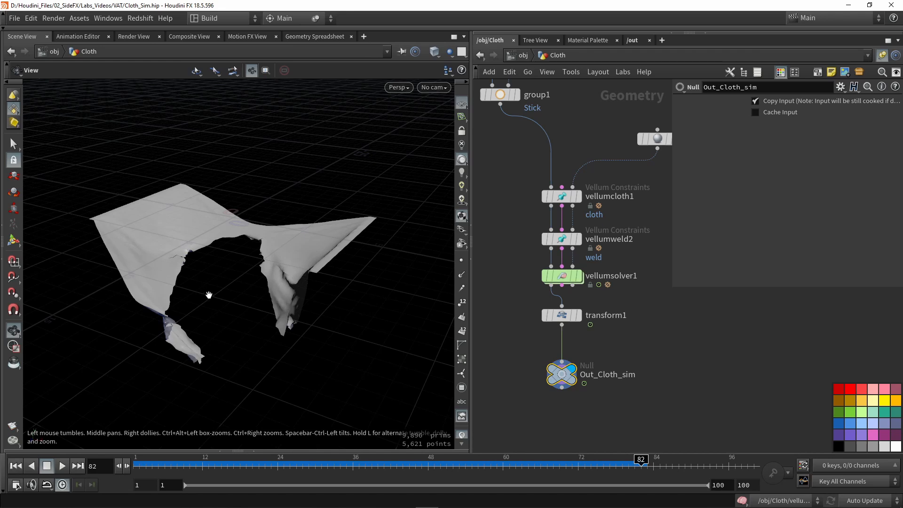
pyautogui.moveTo(181, 271)
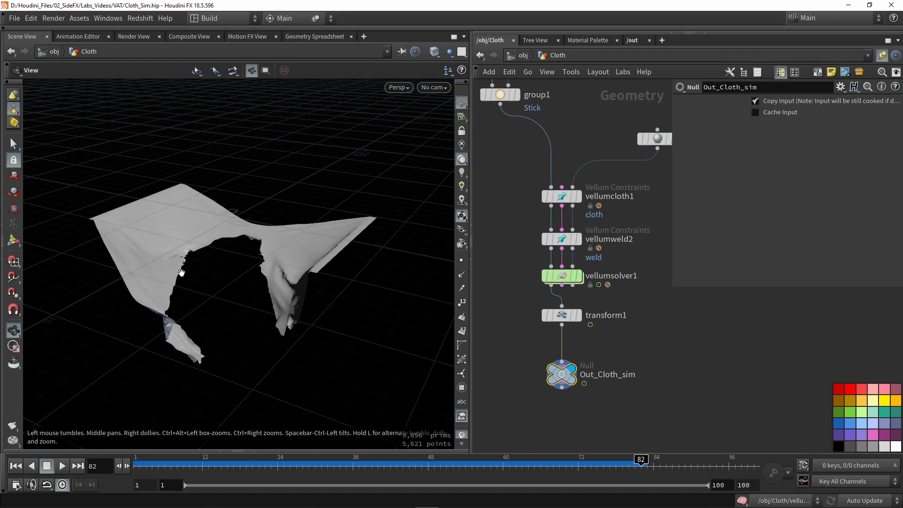
pyautogui.moveTo(475, 155)
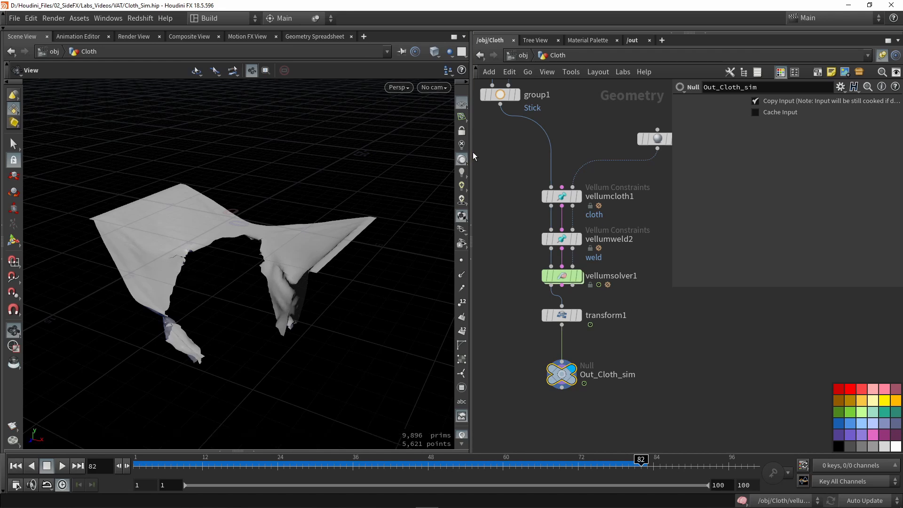
pyautogui.moveTo(507, 163)
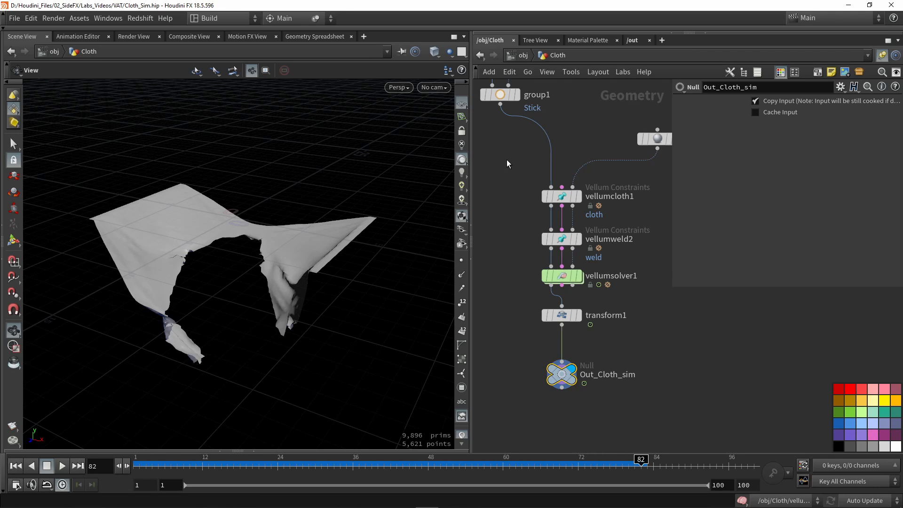
pyautogui.moveTo(370, 443)
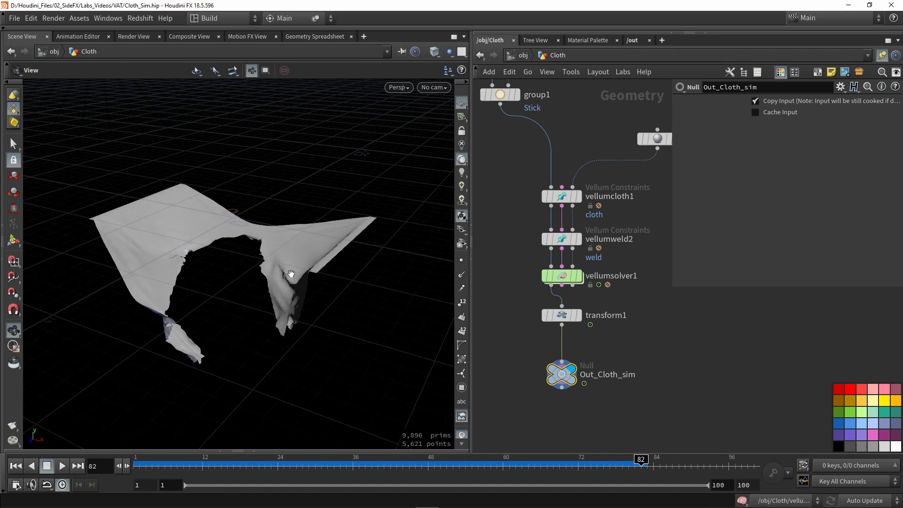
pyautogui.moveTo(610, 120)
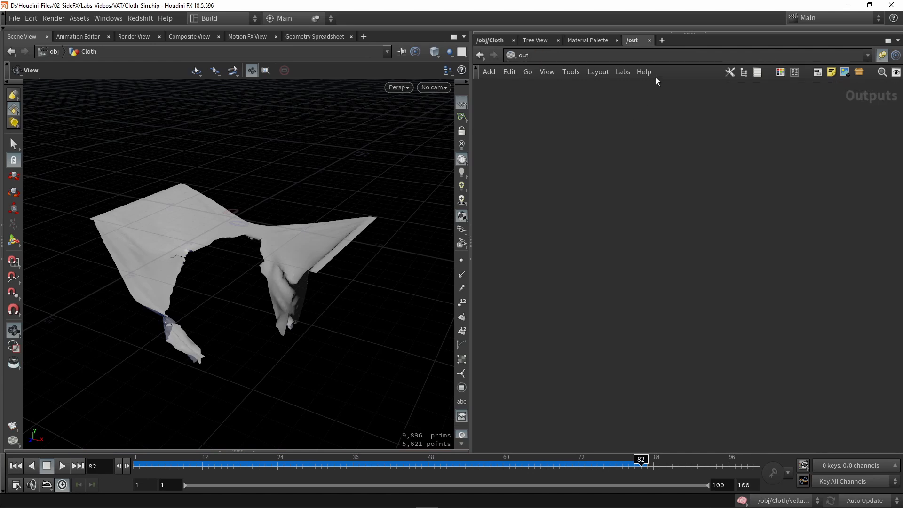
# Reach the /out network via a temporary pane tab and place a Labs Vertex Animation Textures node
pyautogui.click(661, 40)
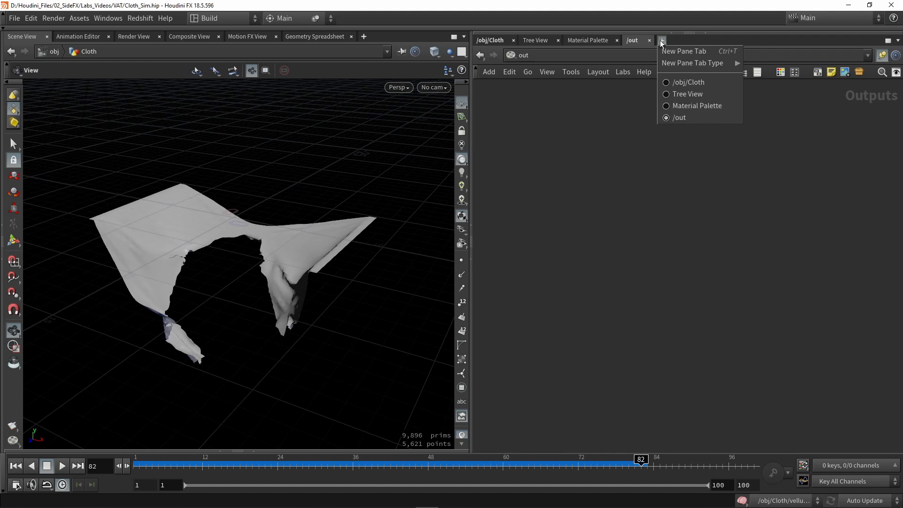
pyautogui.click(689, 82)
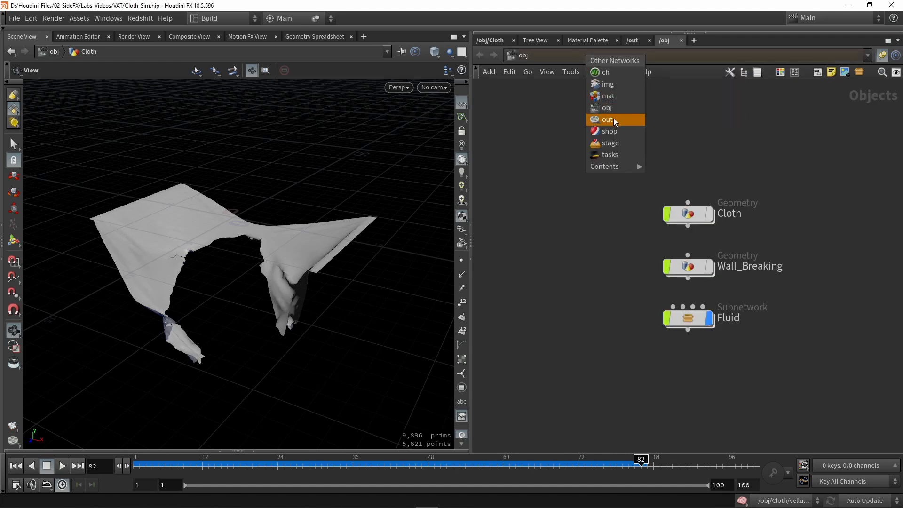
pyautogui.click(607, 119)
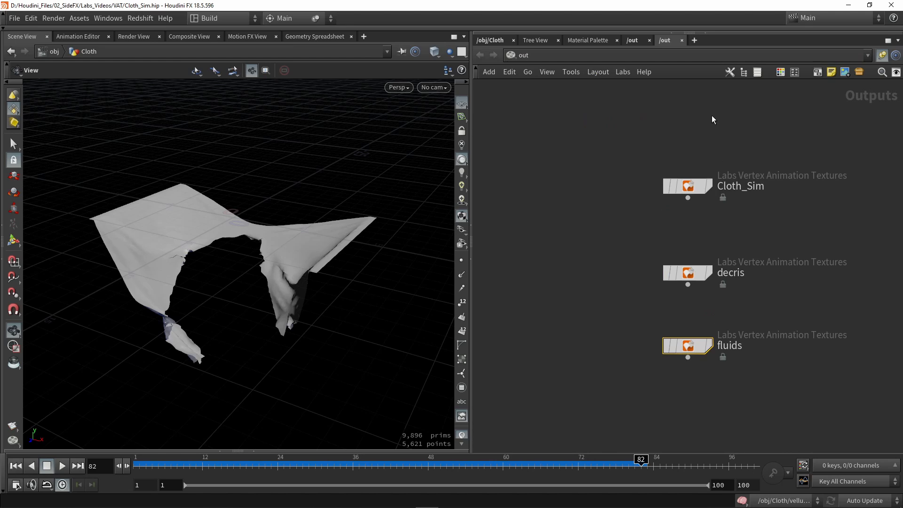
pyautogui.click(683, 39)
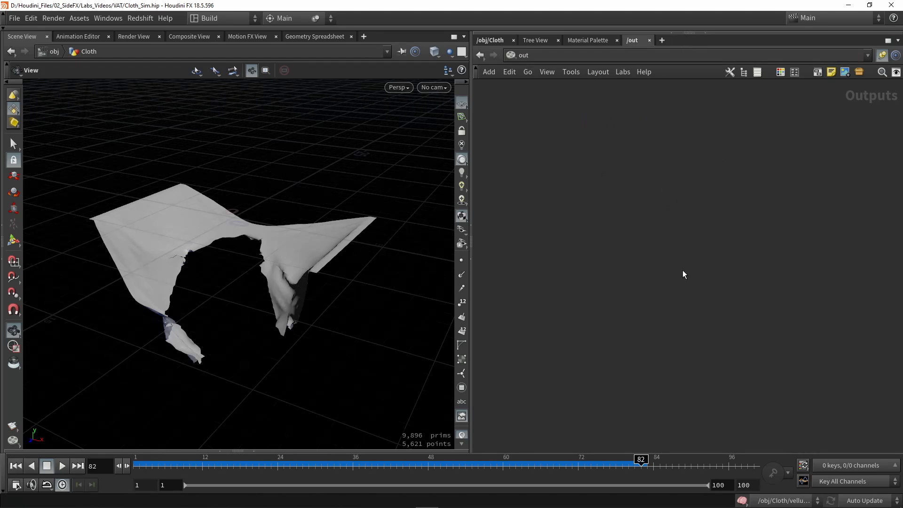
pyautogui.moveTo(611, 217)
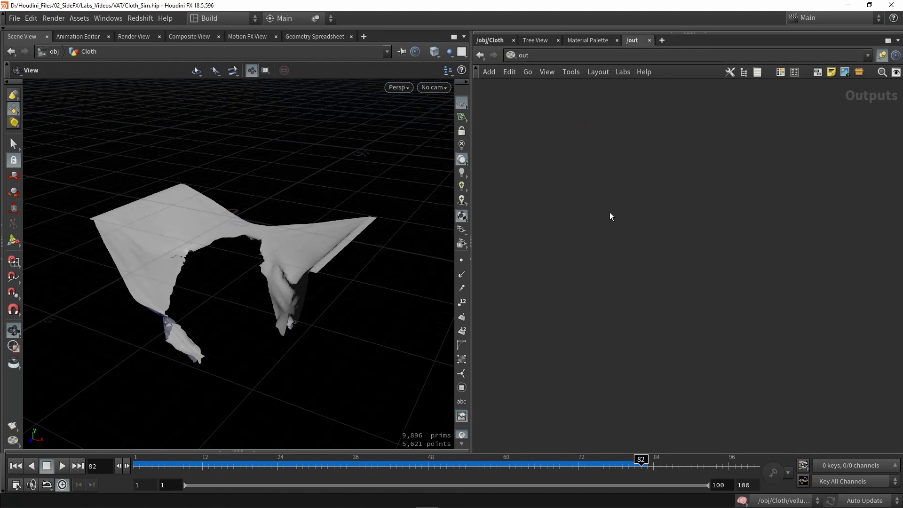
pyautogui.moveTo(615, 224)
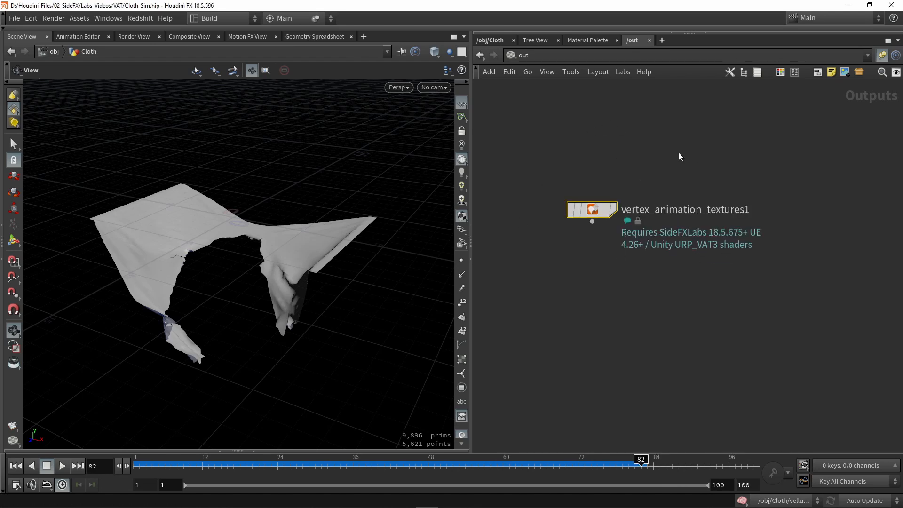
pyautogui.moveTo(679, 168)
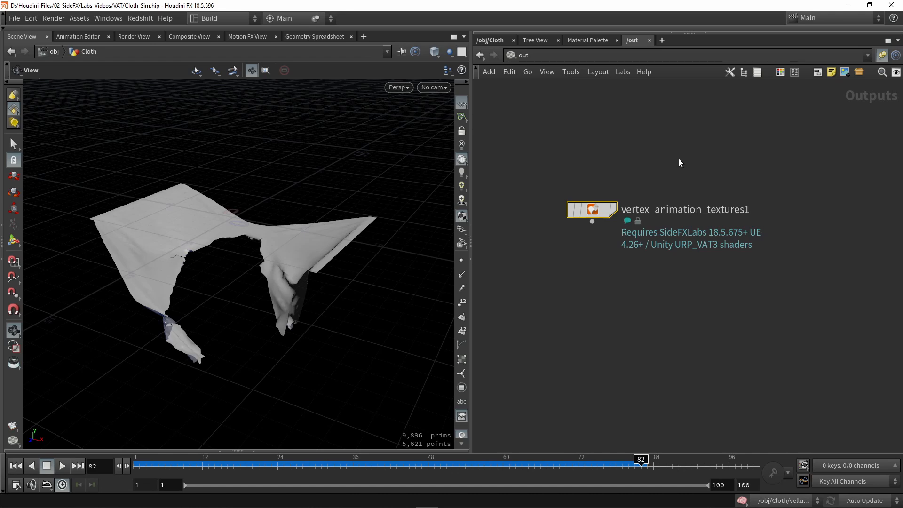
pyautogui.click(107, 18)
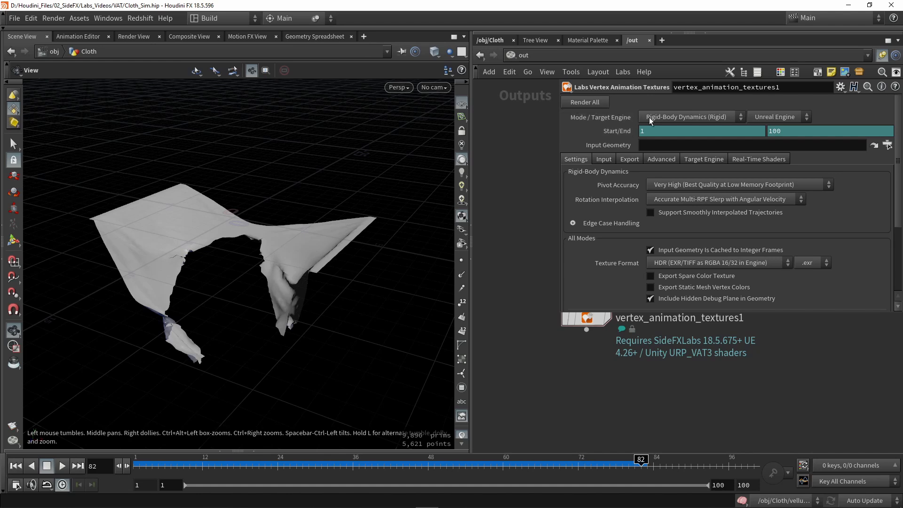
# Set Mode to Soft-Body Deformation (Soft) and keep Target Engine on Unreal Engine
pyautogui.click(686, 117)
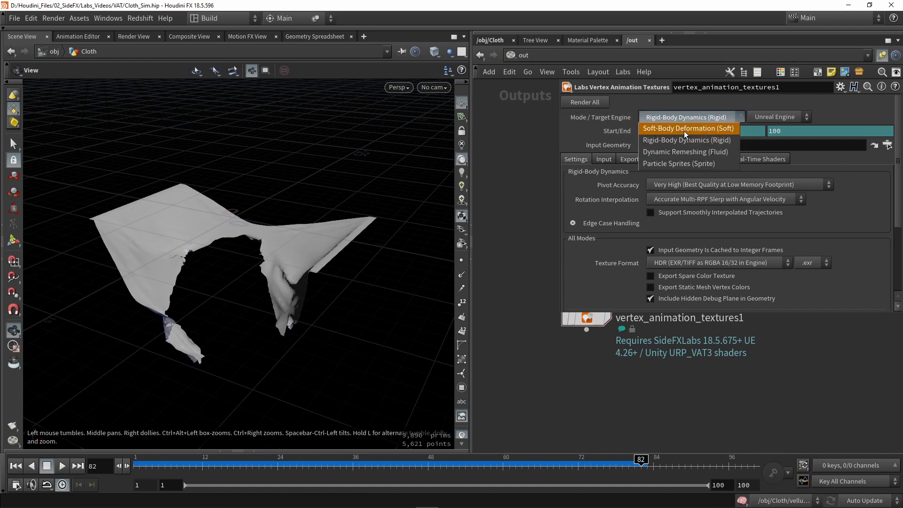
pyautogui.click(688, 128)
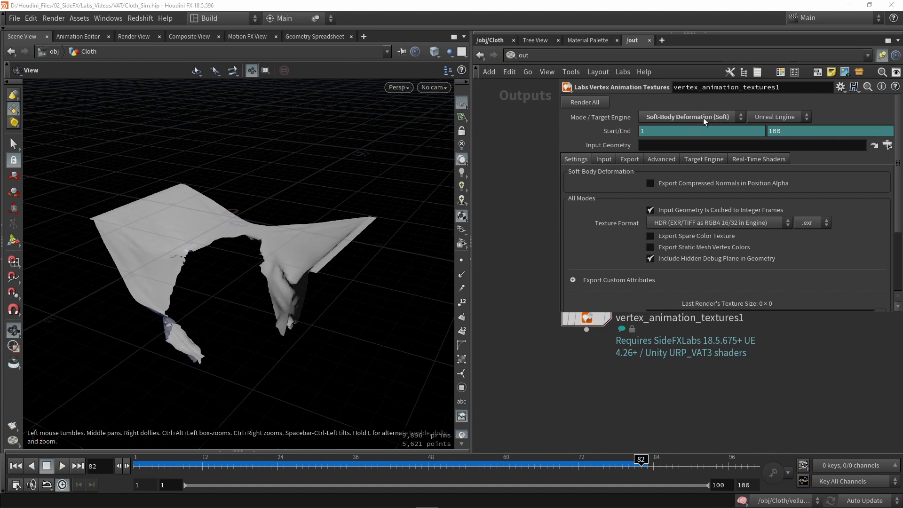
pyautogui.click(775, 116)
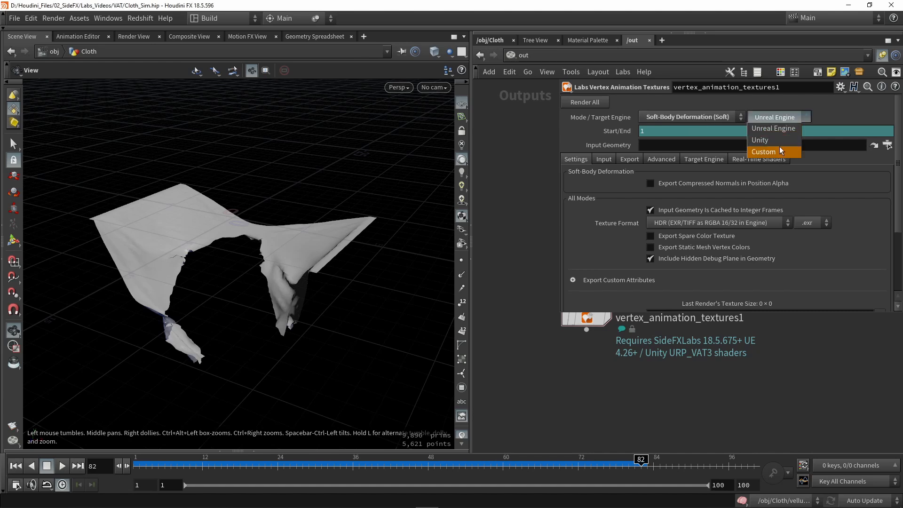
pyautogui.click(774, 128)
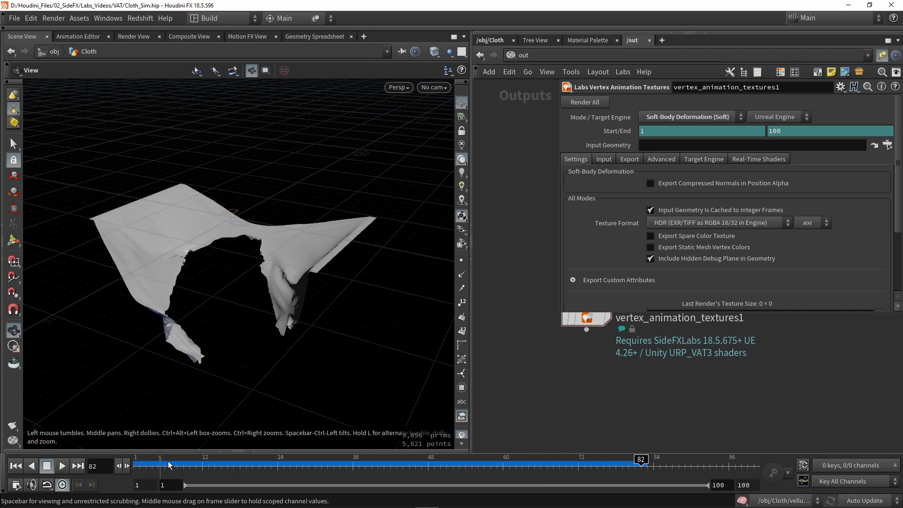
# Choose /obj/Cloth/Out_Cloth_sim as the node's Input Geometry and accept
pyautogui.click(61, 466)
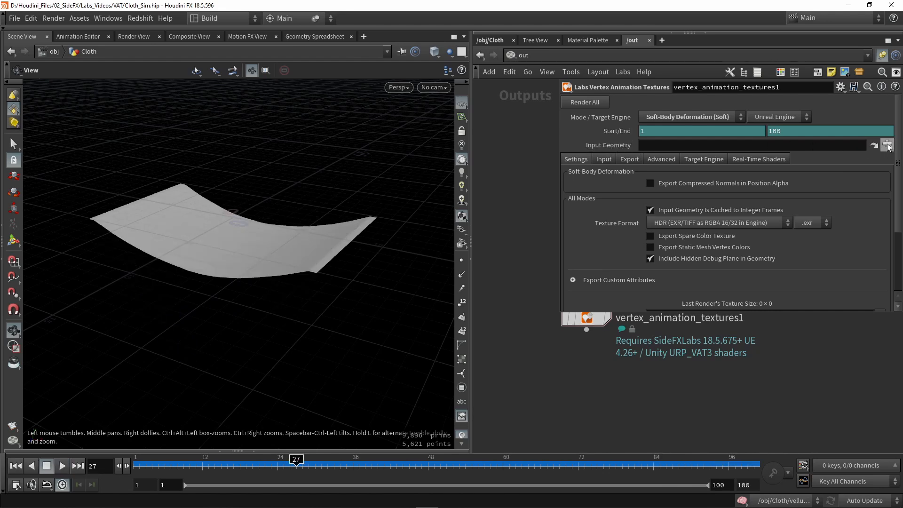
pyautogui.click(887, 145)
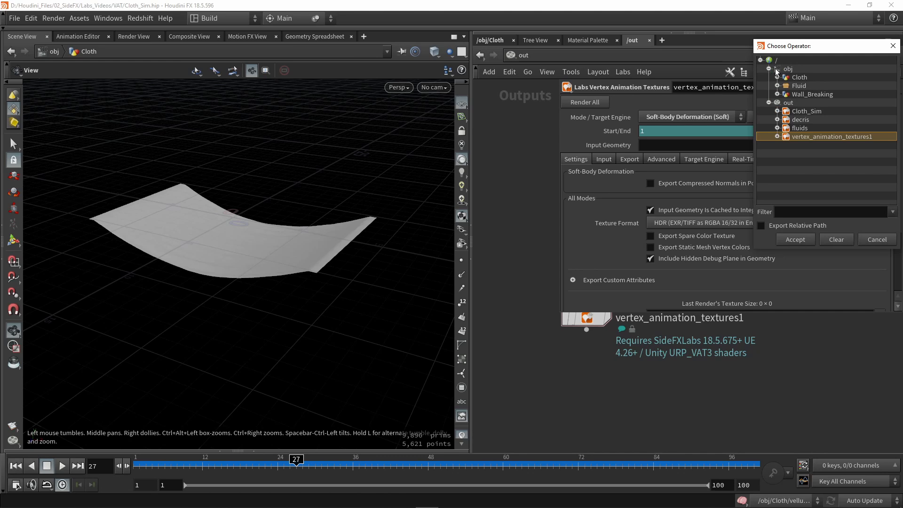
pyautogui.click(782, 76)
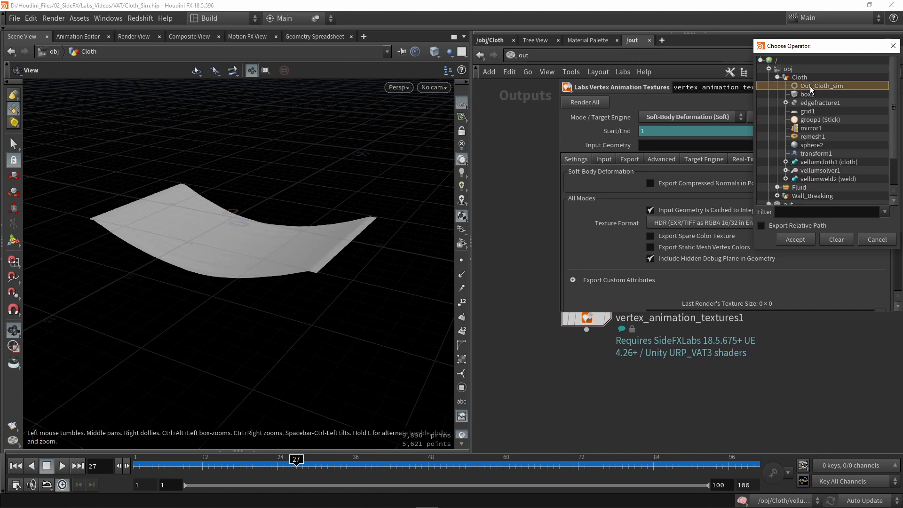
pyautogui.moveTo(797, 87)
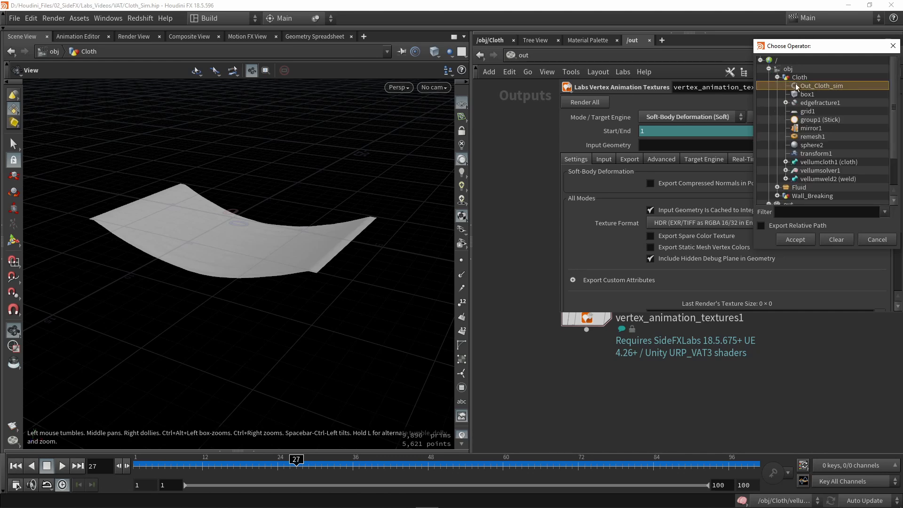
pyautogui.click(800, 76)
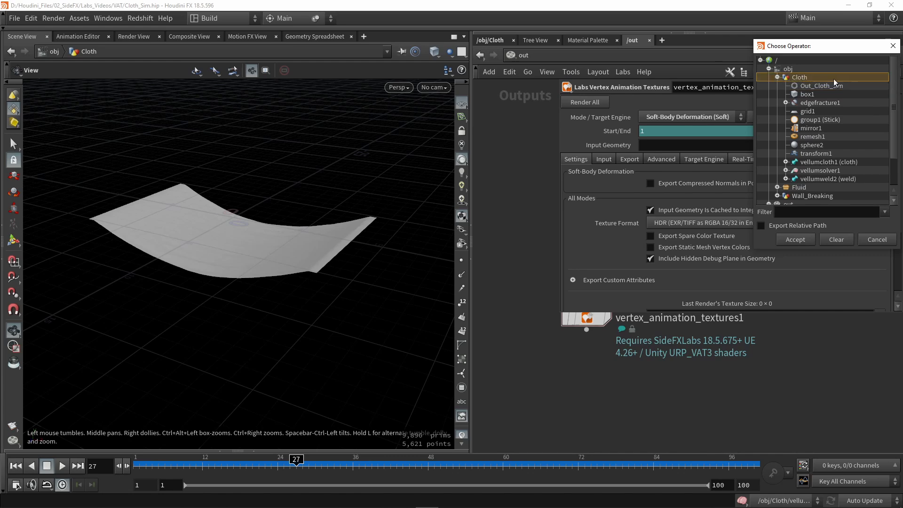
pyautogui.click(820, 85)
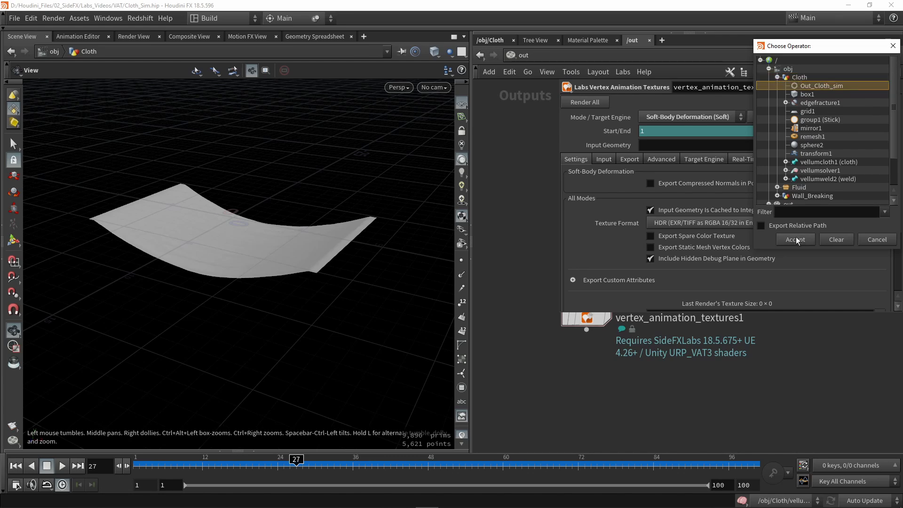
pyautogui.click(795, 239)
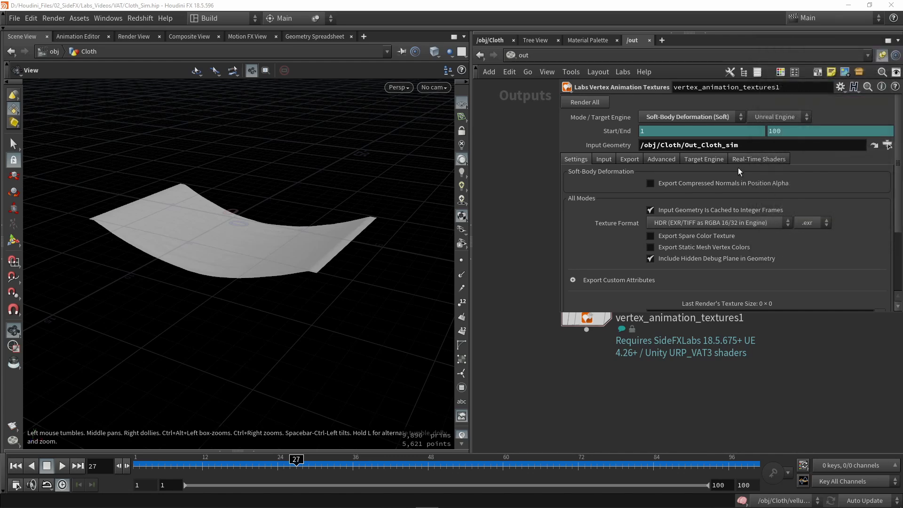
pyautogui.moveTo(512, 237)
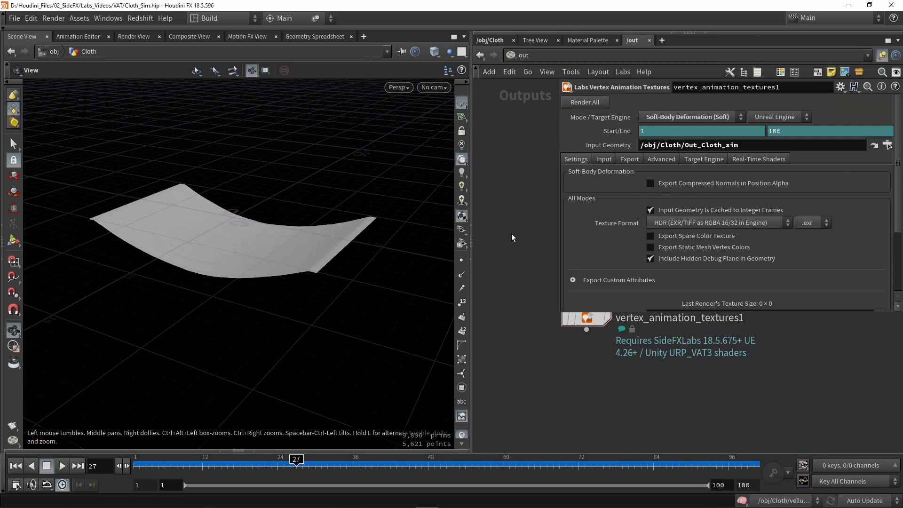
pyautogui.moveTo(610, 125)
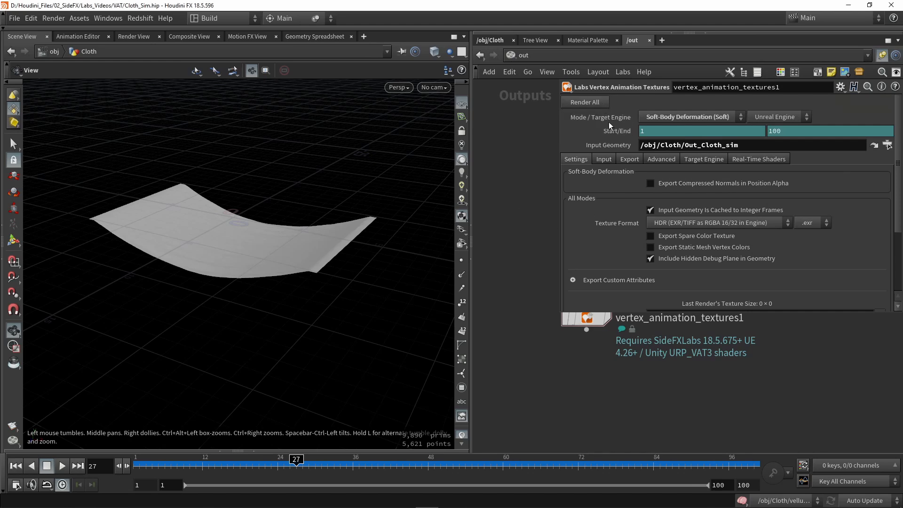
pyautogui.moveTo(555, 189)
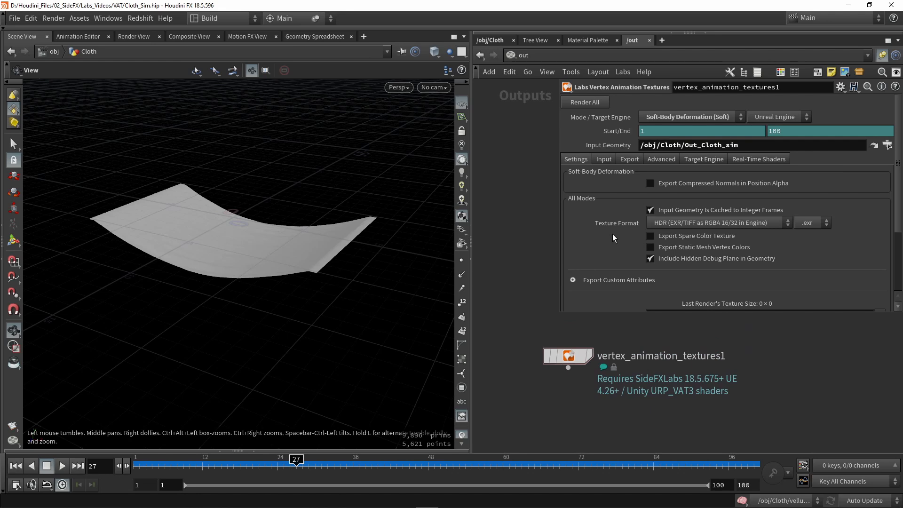
pyautogui.moveTo(591, 197)
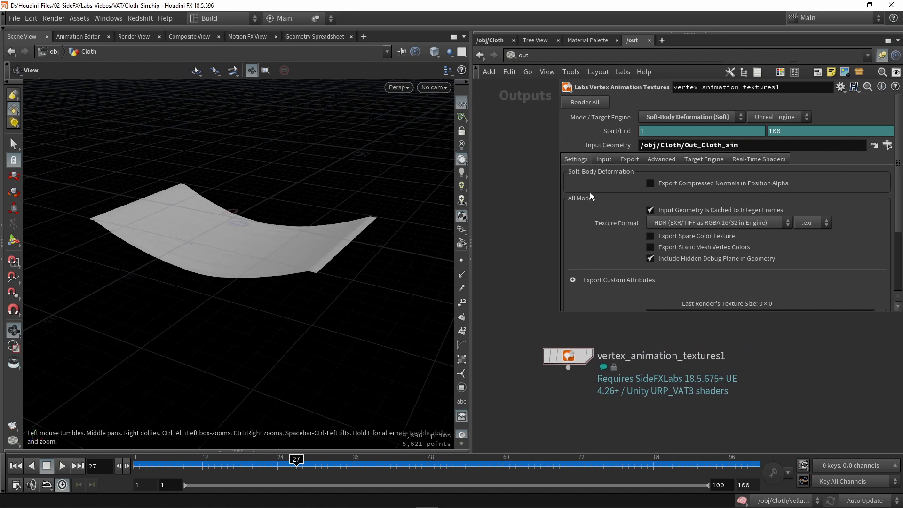
pyautogui.moveTo(572, 189)
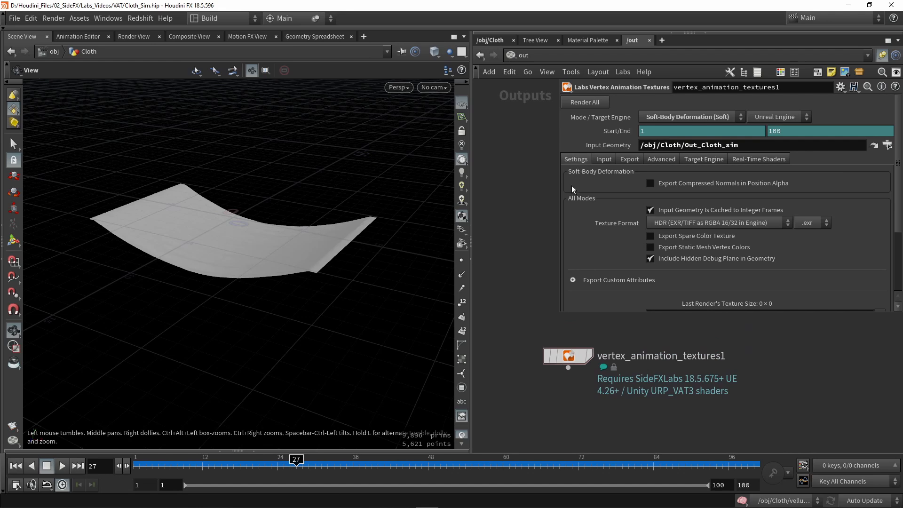
pyautogui.moveTo(612, 188)
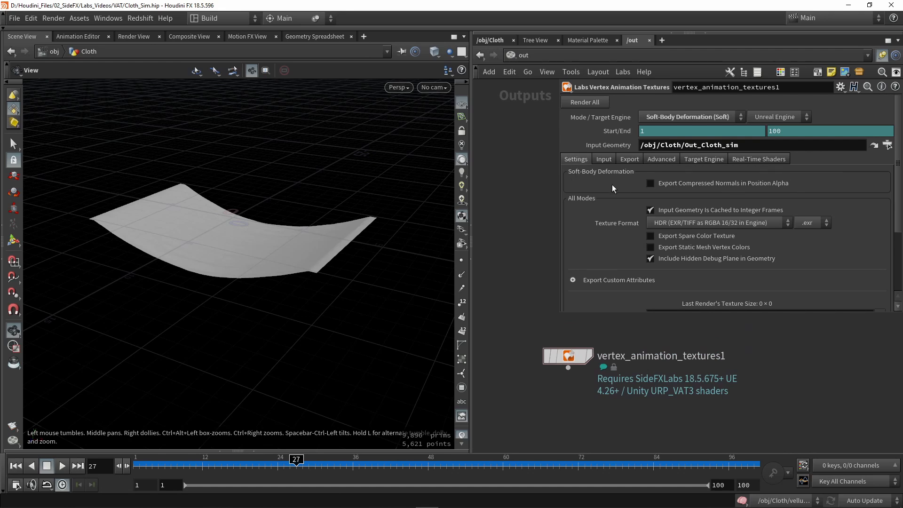
pyautogui.moveTo(755, 189)
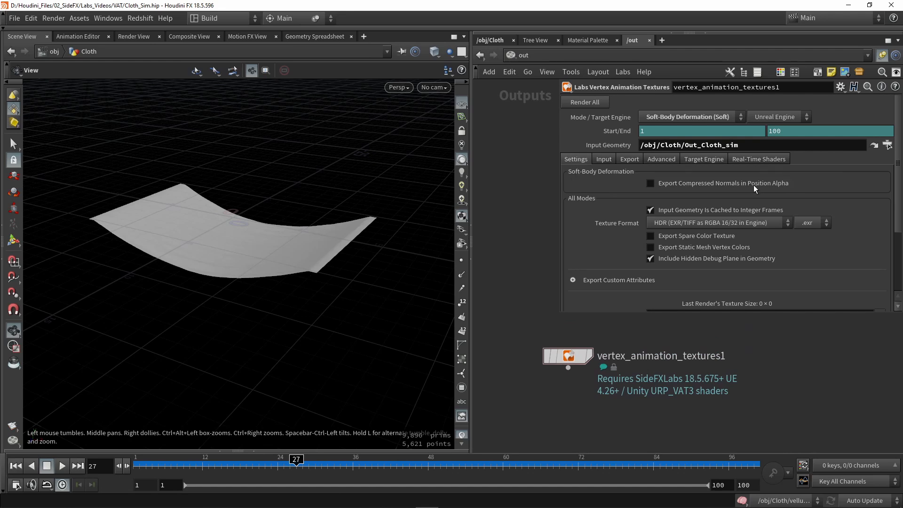
# Review the export settings: frames 1 to 100, HDR EXR format, 1024 target texture width
pyautogui.scroll(-3)
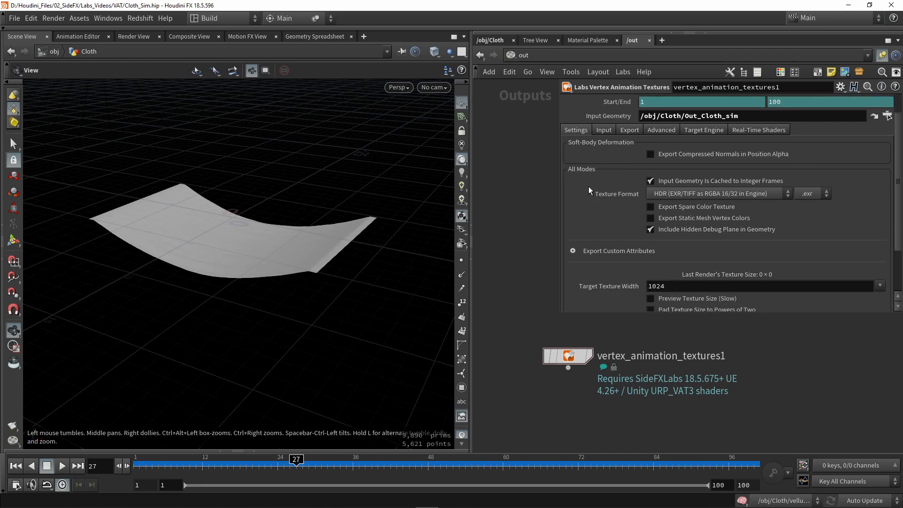
pyautogui.moveTo(615, 194)
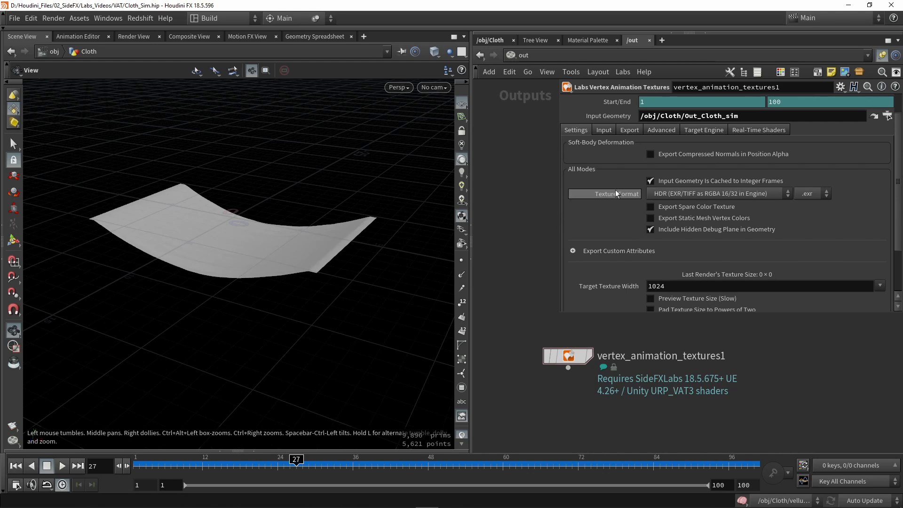
pyautogui.moveTo(651, 180)
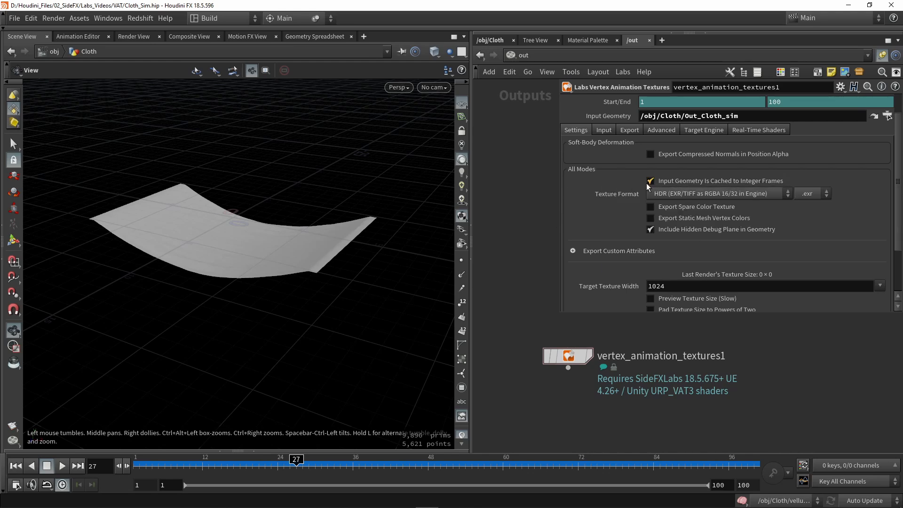
pyautogui.moveTo(719, 185)
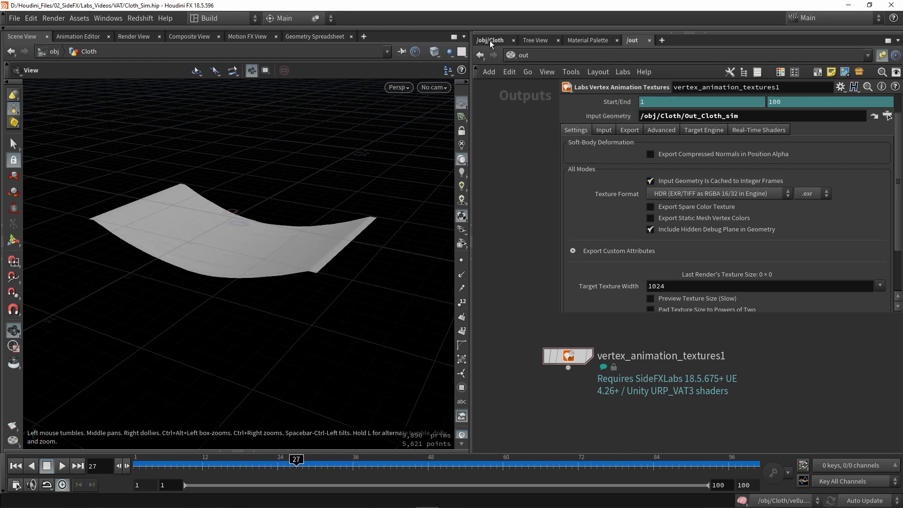
# Place a File Cache node, filecache1, in the /obj/Cloth network
pyautogui.click(490, 40)
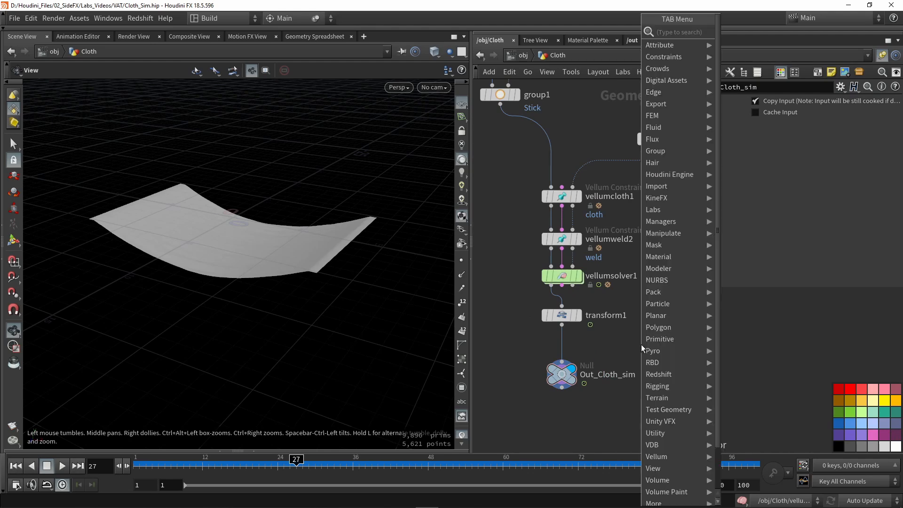
pyautogui.write('cach')
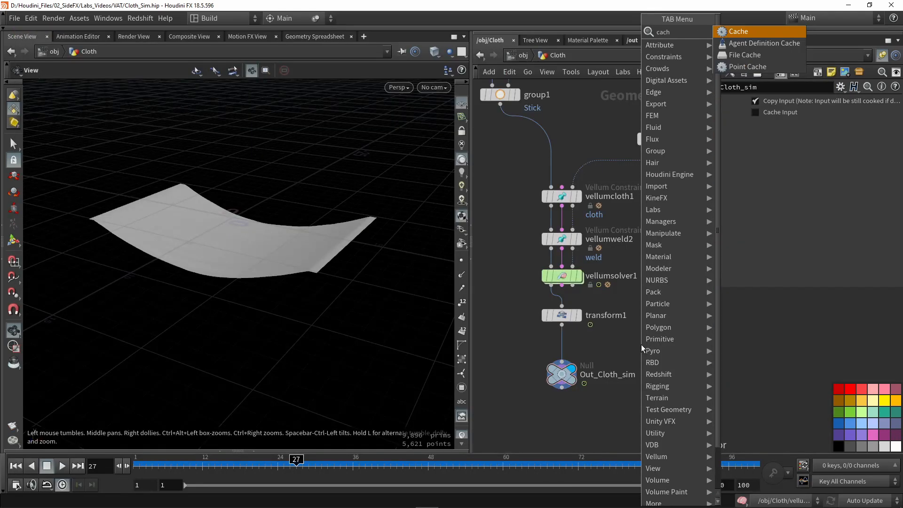
pyautogui.click(745, 54)
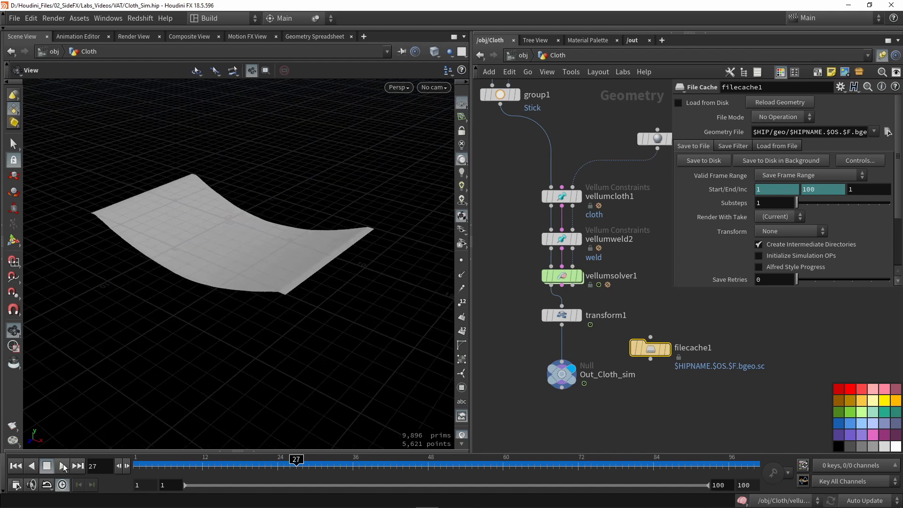
# Run the cloth simulation to around frame 69 and stop playback
pyautogui.click(62, 466)
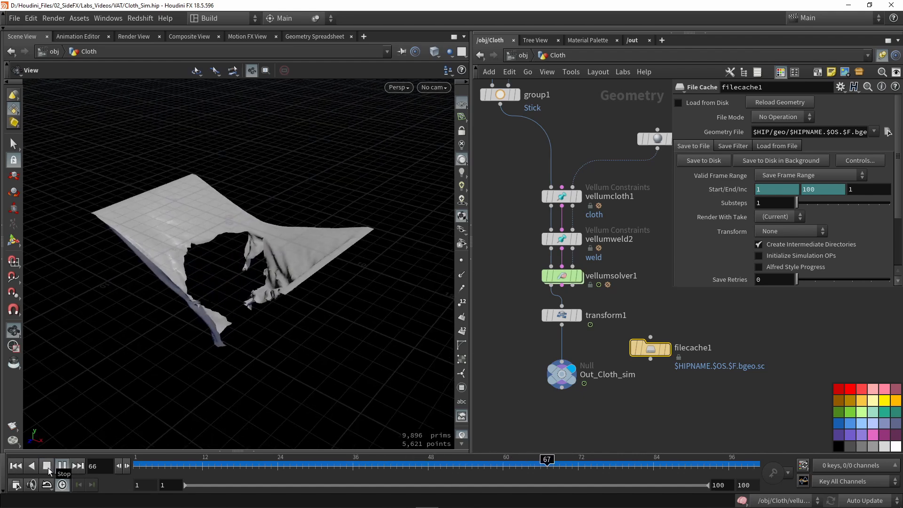
pyautogui.click(46, 466)
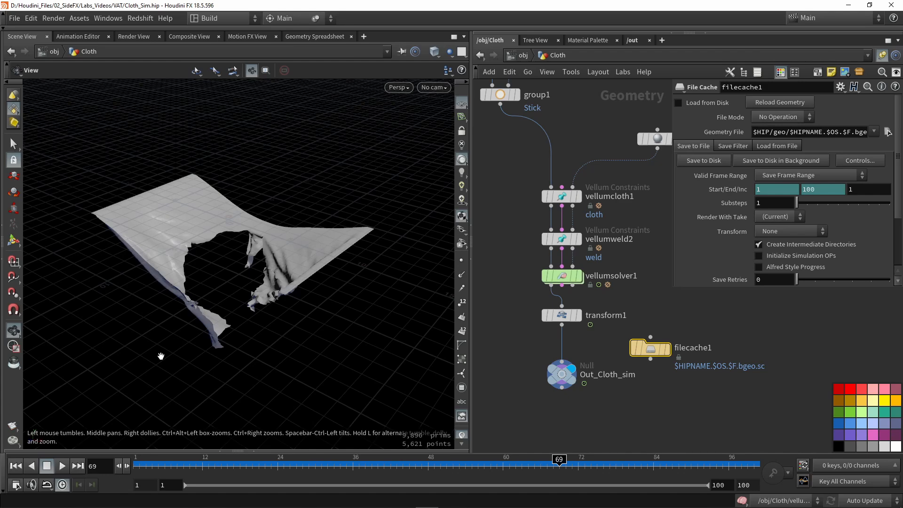
pyautogui.moveTo(706, 327)
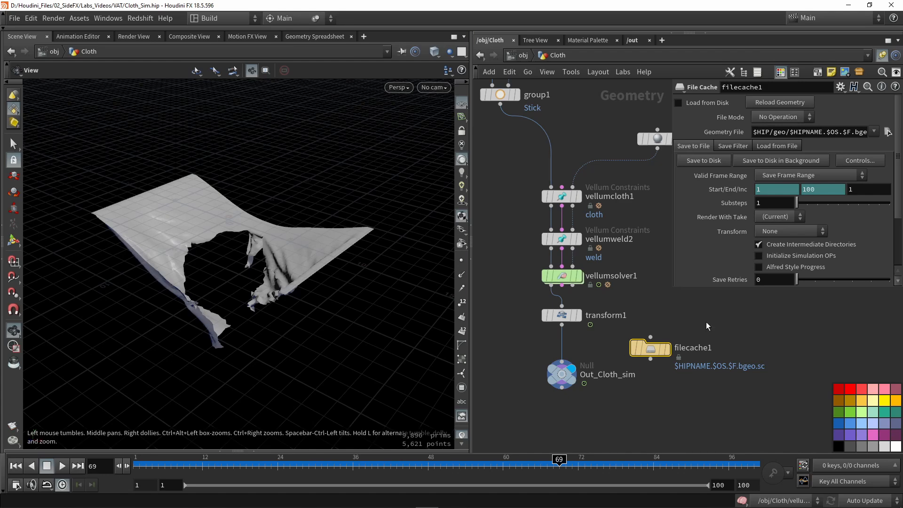
pyautogui.click(632, 39)
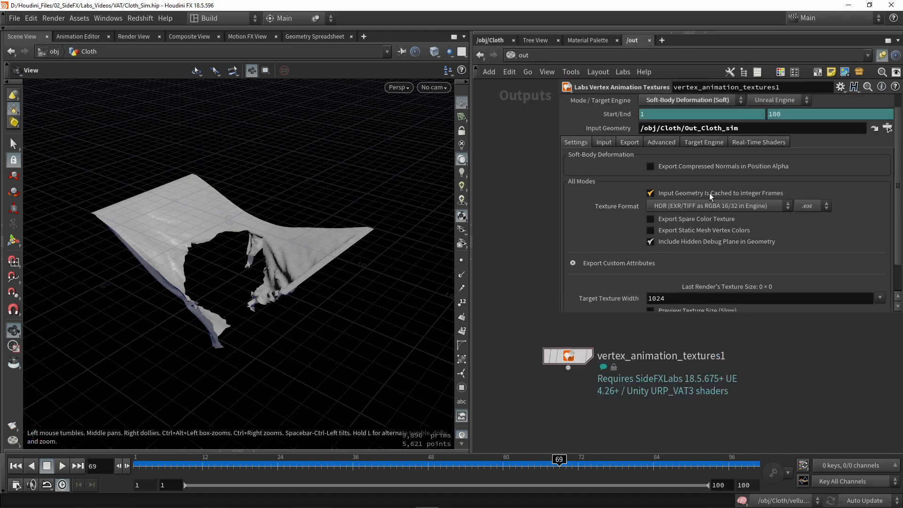
# Turn off 'Input Geometry Is Cached to Integer Frames' and keep Texture Format on HDR (EXR/TIFF)
pyautogui.click(650, 193)
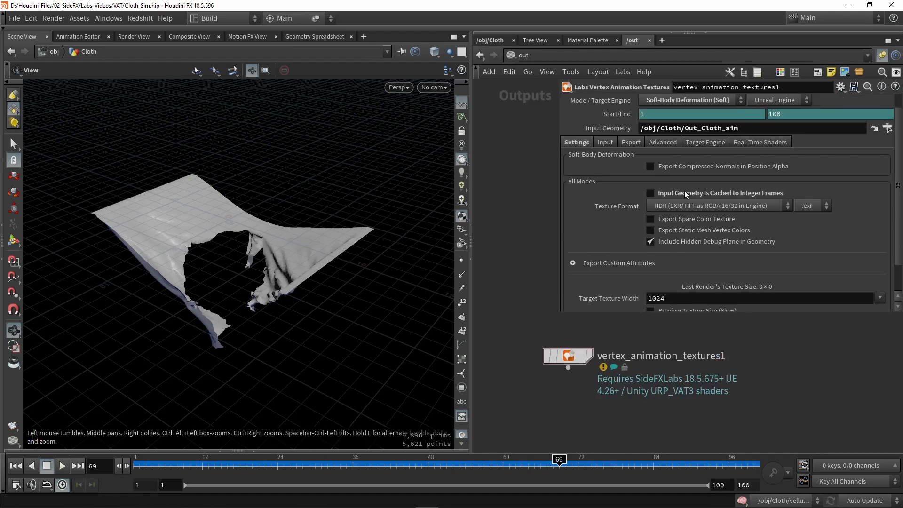
pyautogui.moveTo(631, 191)
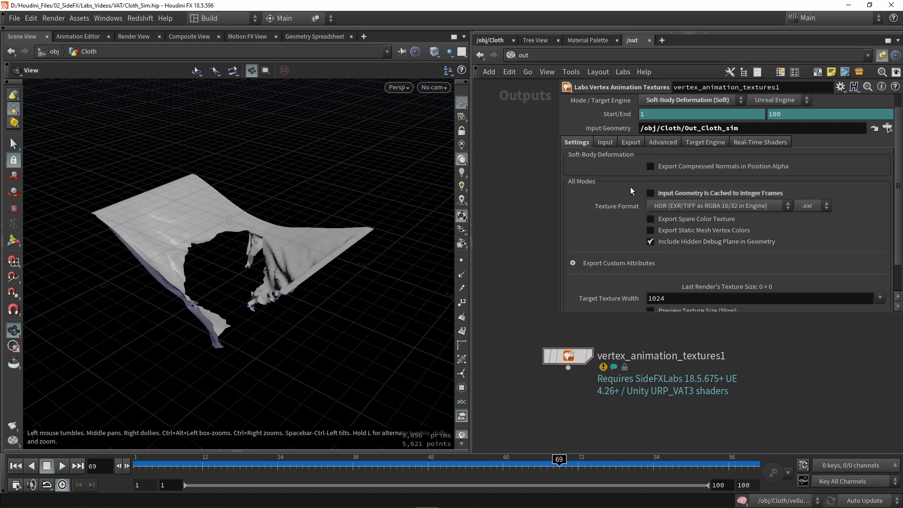
pyautogui.moveTo(516, 259)
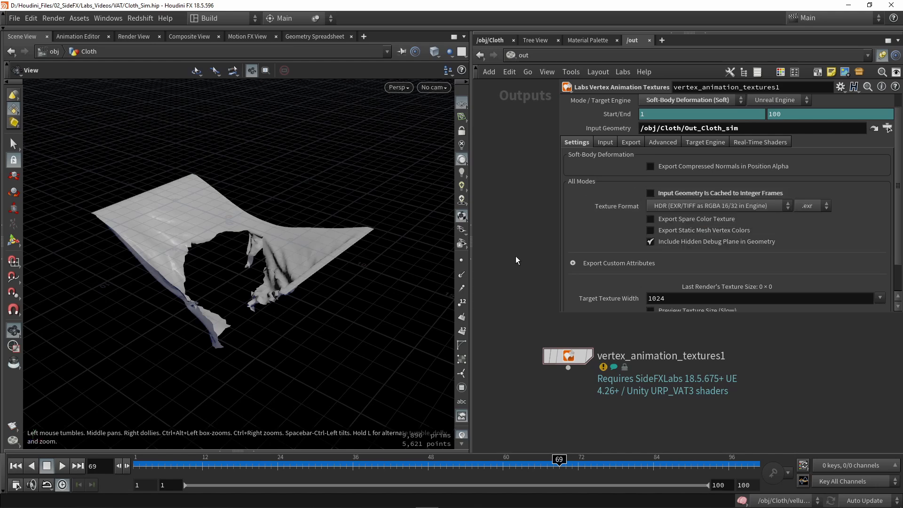
pyautogui.moveTo(659, 212)
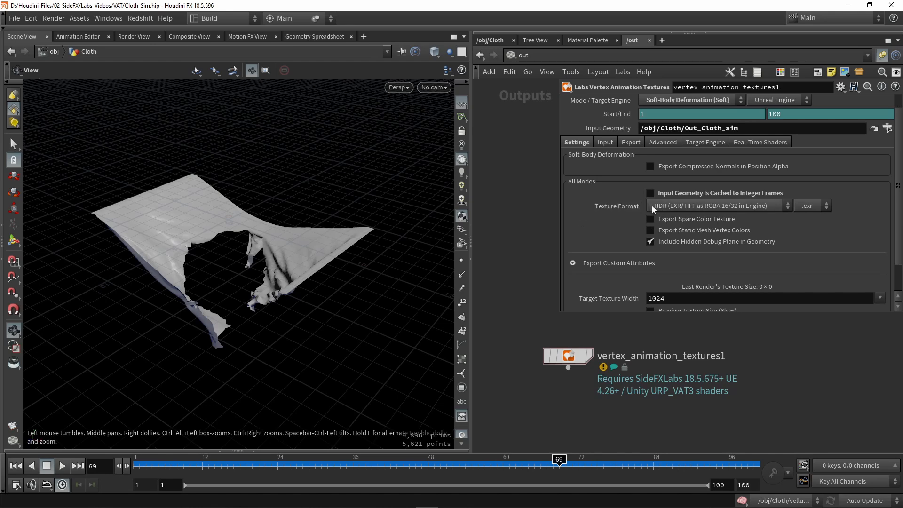
pyautogui.click(714, 206)
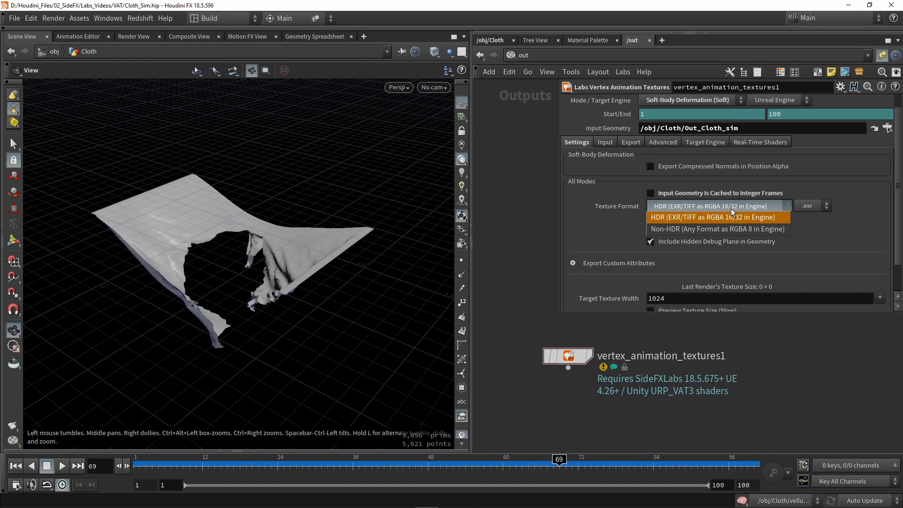
pyautogui.moveTo(740, 225)
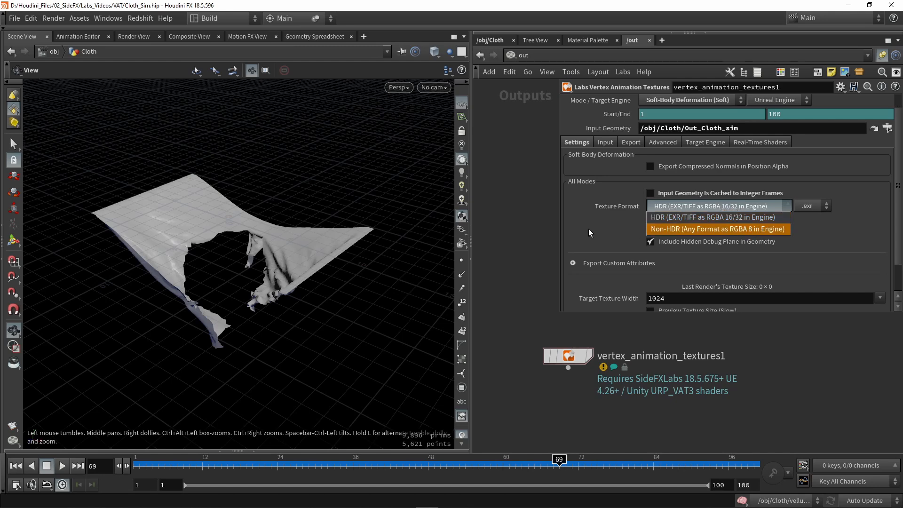
pyautogui.click(712, 207)
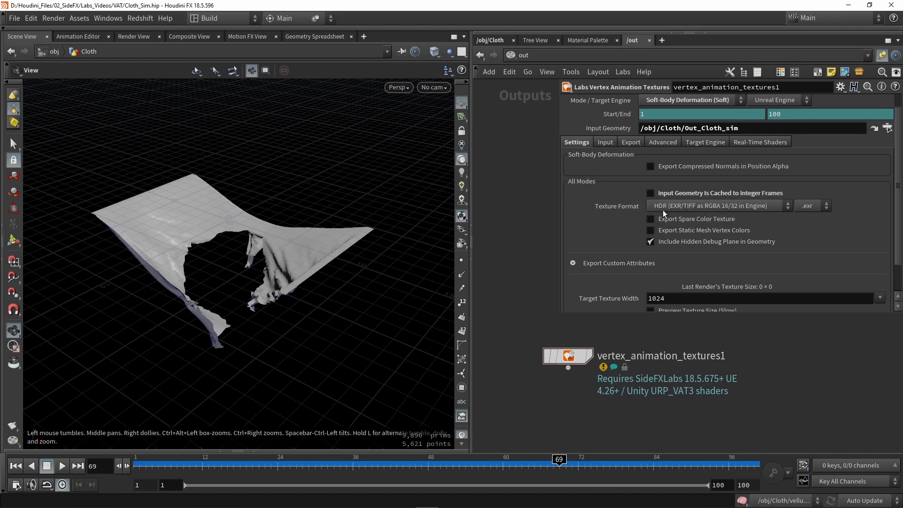
pyautogui.moveTo(824, 215)
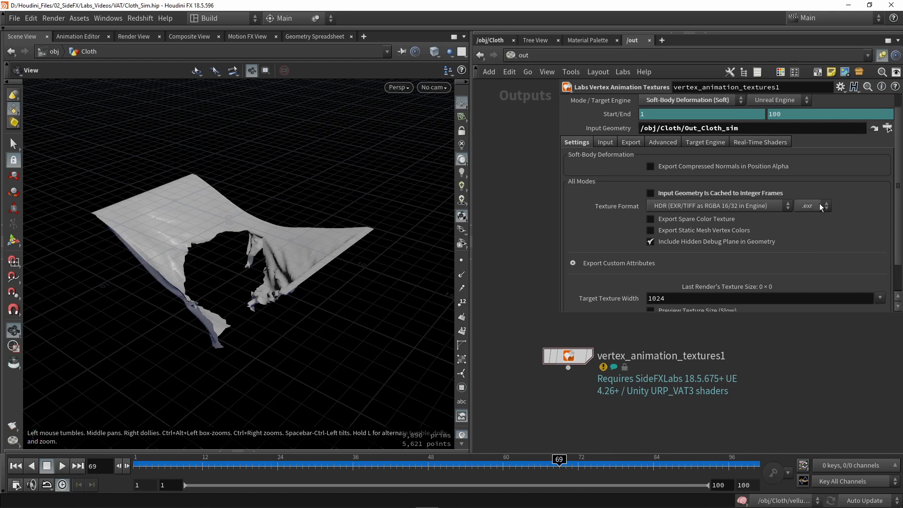
pyautogui.moveTo(689, 224)
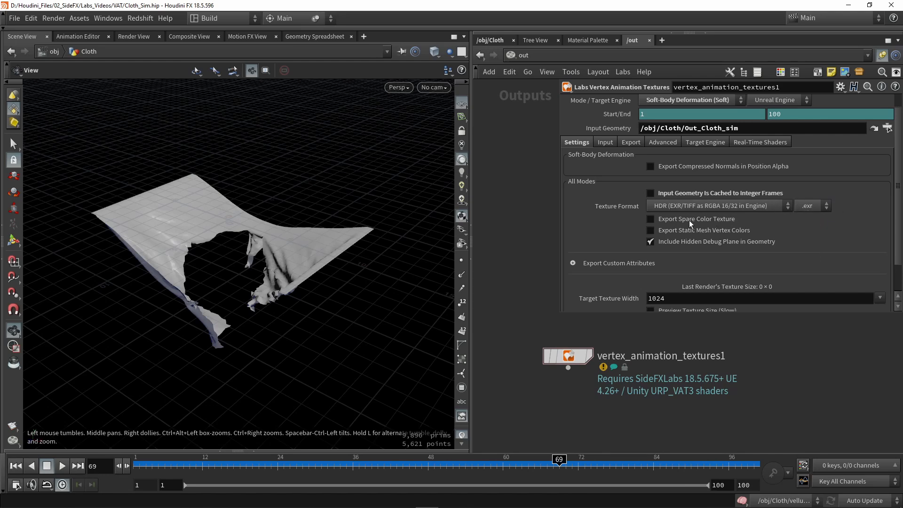
pyautogui.moveTo(620, 233)
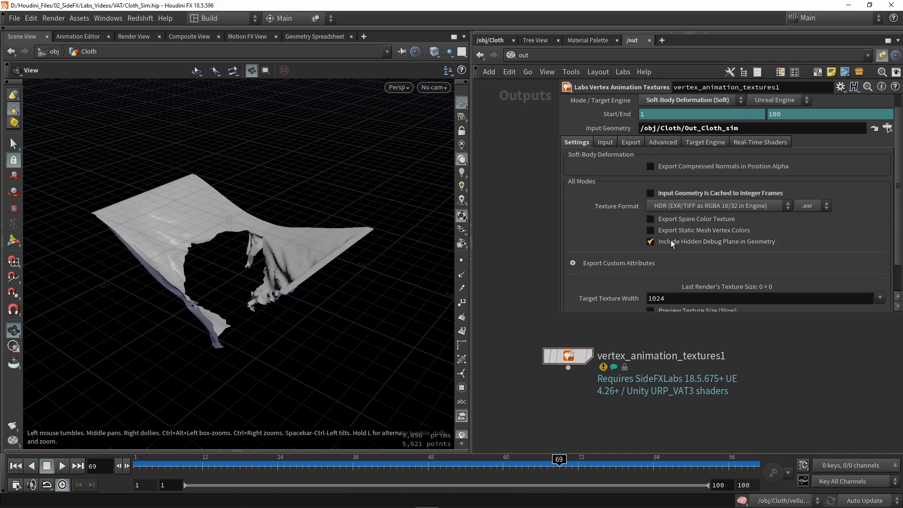
pyautogui.moveTo(668, 250)
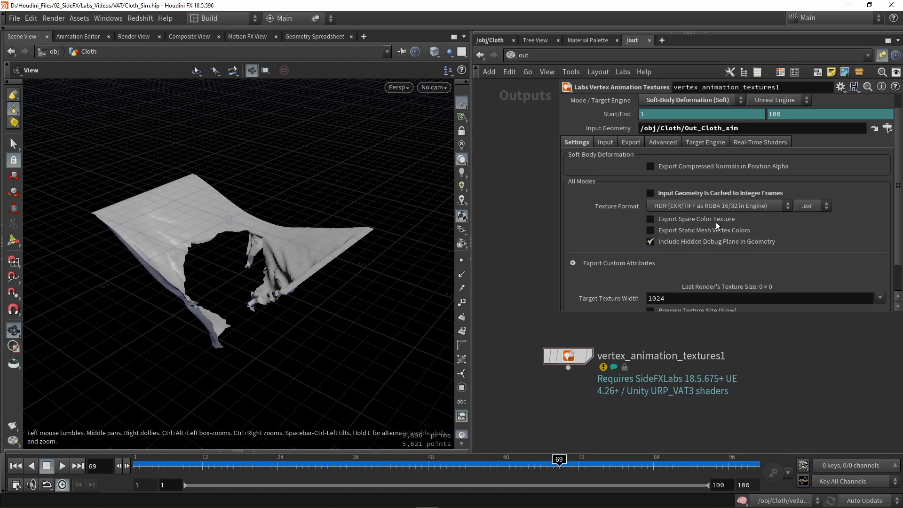
pyautogui.moveTo(581, 243)
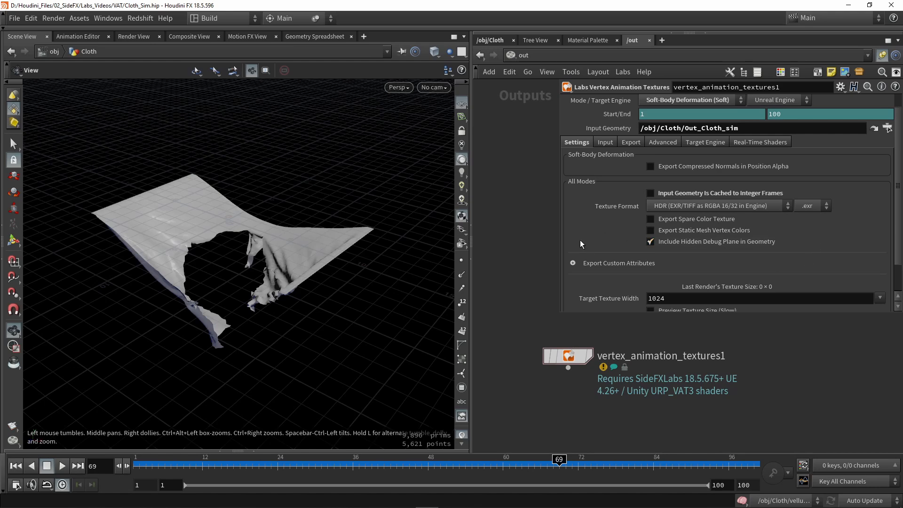
pyautogui.moveTo(488, 266)
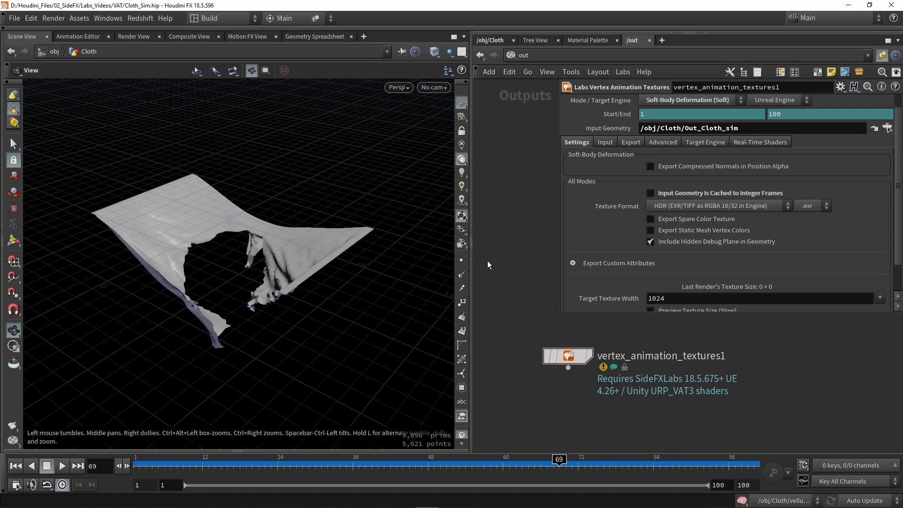
pyautogui.click(573, 233)
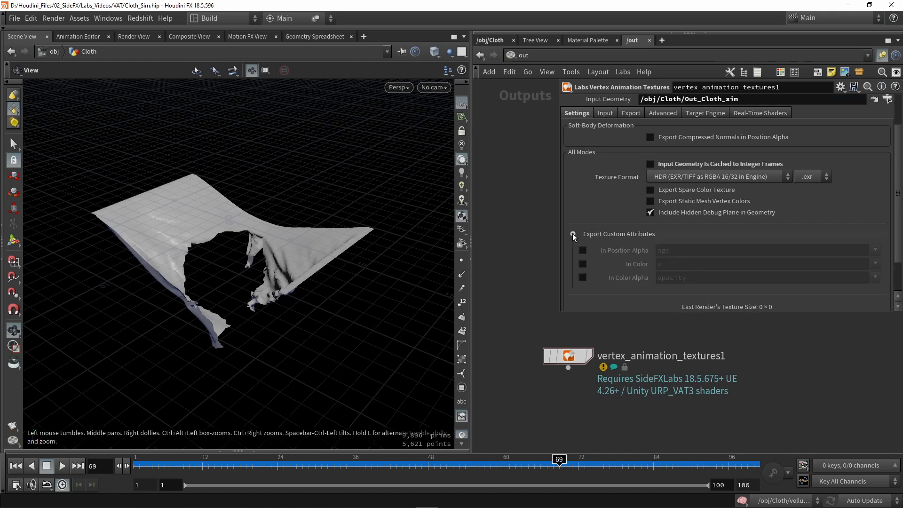
pyautogui.scroll(-3)
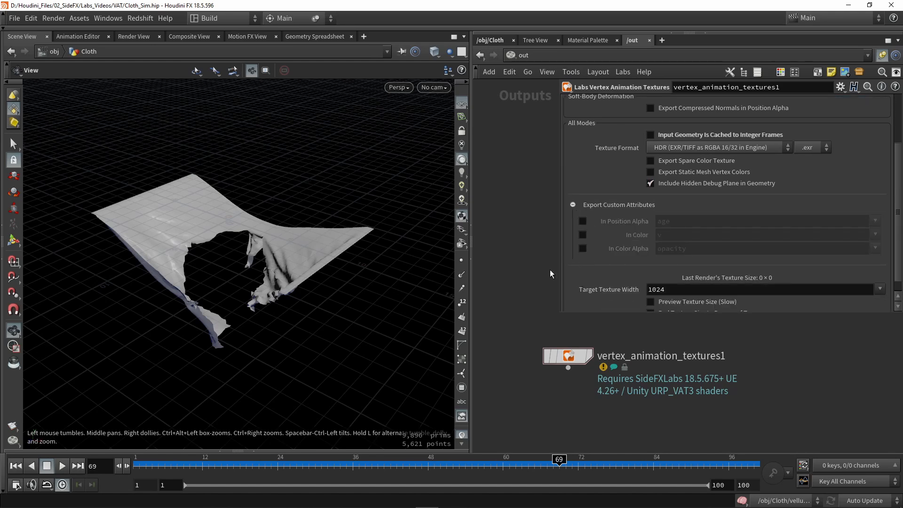
pyautogui.moveTo(672, 234)
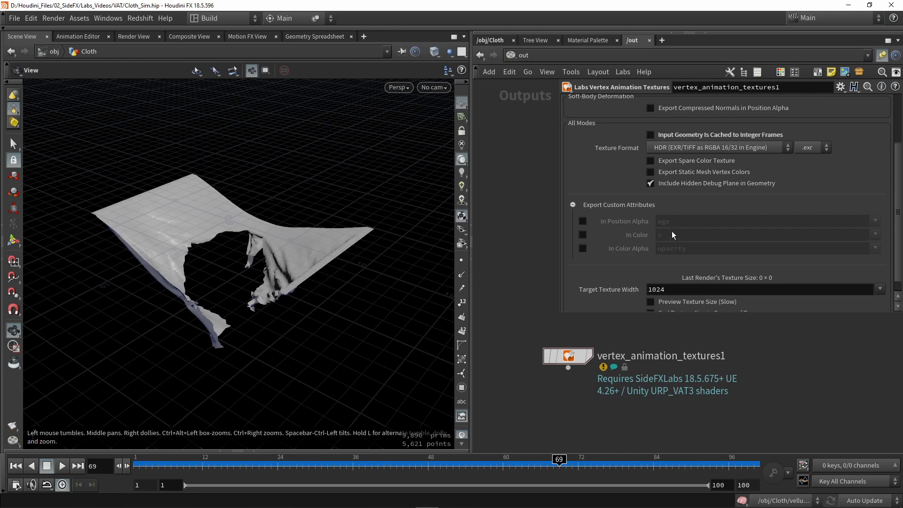
pyautogui.click(582, 220)
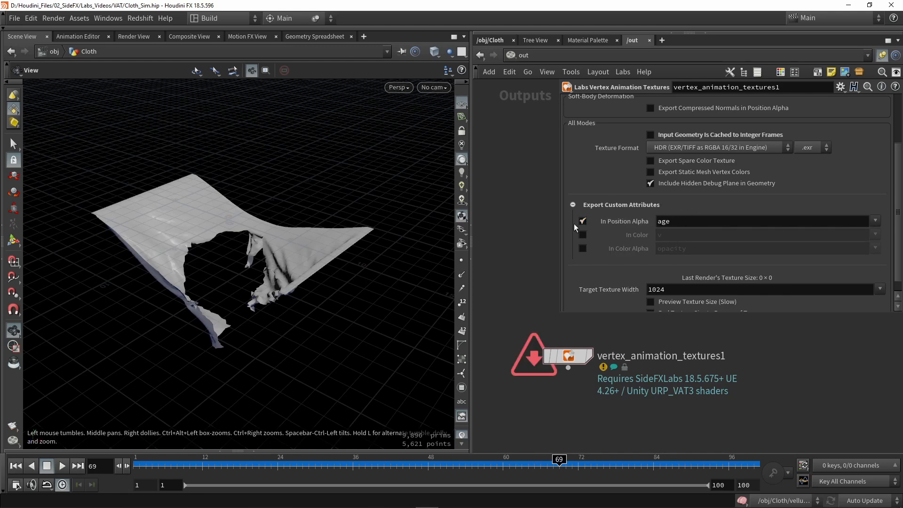
pyautogui.click(582, 220)
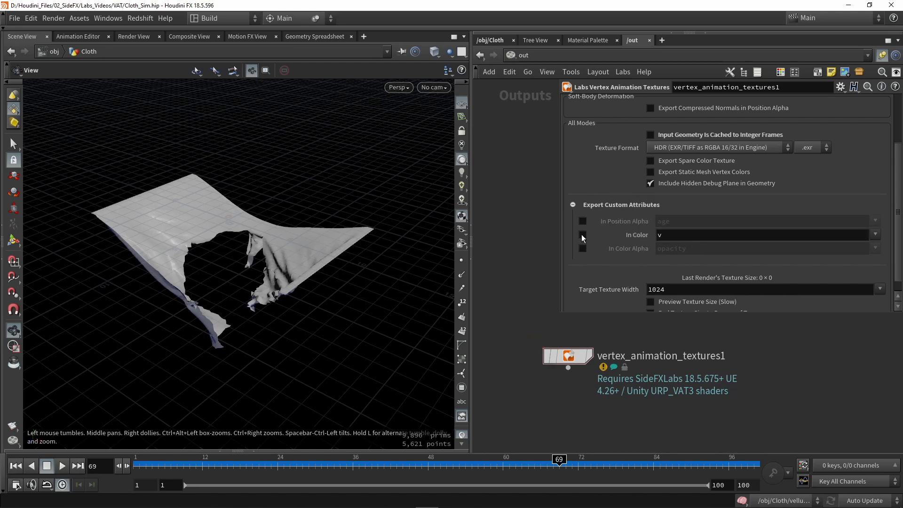
pyautogui.click(573, 206)
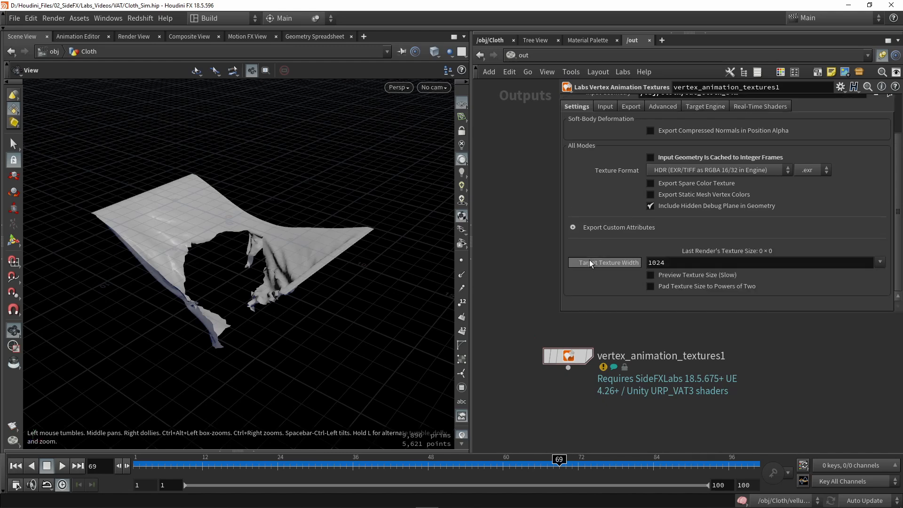
pyautogui.moveTo(630, 266)
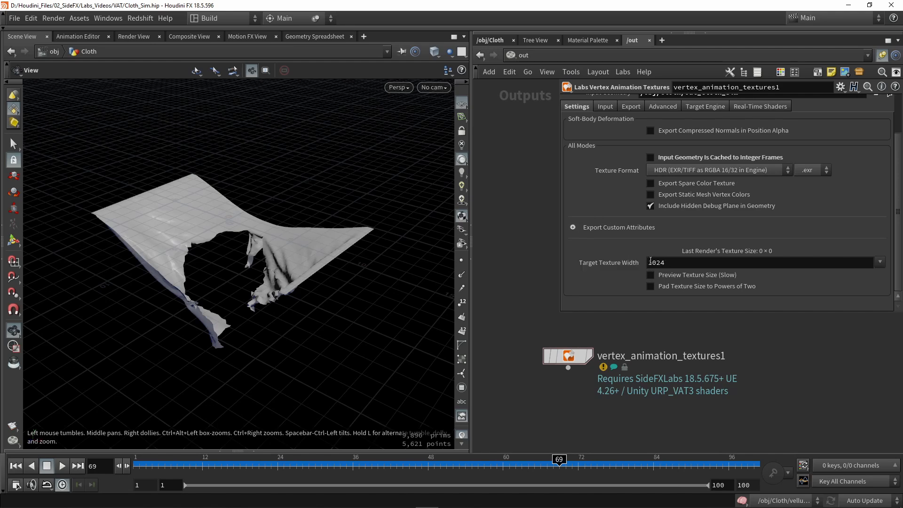
pyautogui.click(678, 263)
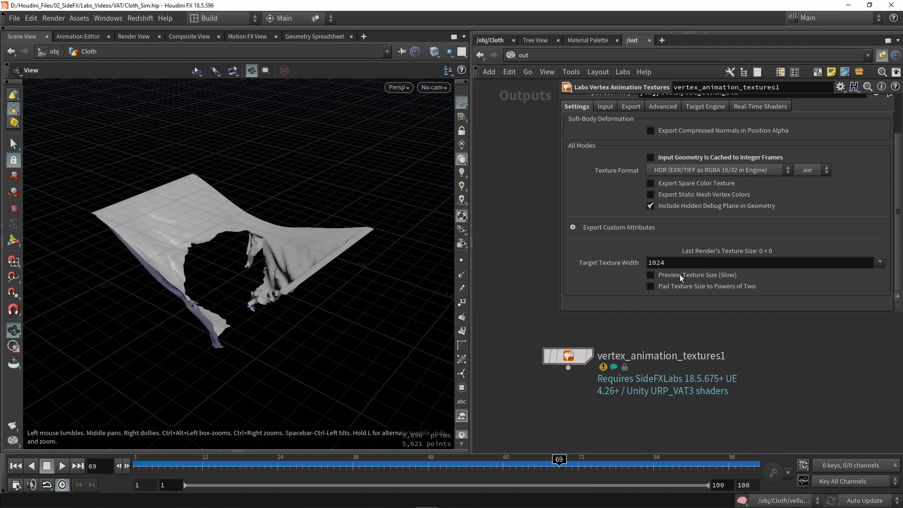
pyautogui.moveTo(545, 265)
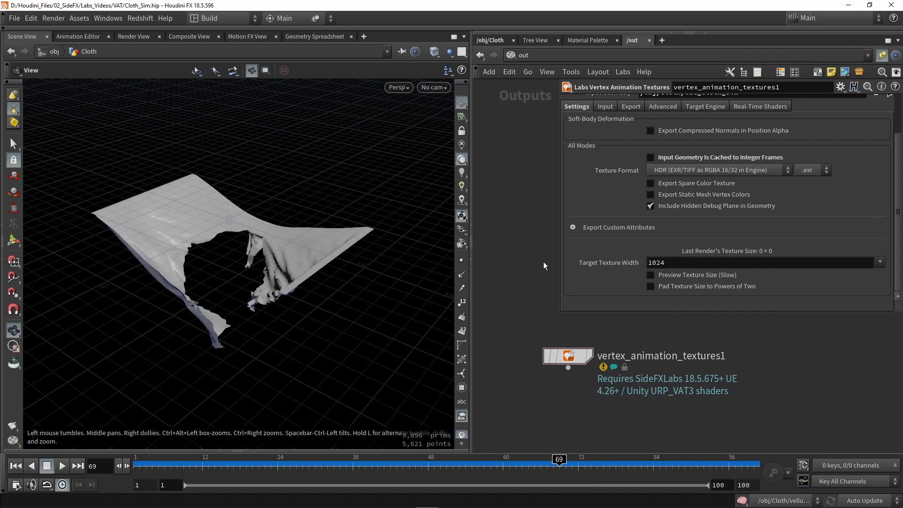
pyautogui.moveTo(581, 316)
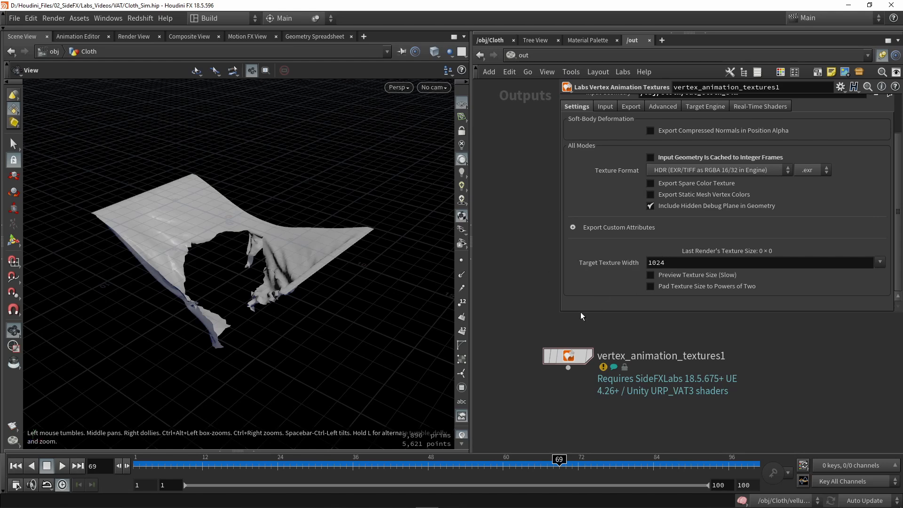
pyautogui.moveTo(571, 295)
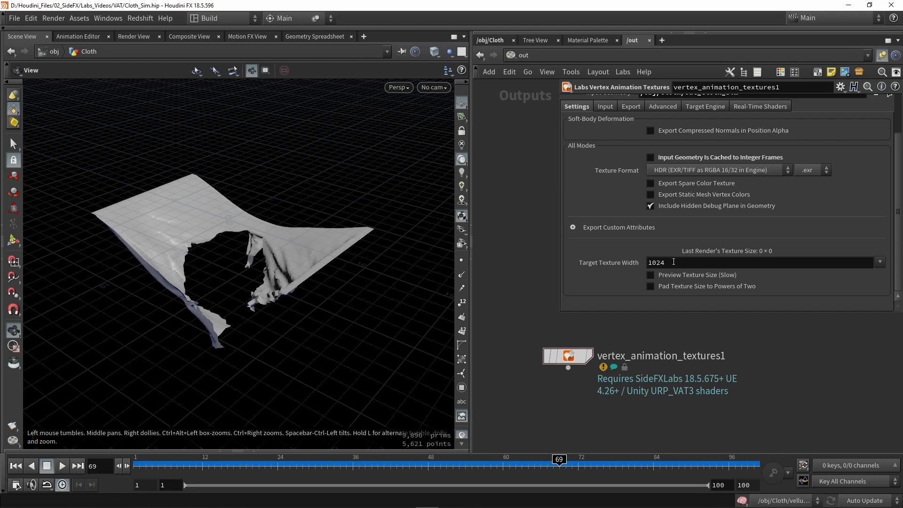
pyautogui.moveTo(572, 285)
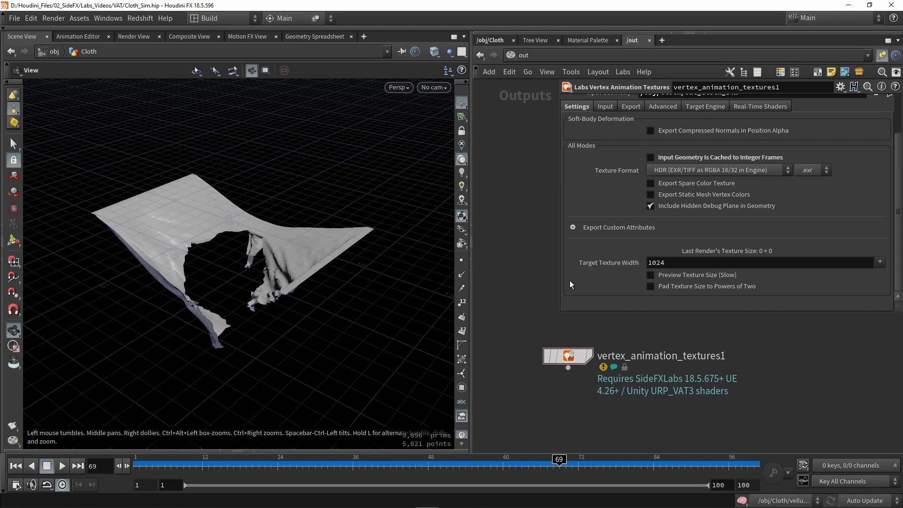
pyautogui.moveTo(407, 271)
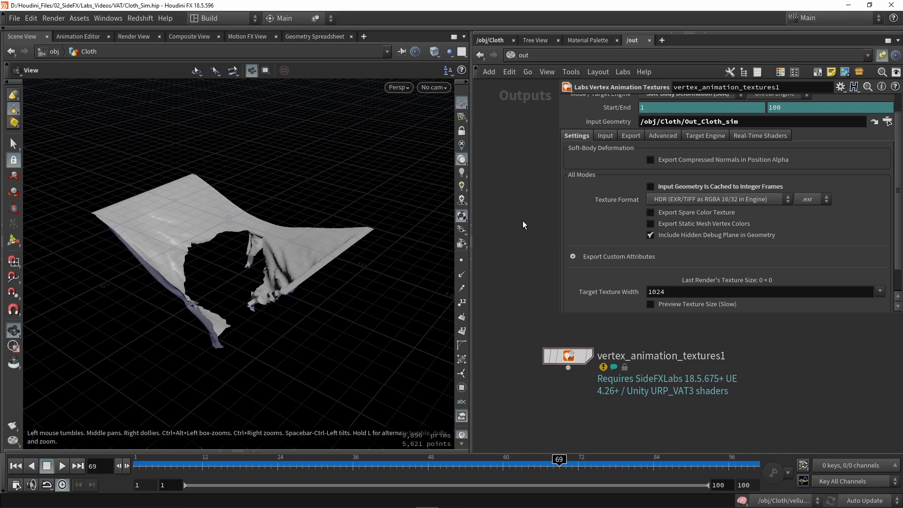
pyautogui.moveTo(496, 225)
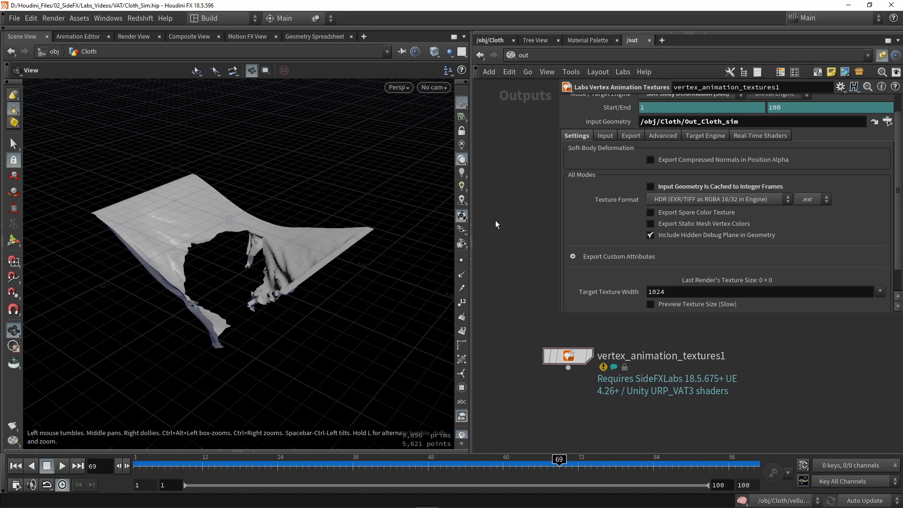
pyautogui.moveTo(602, 141)
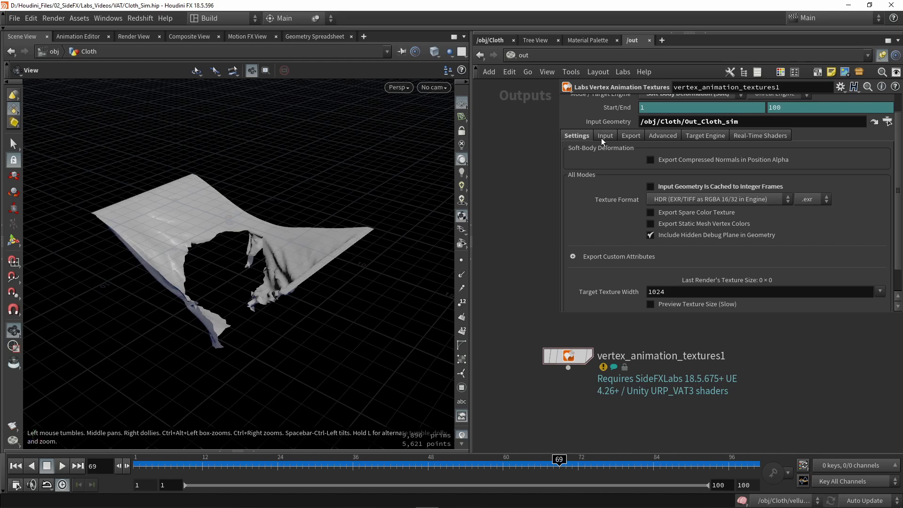
# Show the Input tab listing the required and optional attributes for the VAT export
pyautogui.click(605, 135)
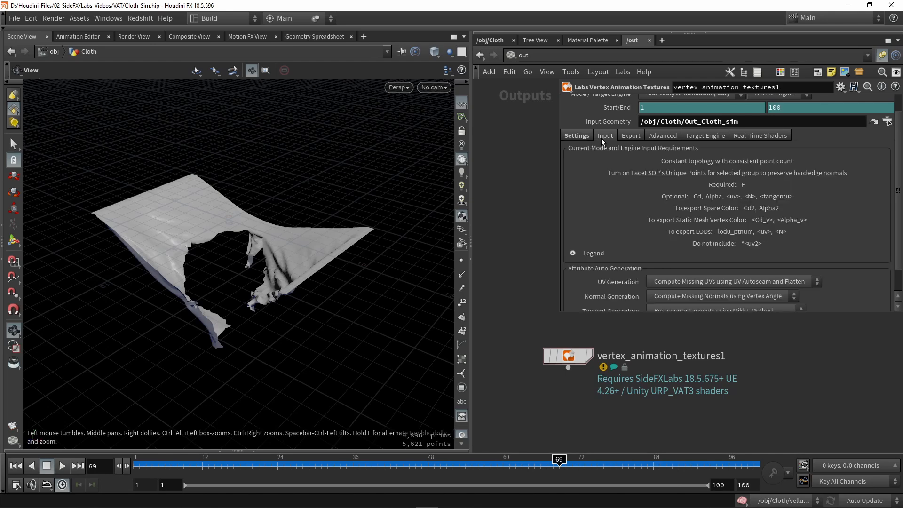
pyautogui.moveTo(603, 161)
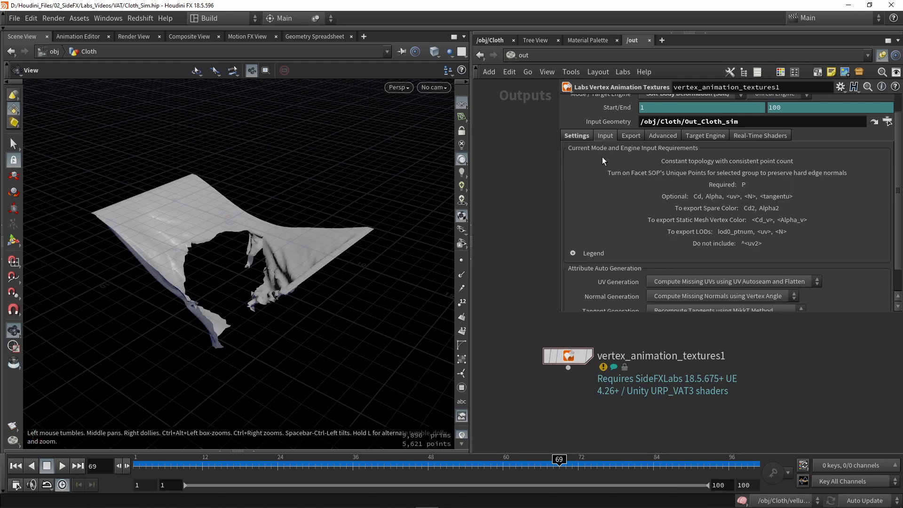
pyautogui.moveTo(641, 215)
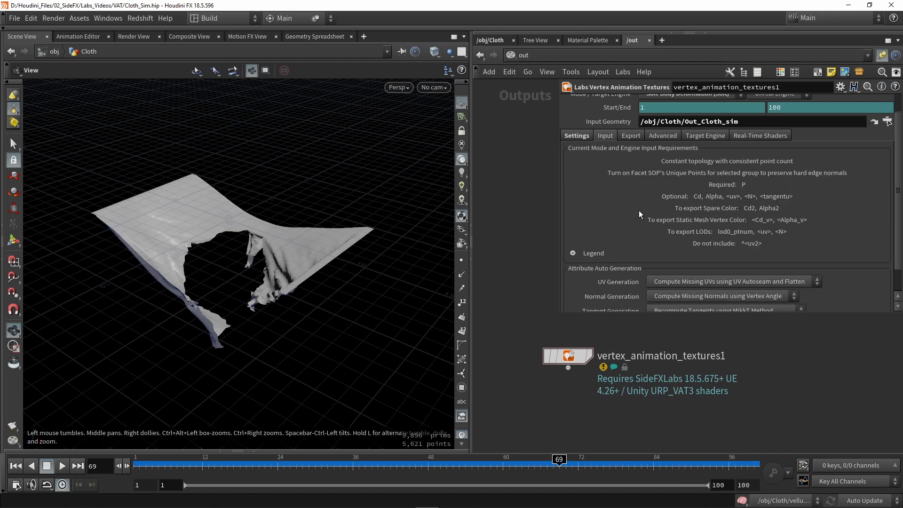
pyautogui.moveTo(727, 193)
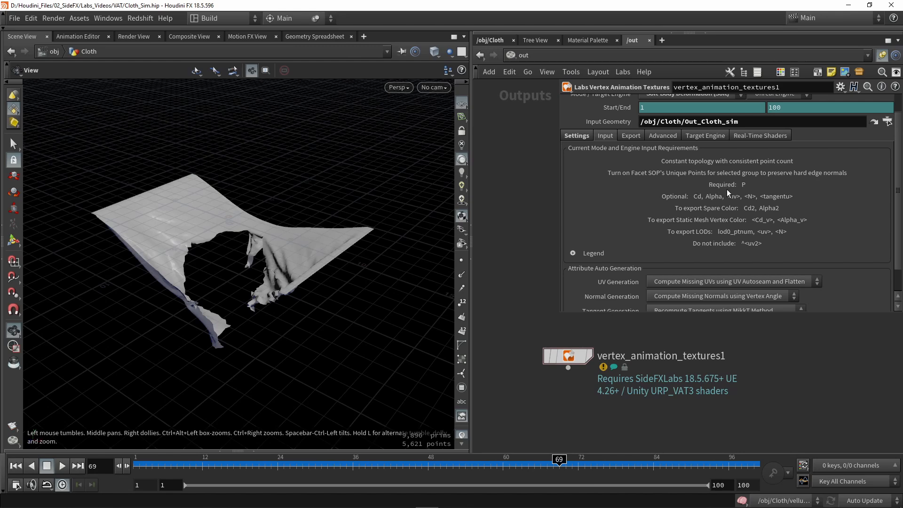
pyautogui.moveTo(718, 182)
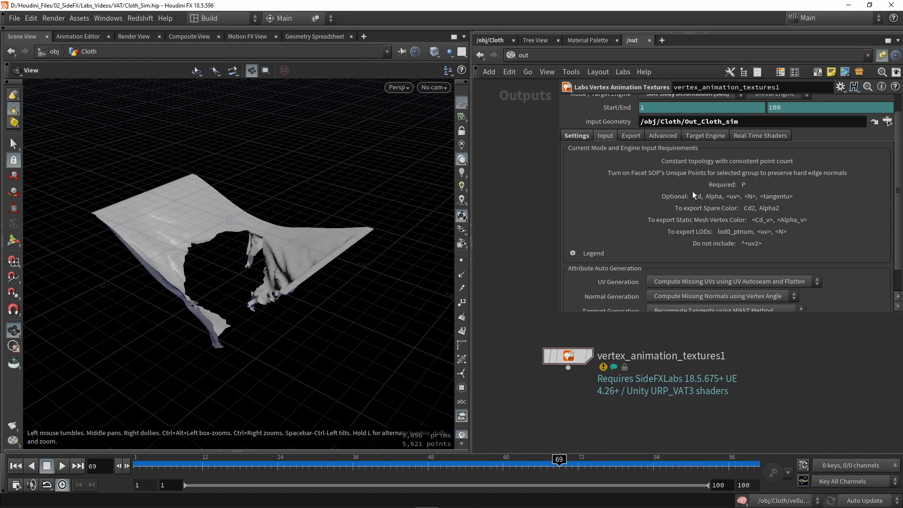
pyautogui.moveTo(797, 207)
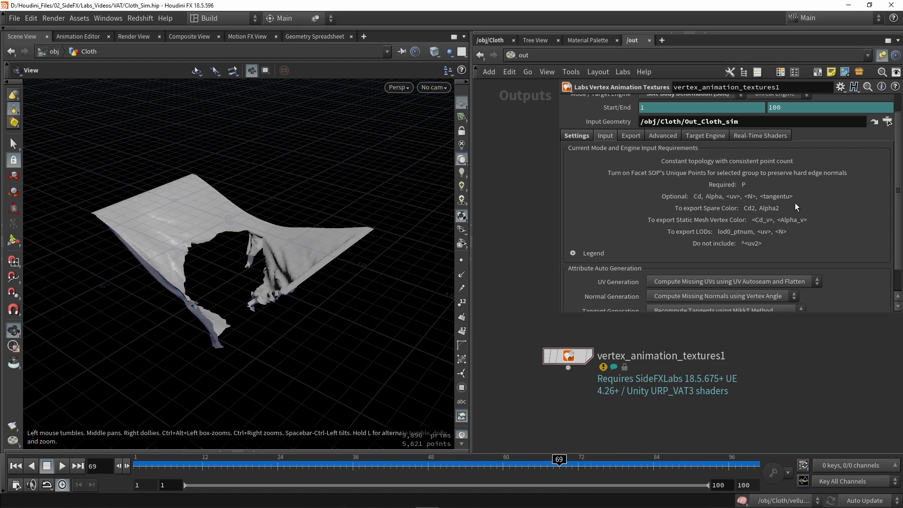
pyautogui.moveTo(644, 251)
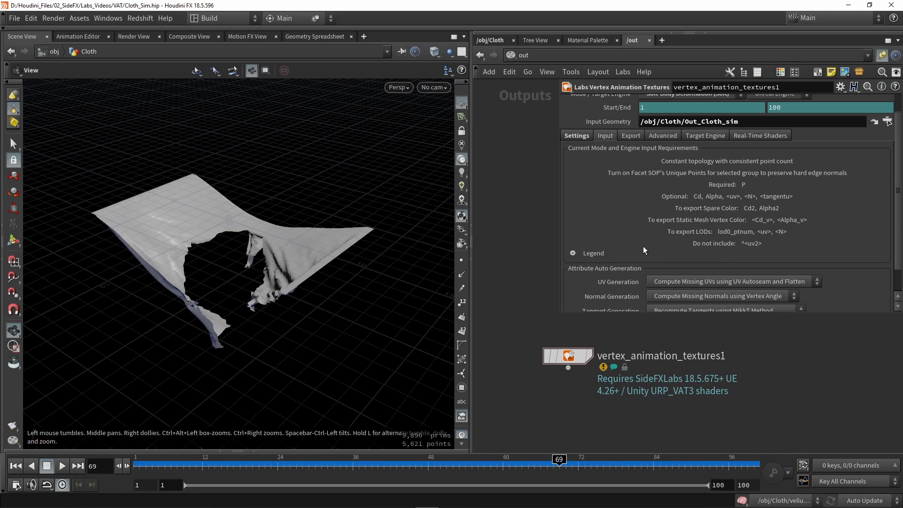
pyautogui.moveTo(785, 184)
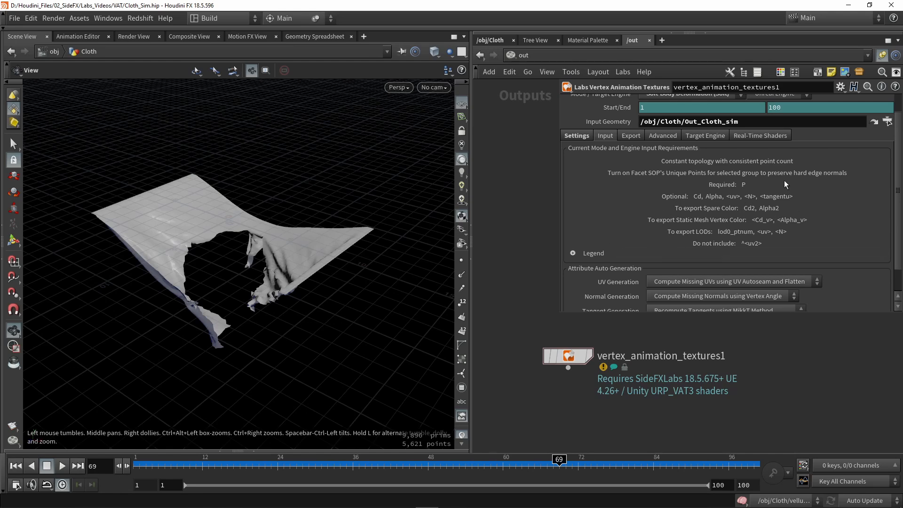
pyautogui.moveTo(655, 165)
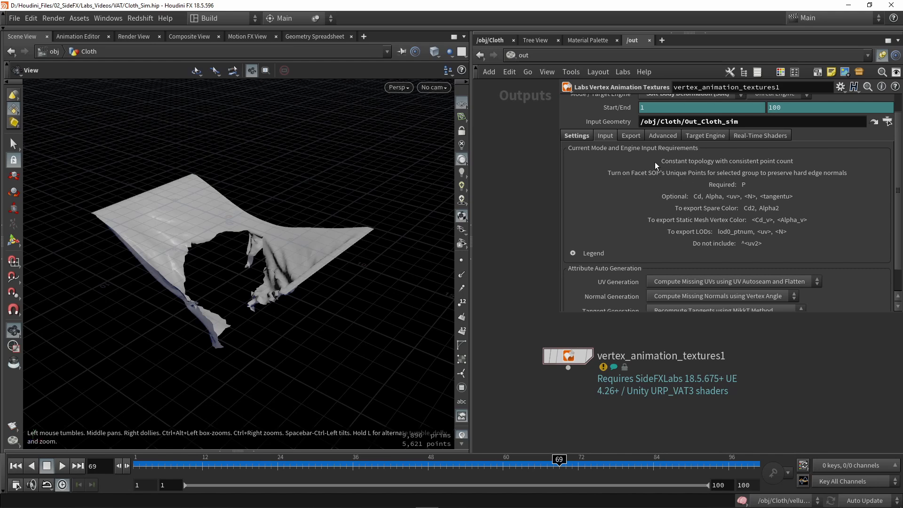
# Set the Export Path to $HIP/export/Tutorial_Cloth by appending _Cloth
pyautogui.click(631, 135)
pyautogui.write('$HIP/export/Tutorial')
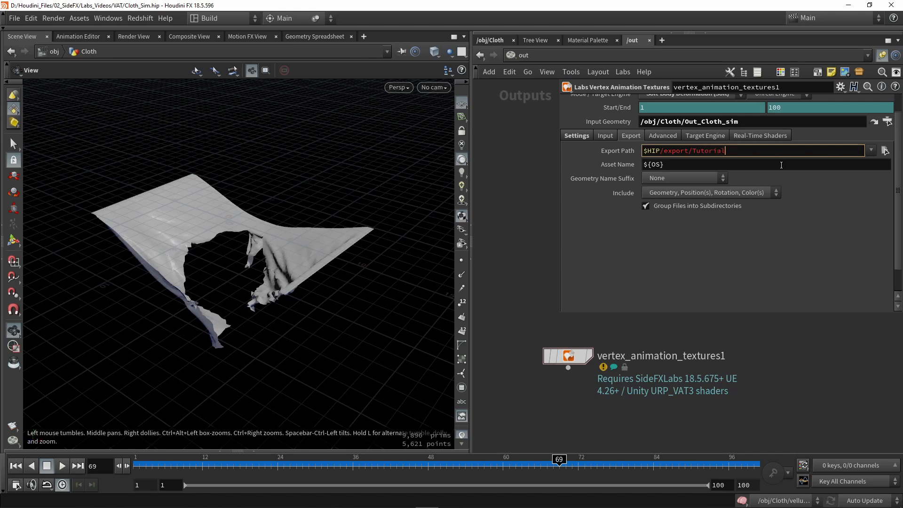
pyautogui.write('_Cloth')
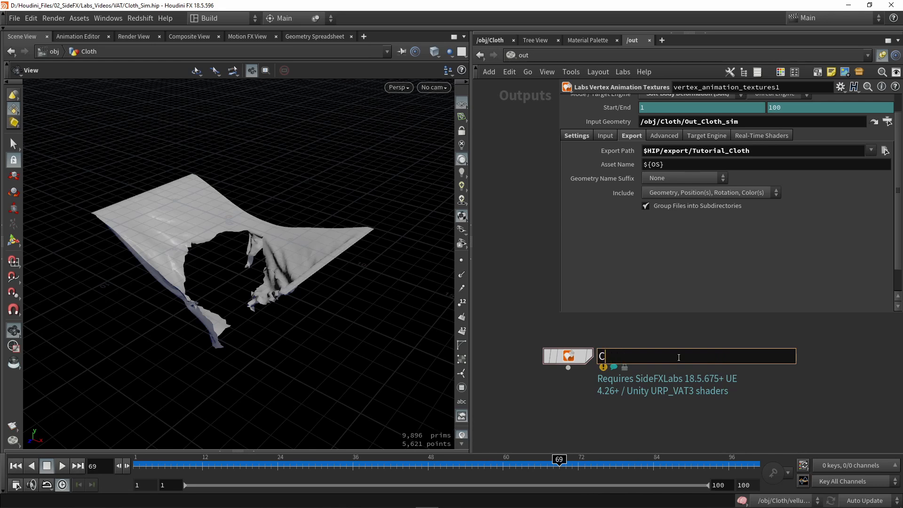
# Name the node Cloth_Simulation and keep the Geometry Name Suffix at None
pyautogui.write('loth_Simulation')
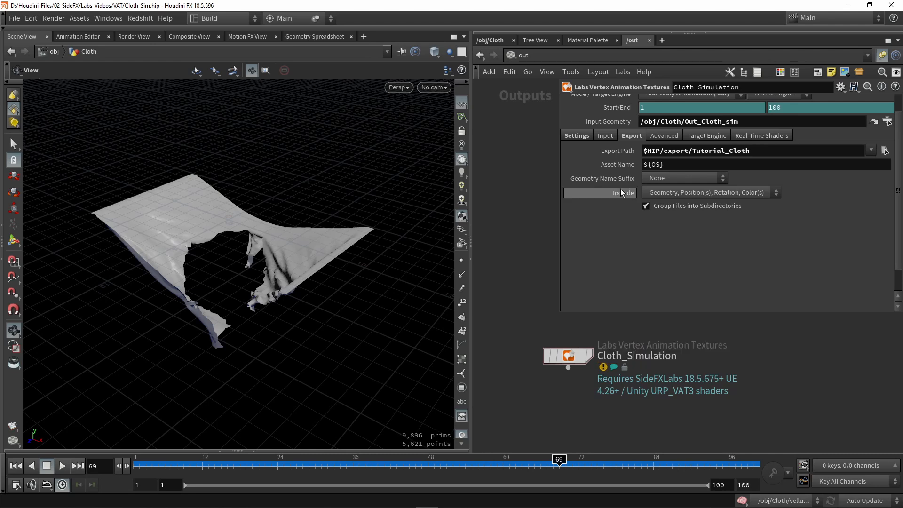
pyautogui.moveTo(659, 187)
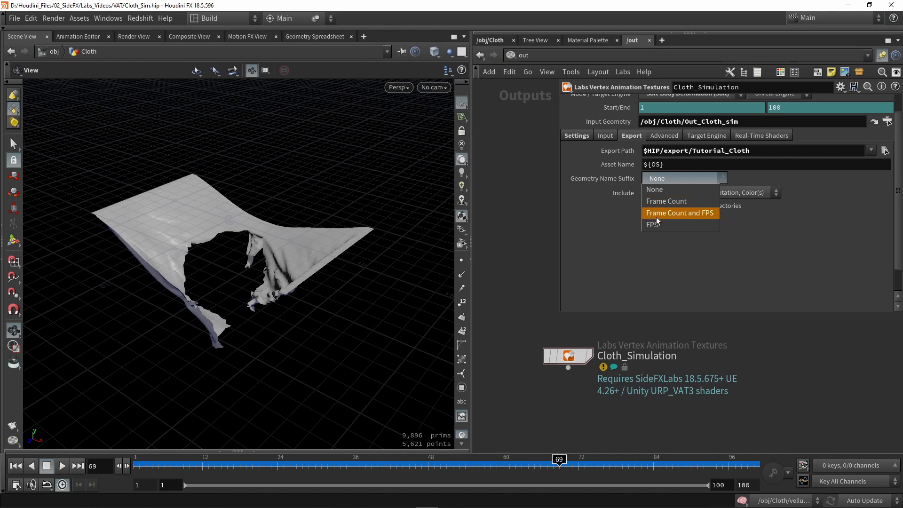
pyautogui.moveTo(667, 201)
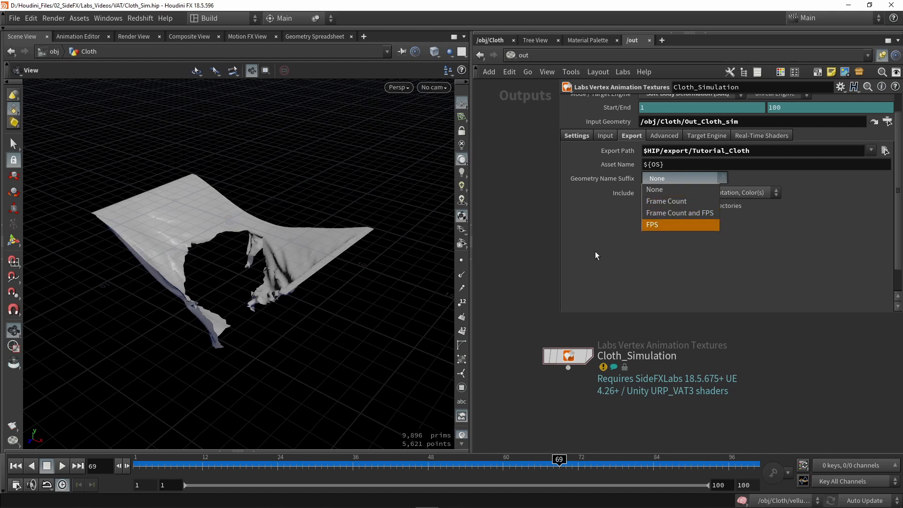
pyautogui.click(654, 189)
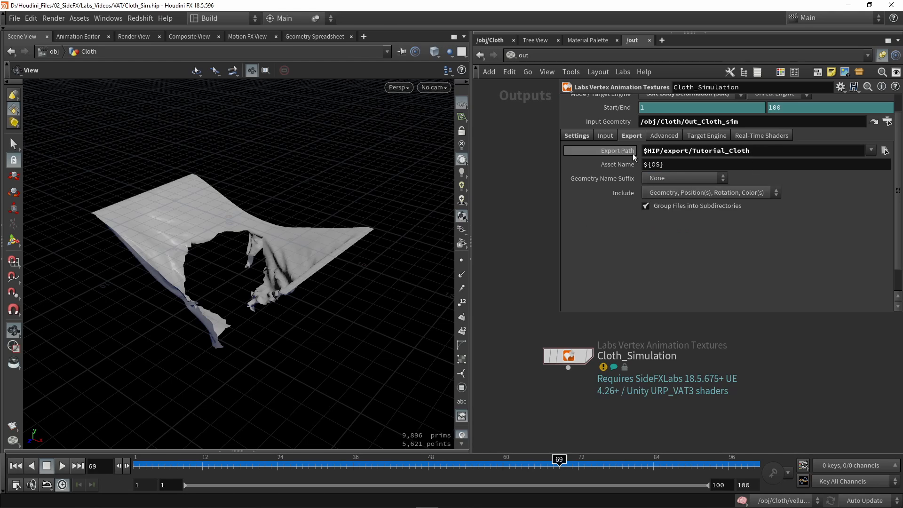
pyautogui.moveTo(675, 280)
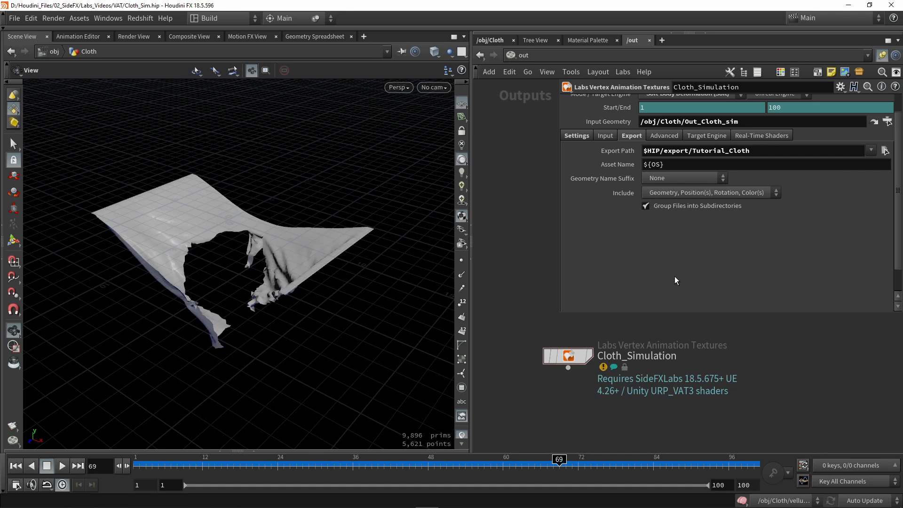
pyautogui.moveTo(670, 191)
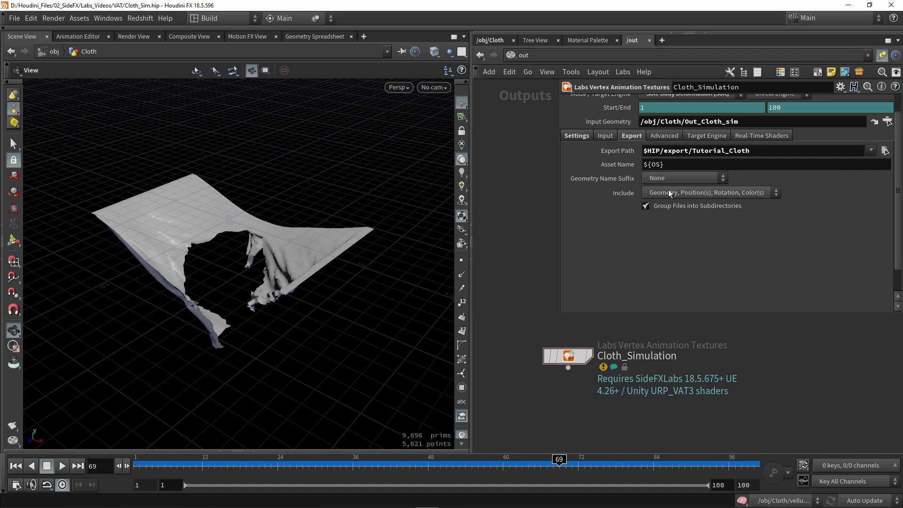
pyautogui.moveTo(759, 279)
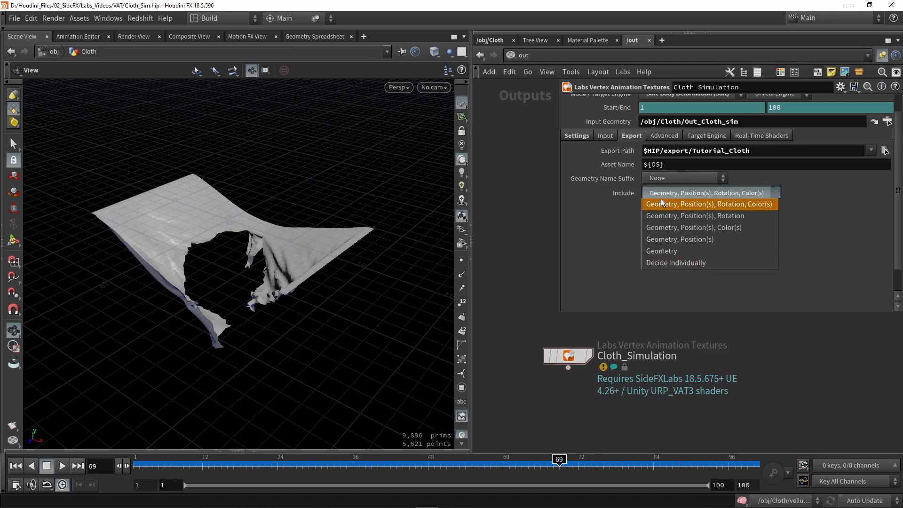
pyautogui.moveTo(662, 212)
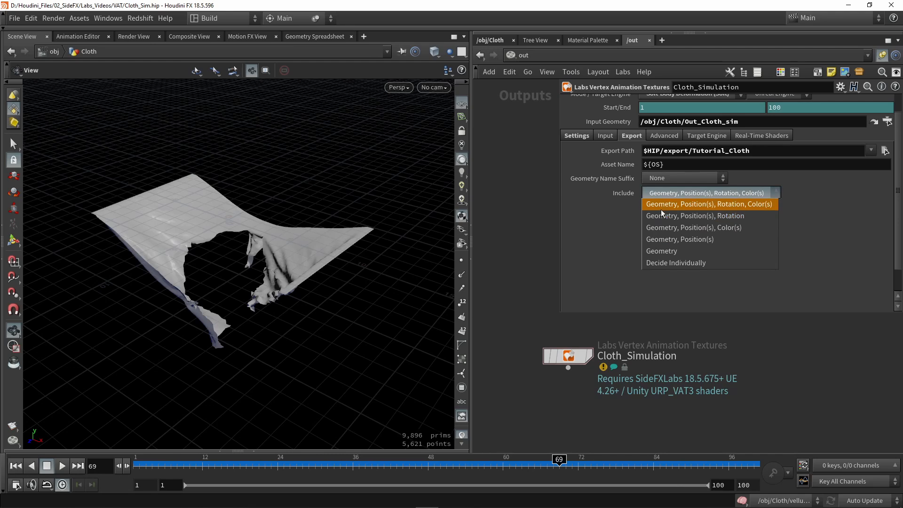
pyautogui.moveTo(702, 206)
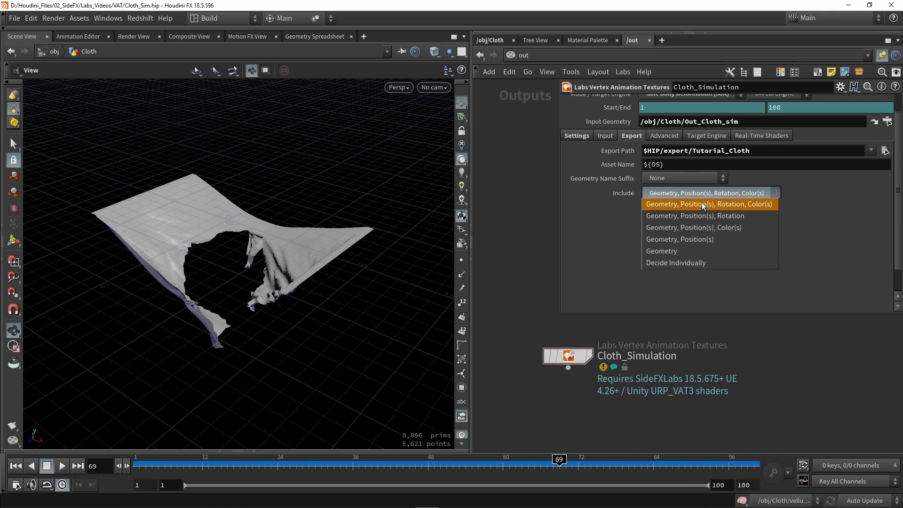
pyautogui.moveTo(732, 204)
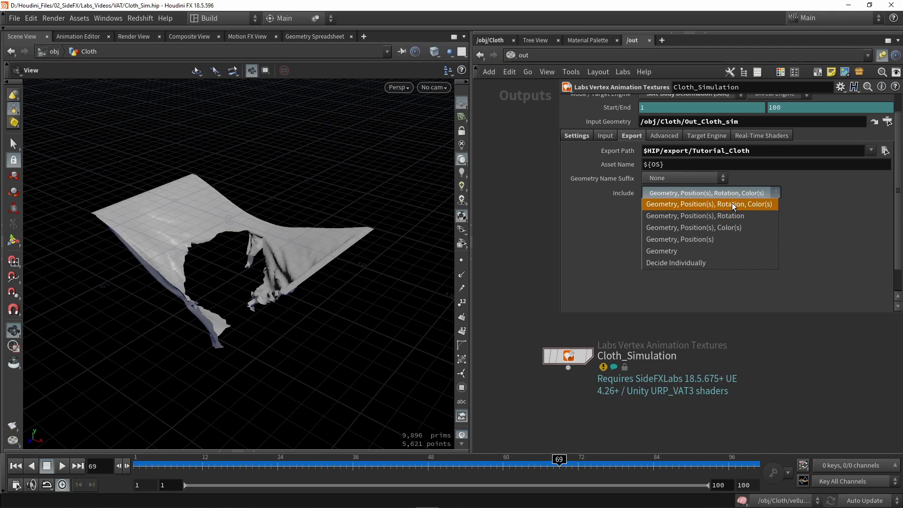
pyautogui.moveTo(701, 243)
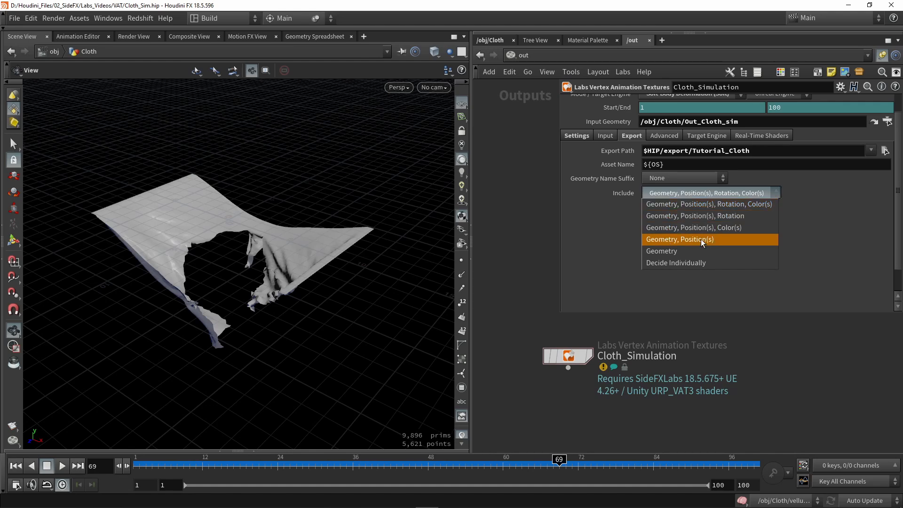
# Set Include to Geometry, Position(s), Rotation, Color(s)
pyautogui.click(680, 239)
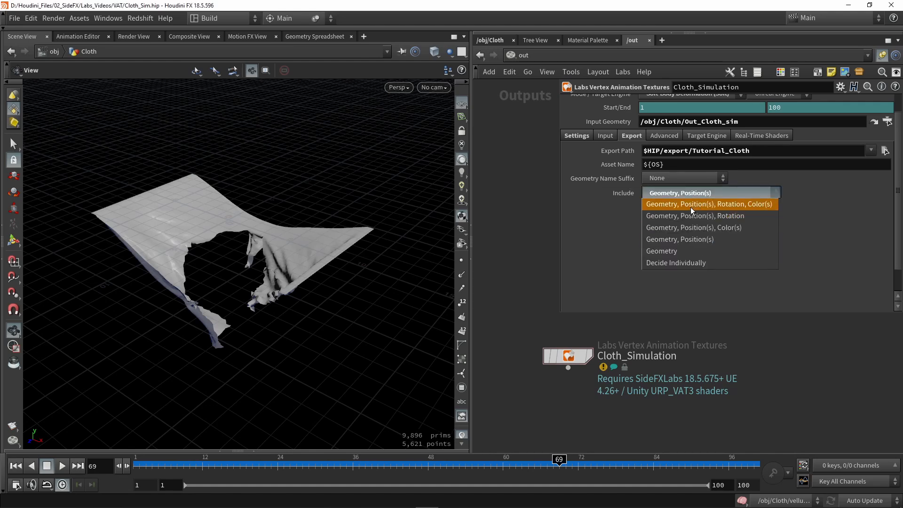
pyautogui.click(708, 205)
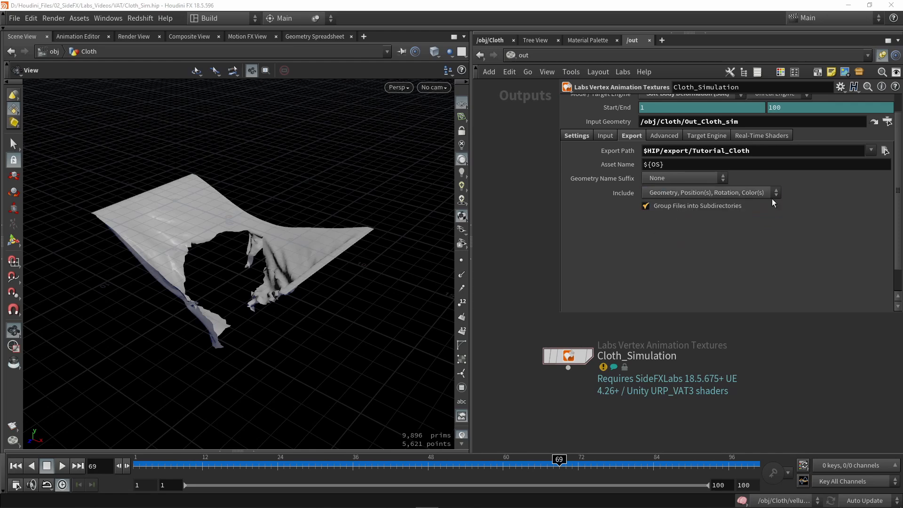
pyautogui.moveTo(778, 256)
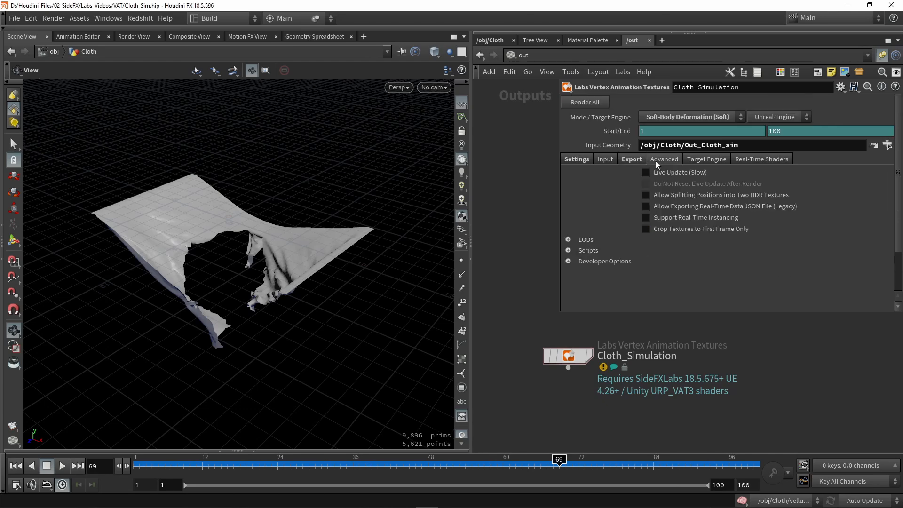
pyautogui.moveTo(683, 163)
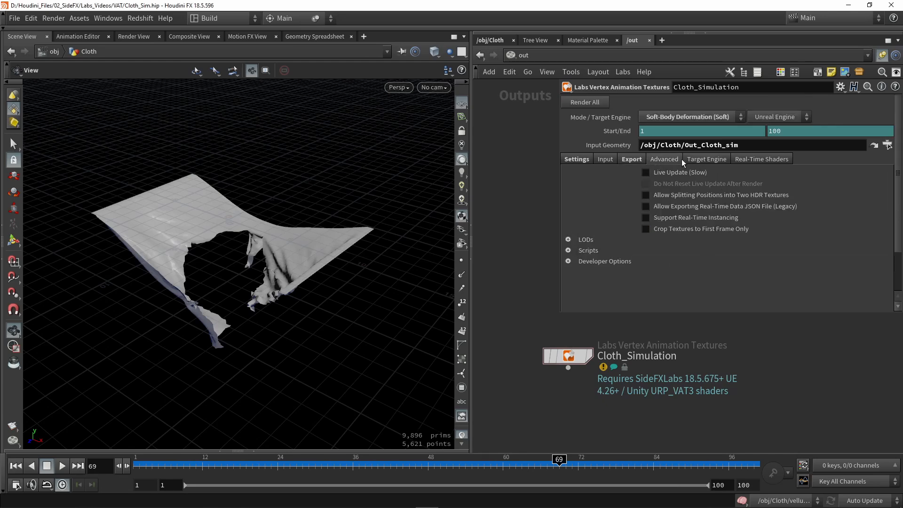
pyautogui.moveTo(609, 181)
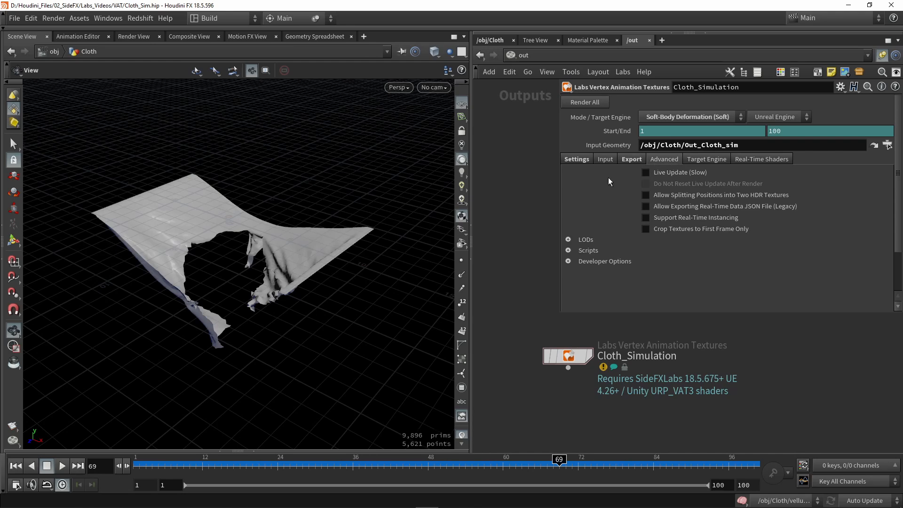
pyautogui.moveTo(641, 234)
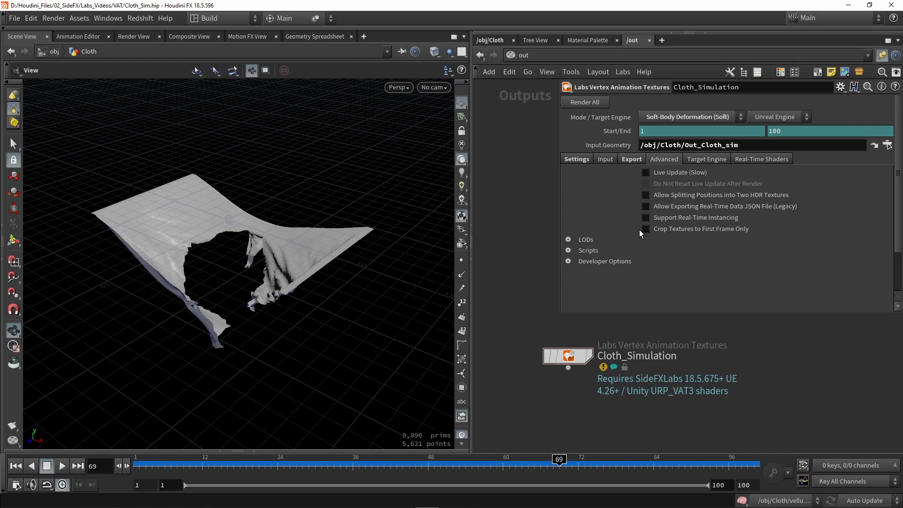
pyautogui.moveTo(690, 163)
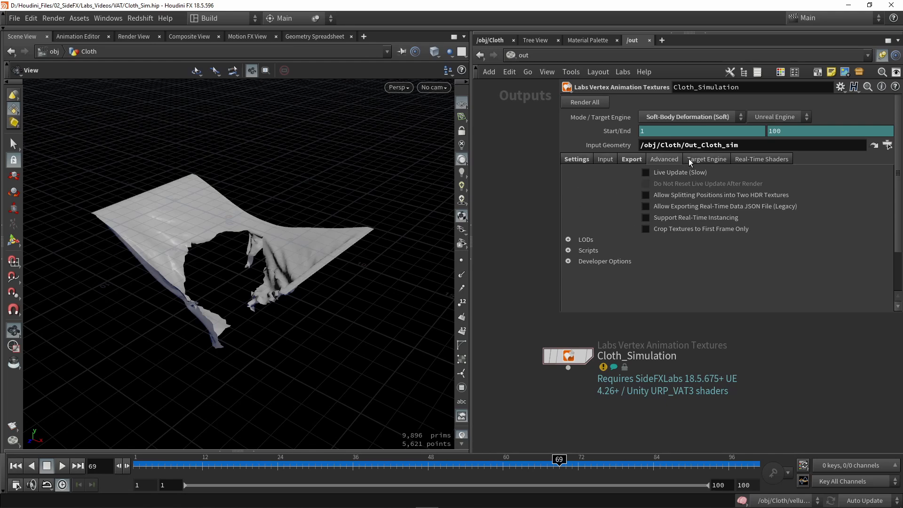
# Show the Target Engine coordinate system settings under Advanced
pyautogui.click(707, 159)
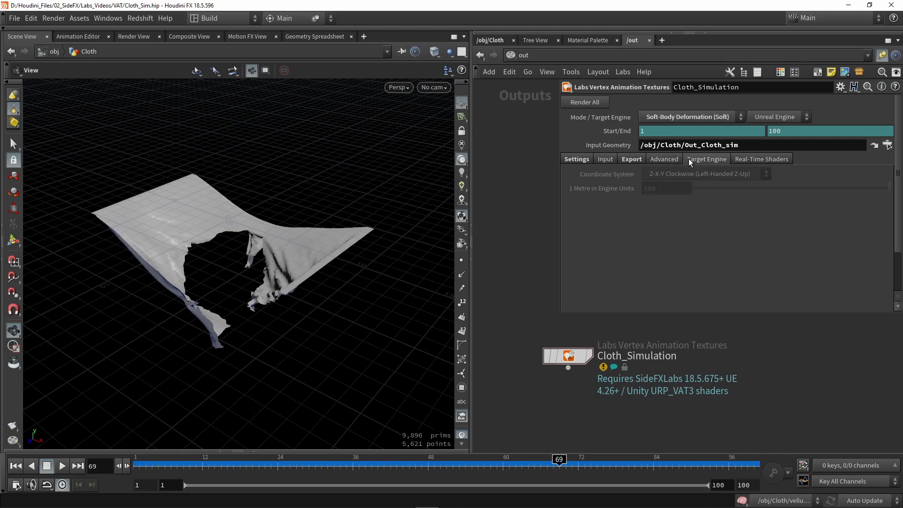
pyautogui.moveTo(722, 166)
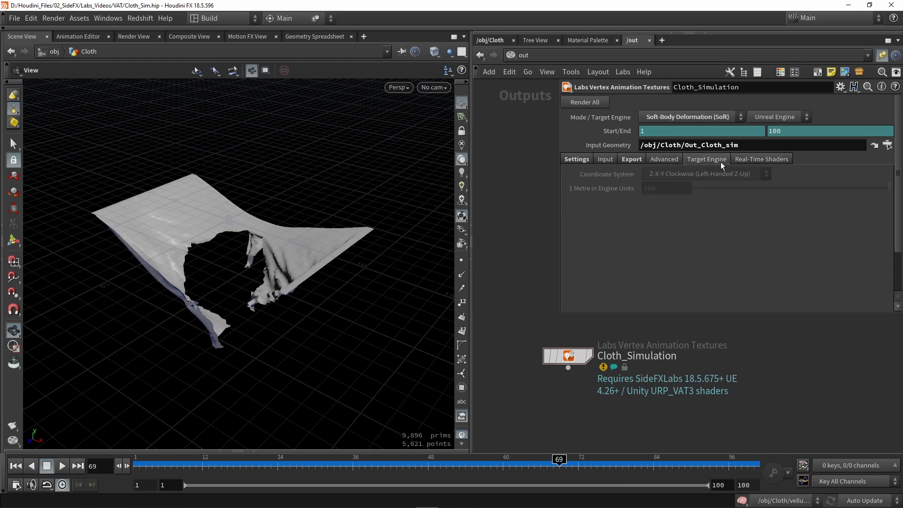
pyautogui.moveTo(758, 164)
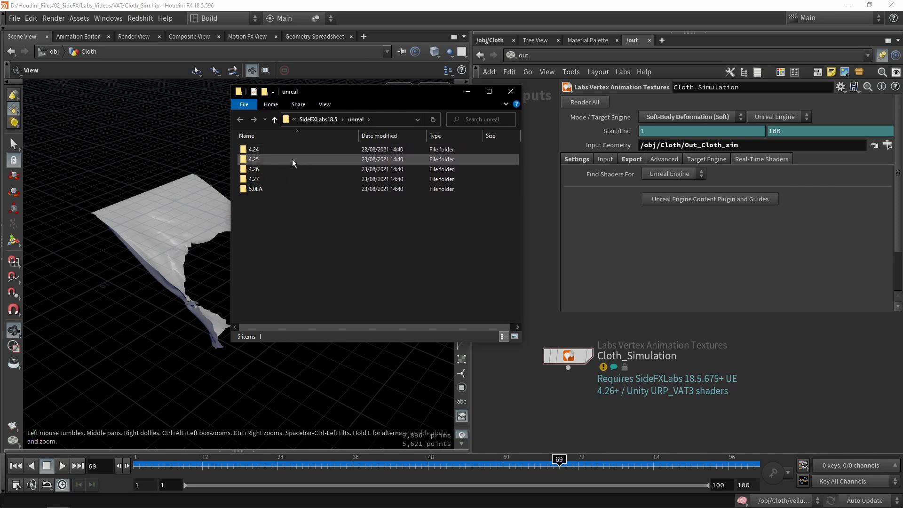
# Browse the SideFXLabs unreal/4.26 plugin folder with its guides, then close the window
pyautogui.doubleClick(253, 168)
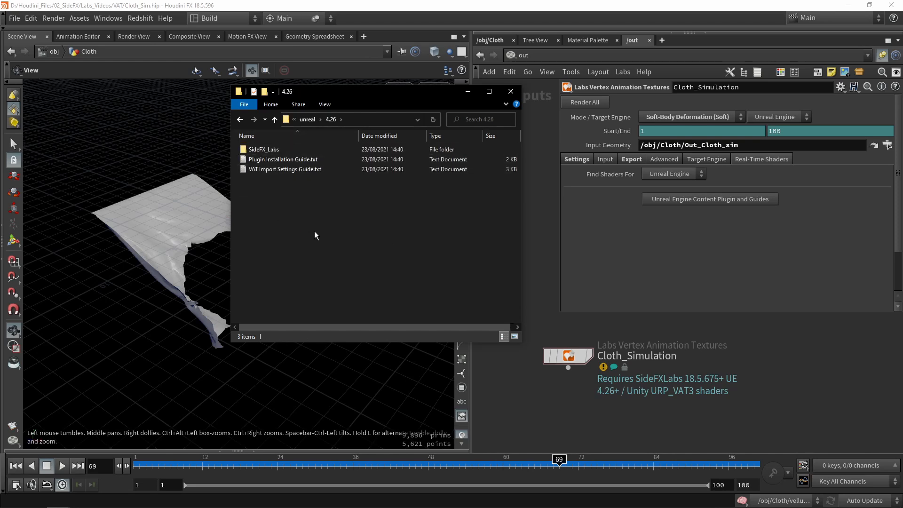
pyautogui.moveTo(369, 178)
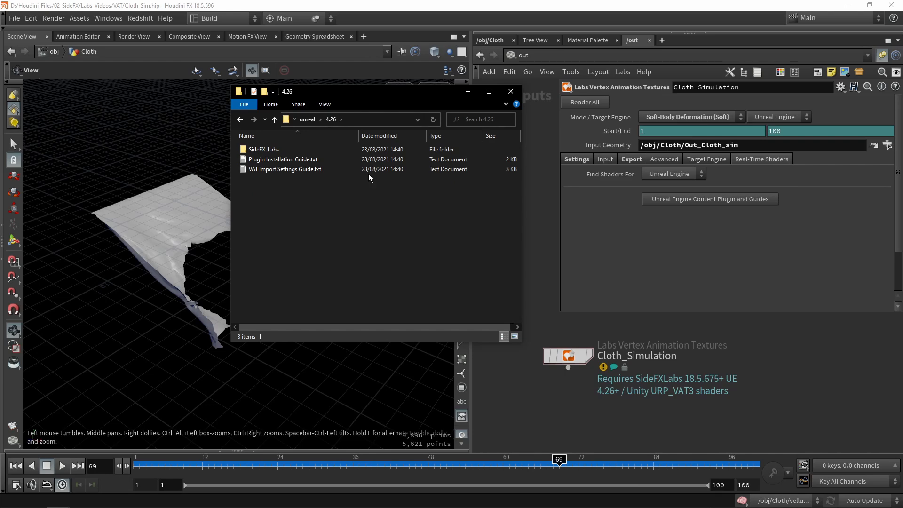
pyautogui.moveTo(510, 92)
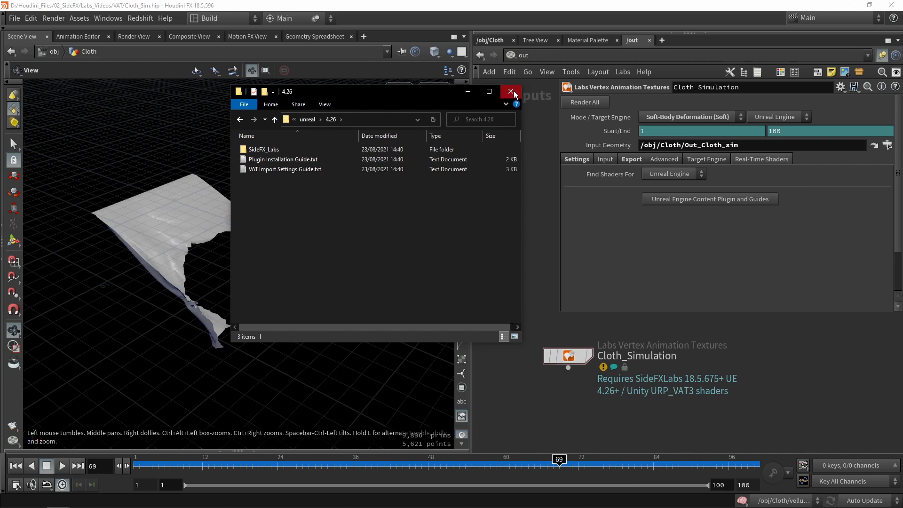
pyautogui.click(510, 92)
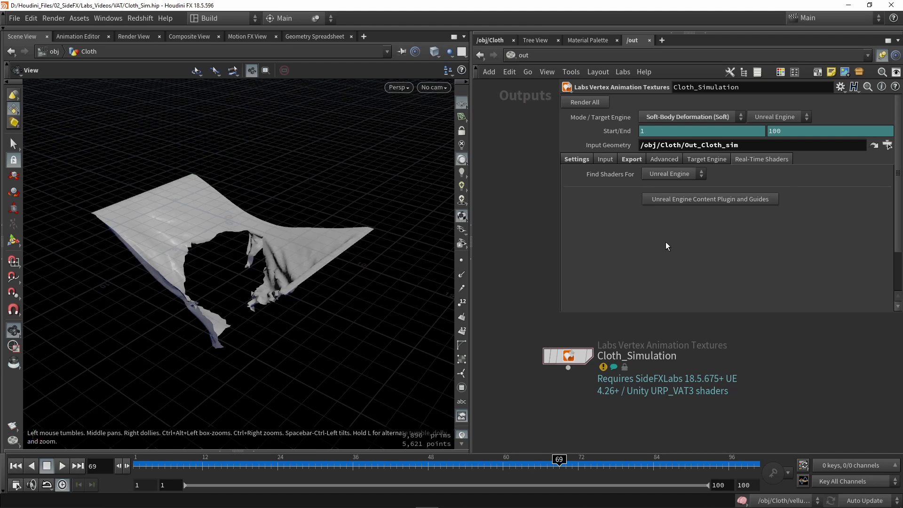
pyautogui.moveTo(680, 247)
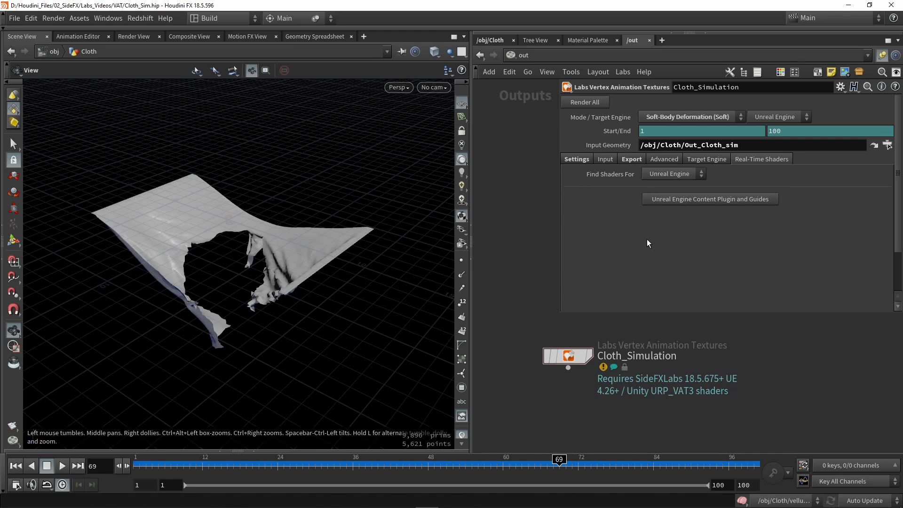
pyautogui.moveTo(585, 102)
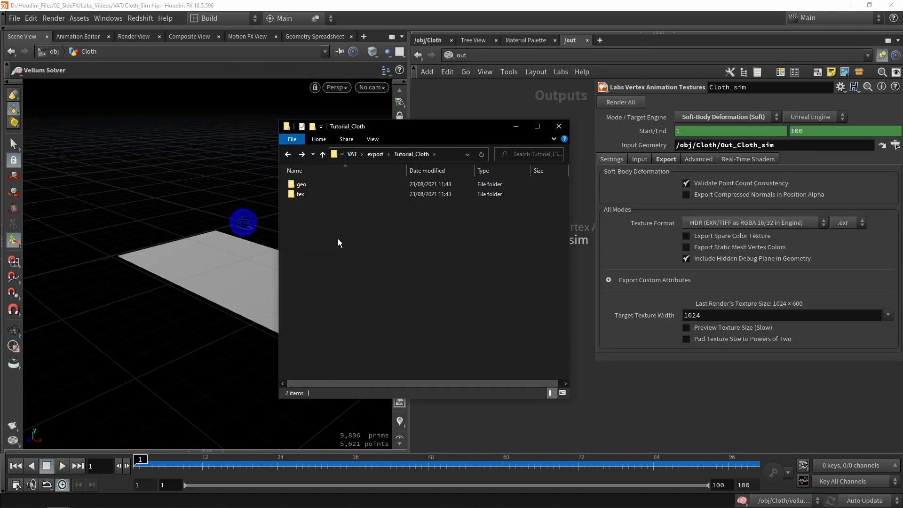
pyautogui.moveTo(304, 220)
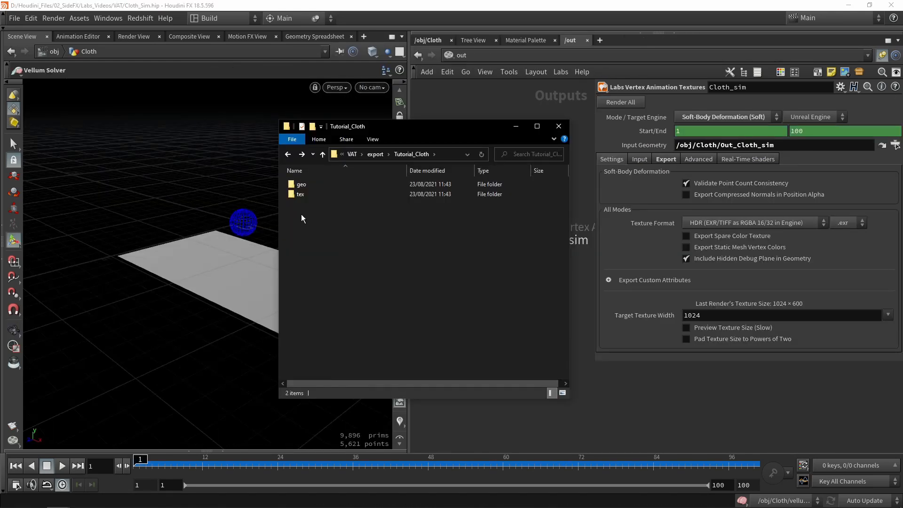
pyautogui.click(301, 183)
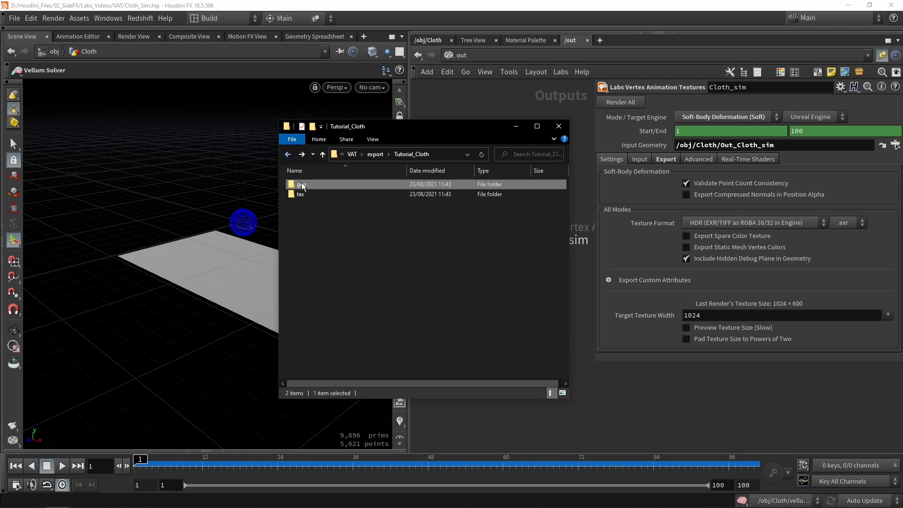
pyautogui.doubleClick(301, 194)
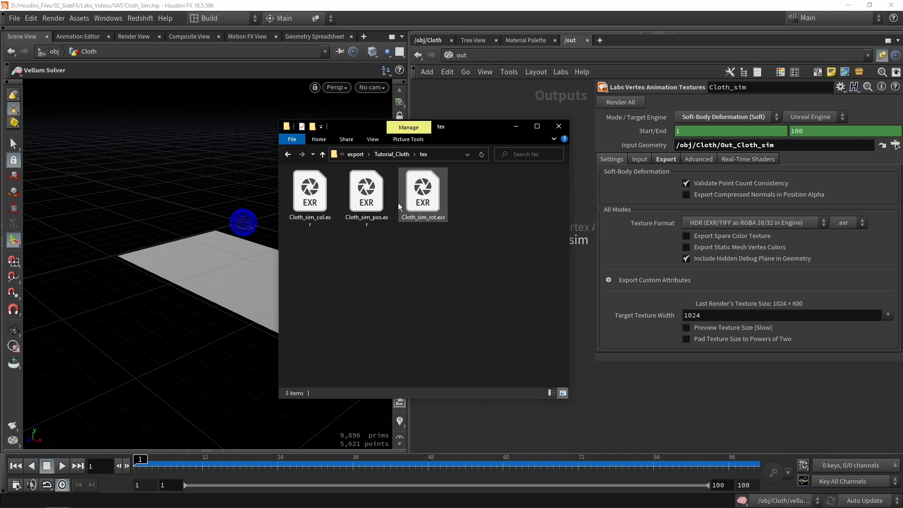
pyautogui.click(309, 190)
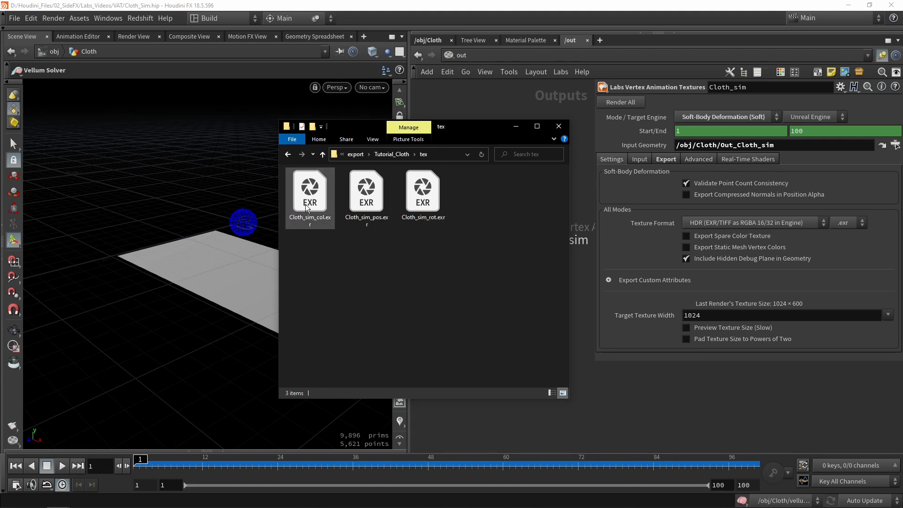
pyautogui.click(552, 393)
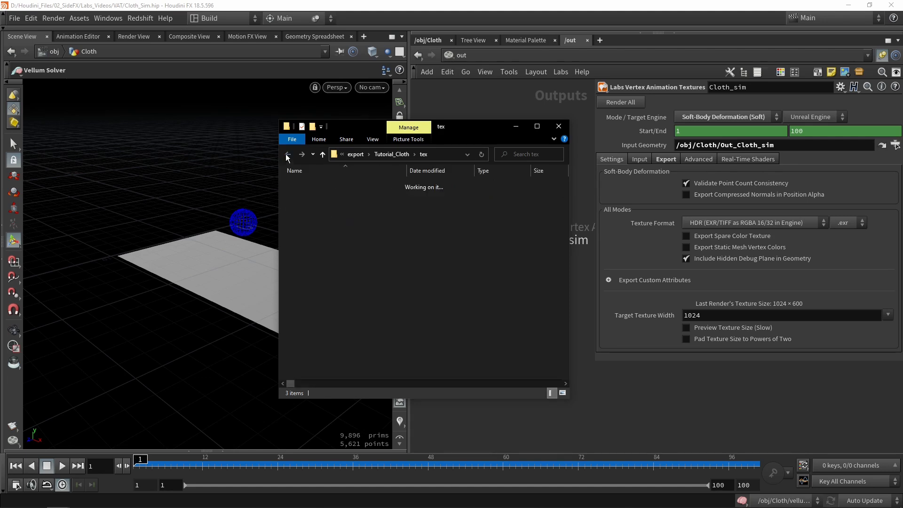
pyautogui.click(288, 153)
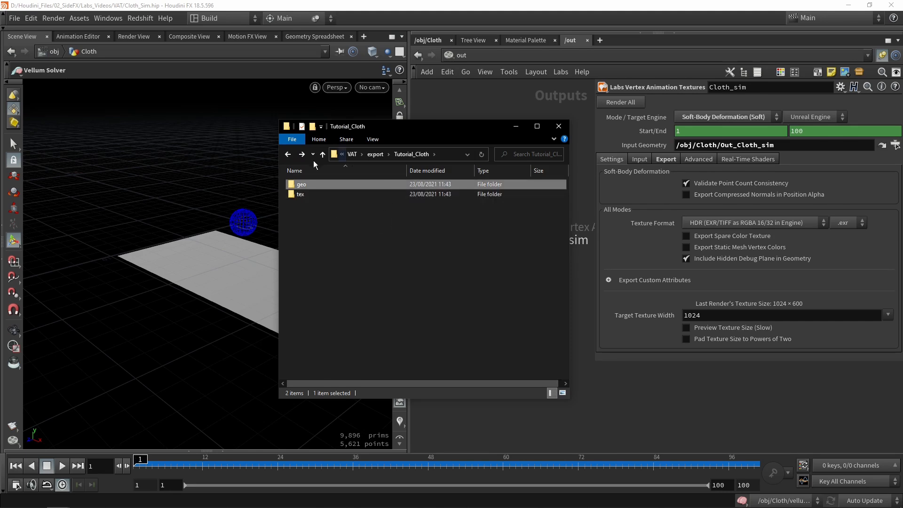
pyautogui.moveTo(489, 271)
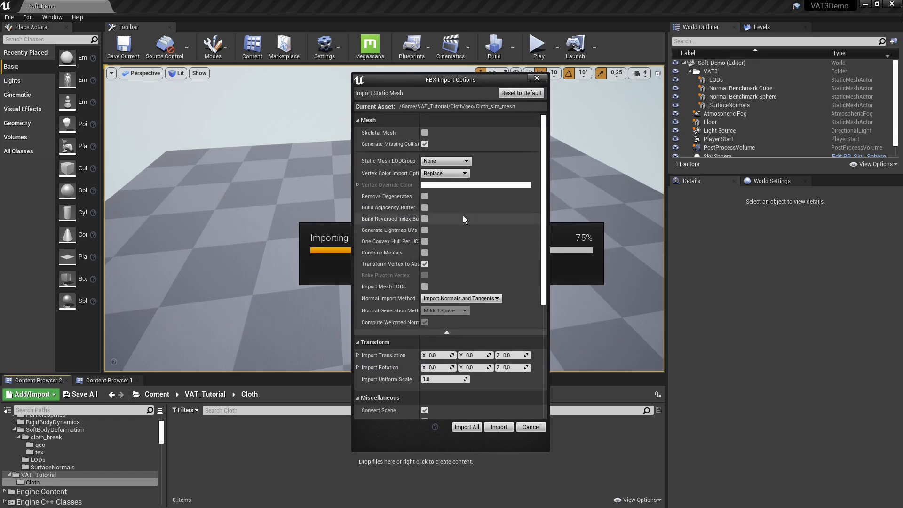
pyautogui.moveTo(430, 223)
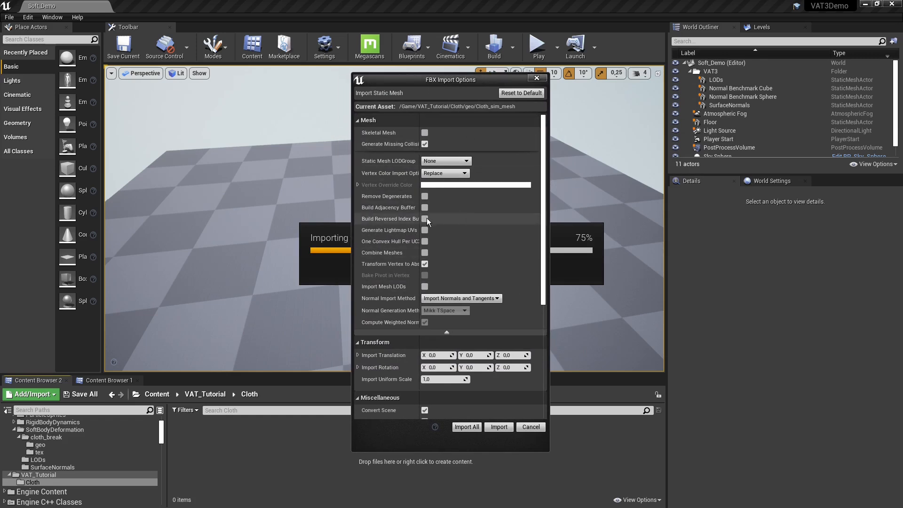
pyautogui.moveTo(396, 225)
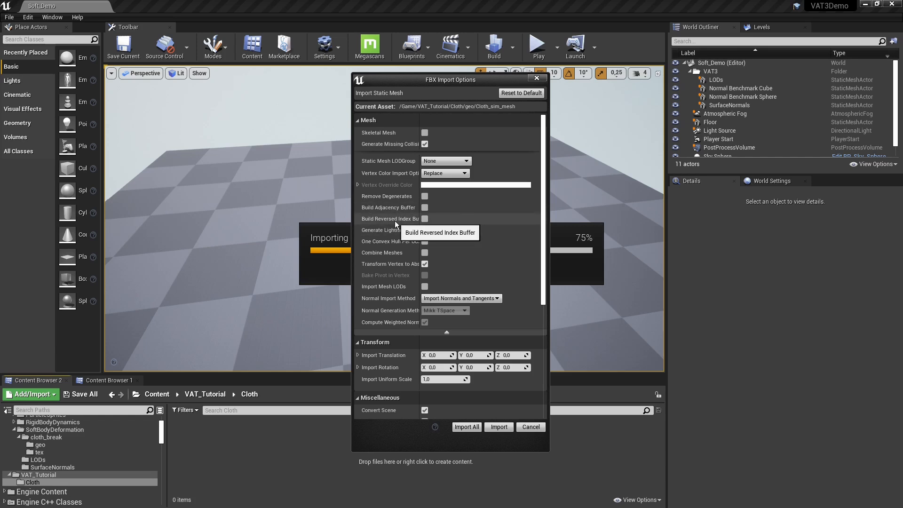
pyautogui.moveTo(405, 209)
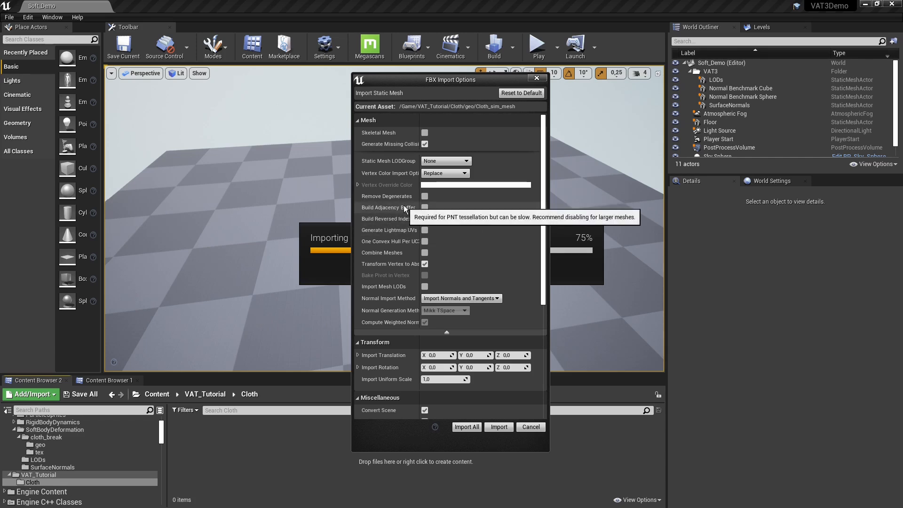
pyautogui.moveTo(376, 182)
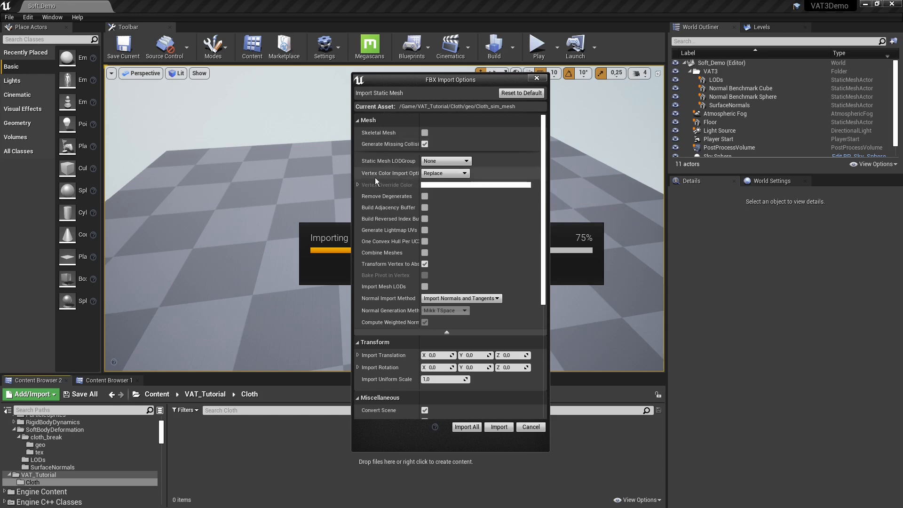
pyautogui.moveTo(446, 173)
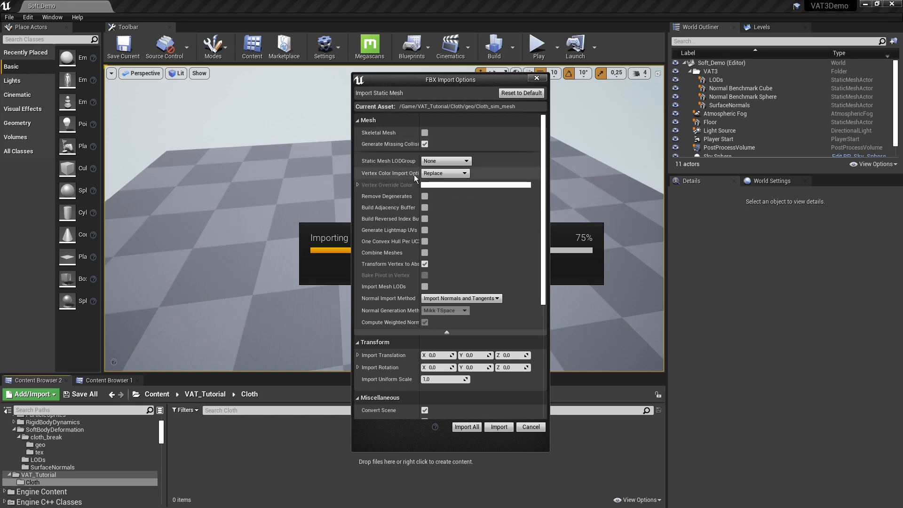
pyautogui.moveTo(388, 173)
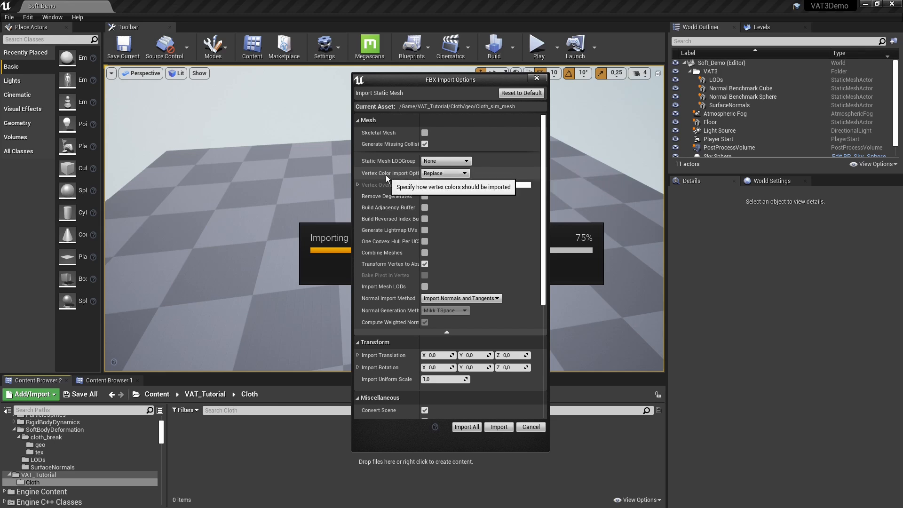
pyautogui.moveTo(442, 185)
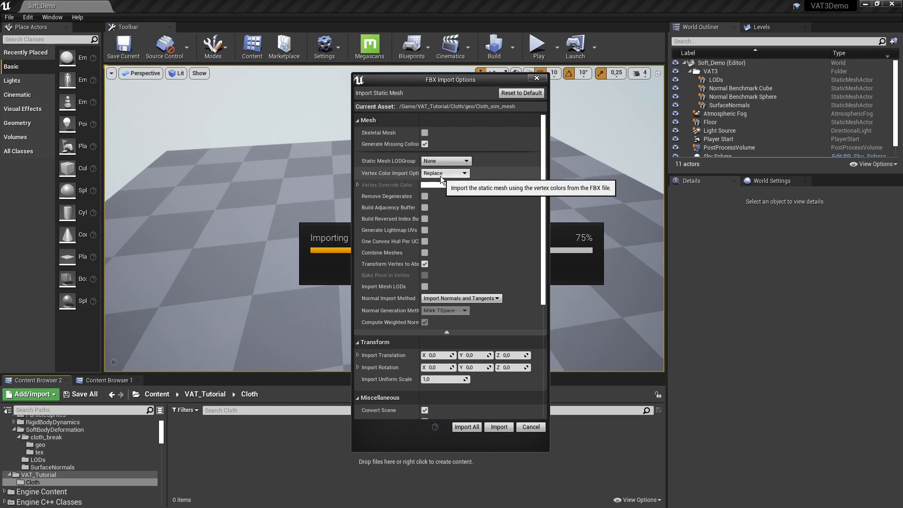
pyautogui.moveTo(427, 209)
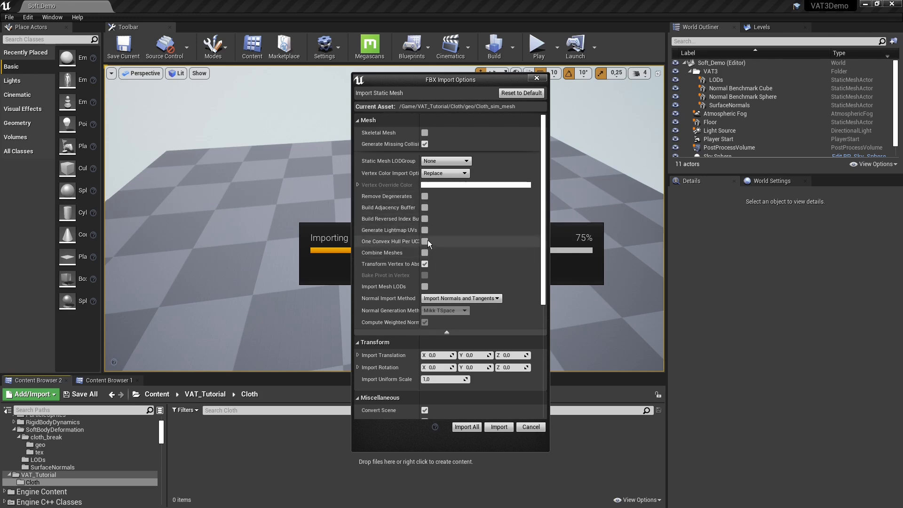
pyautogui.moveTo(413, 233)
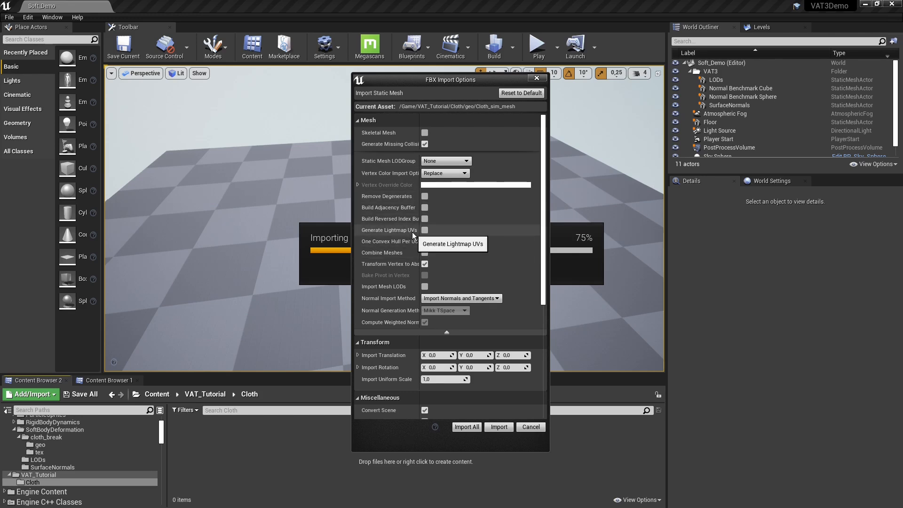
pyautogui.moveTo(399, 239)
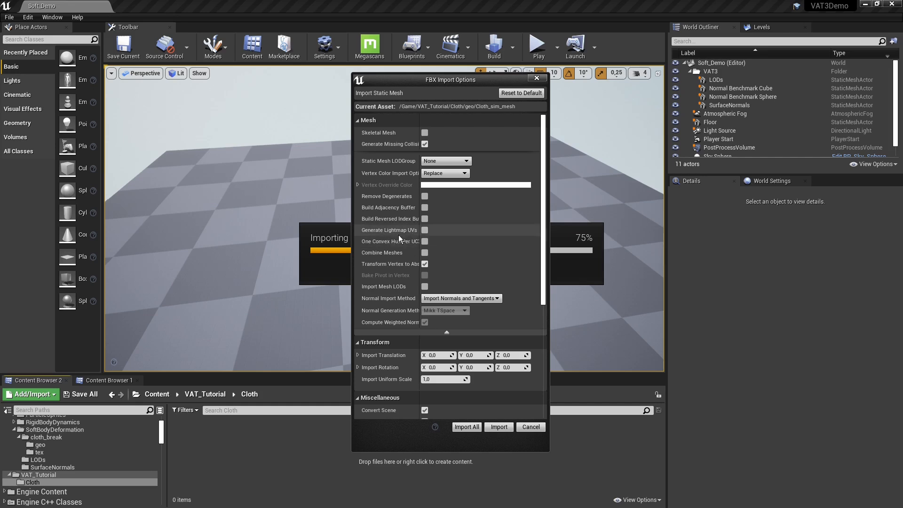
pyautogui.moveTo(464, 239)
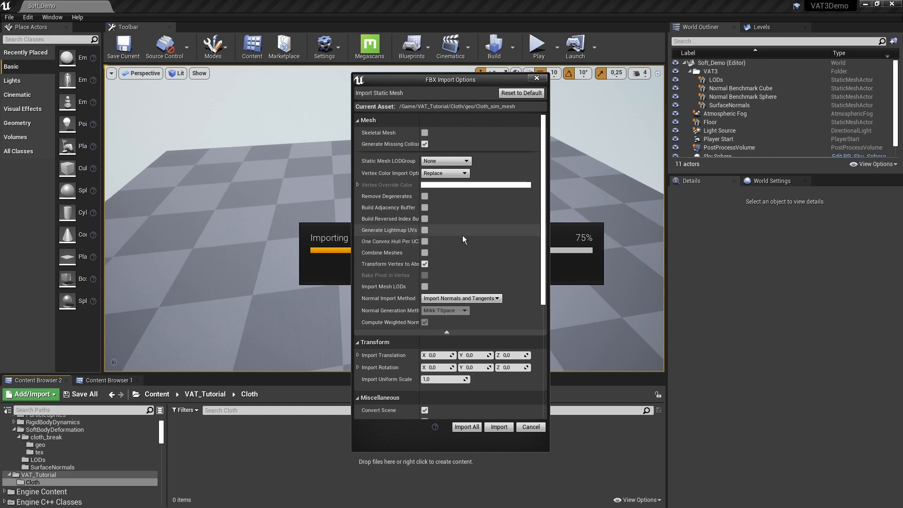
pyautogui.moveTo(426, 253)
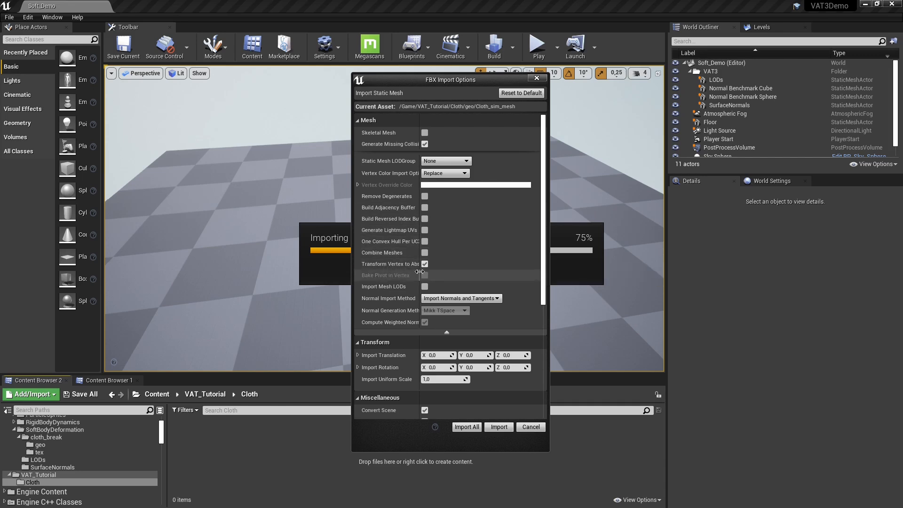
pyautogui.moveTo(397, 264)
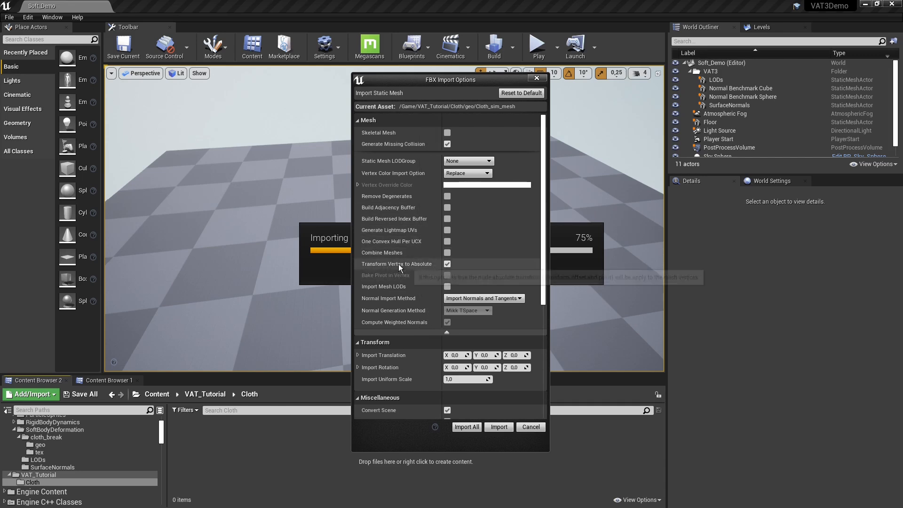
pyautogui.moveTo(448, 282)
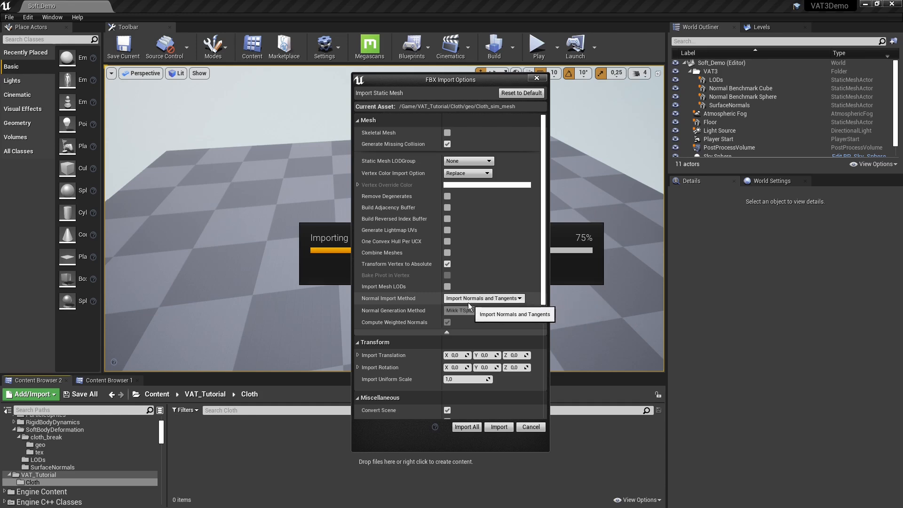
# Scroll through the Mesh section of the FBX Import Options for Cloth_sim_mesh
pyautogui.scroll(-3)
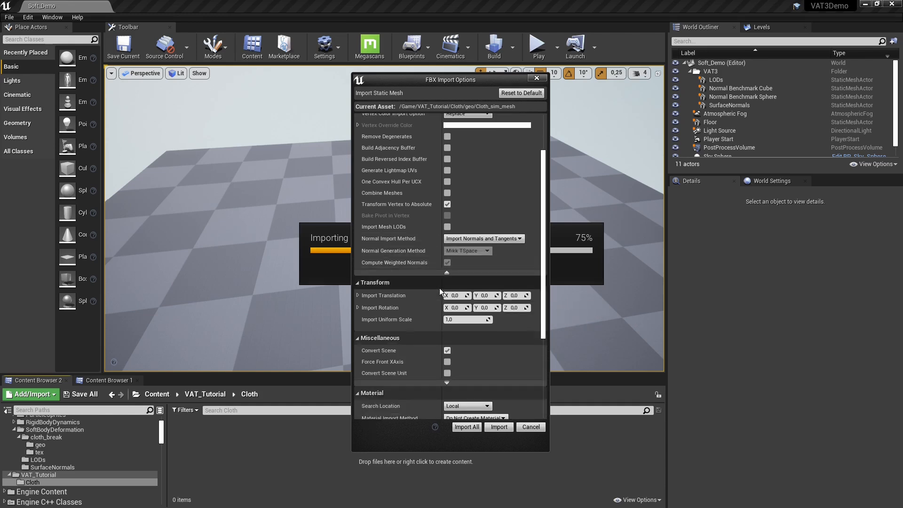
# Import Cloth_sim_mesh with Material Import Method left on Do Not Create Material
pyautogui.scroll(-3)
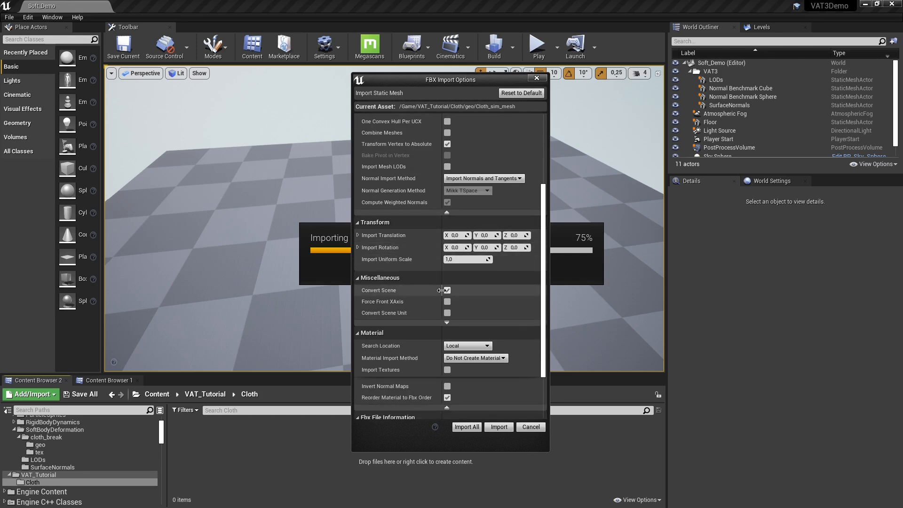
pyautogui.scroll(-3)
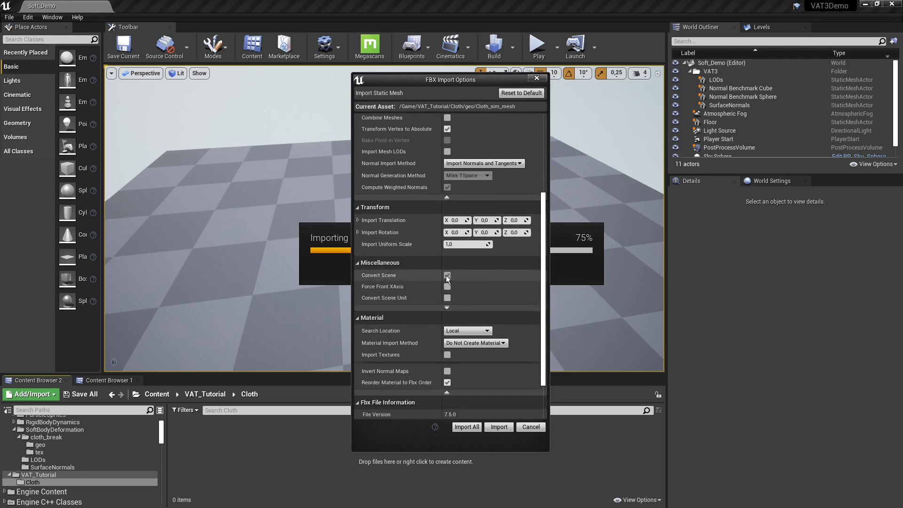
pyautogui.scroll(-3)
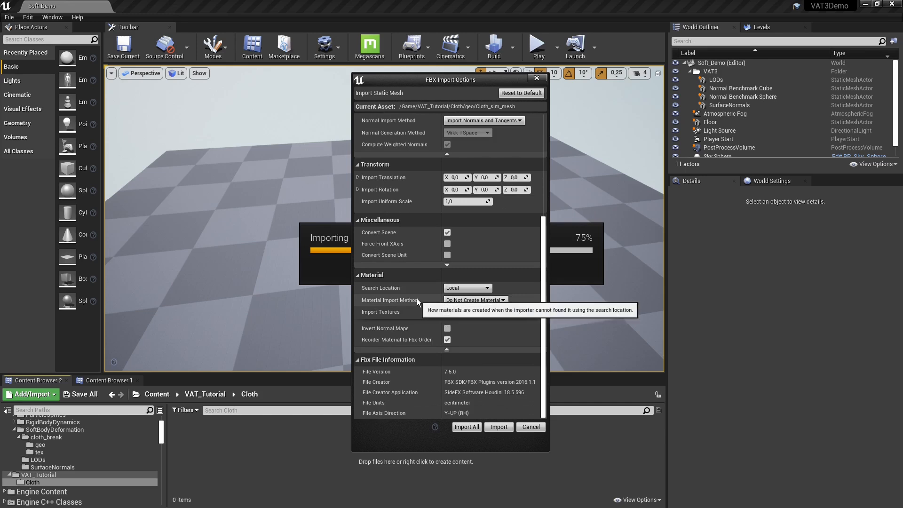
pyautogui.moveTo(434, 298)
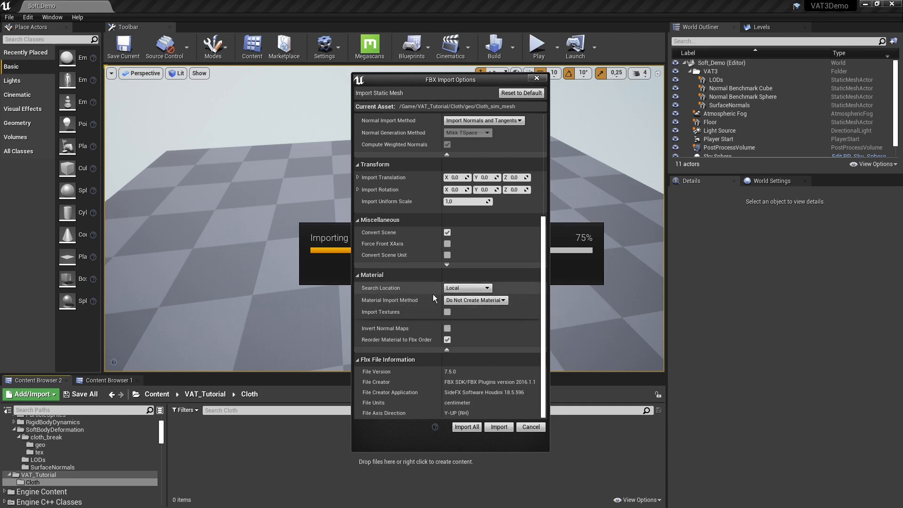
pyautogui.moveTo(397, 294)
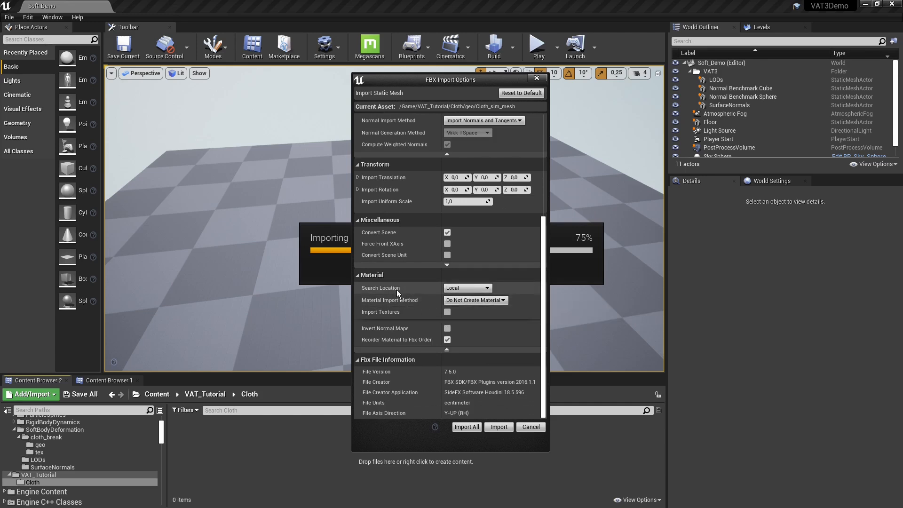
pyautogui.moveTo(467, 305)
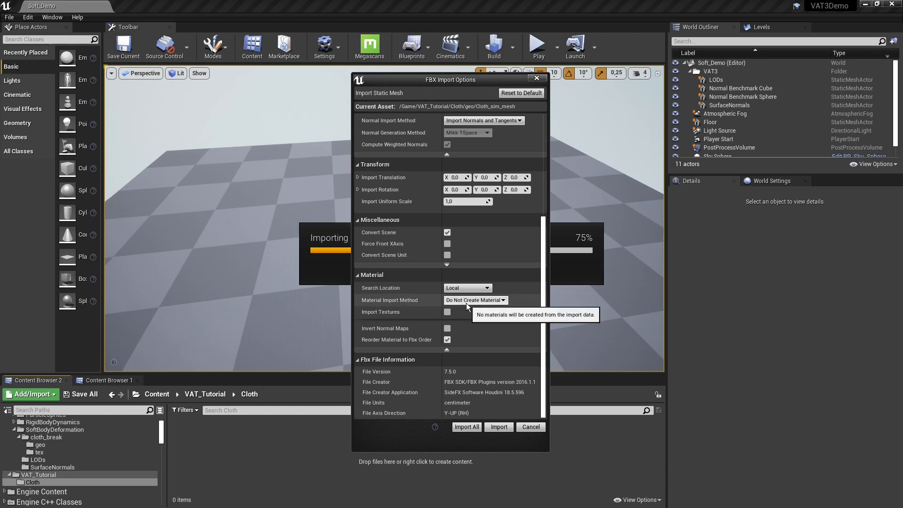
pyautogui.moveTo(414, 333)
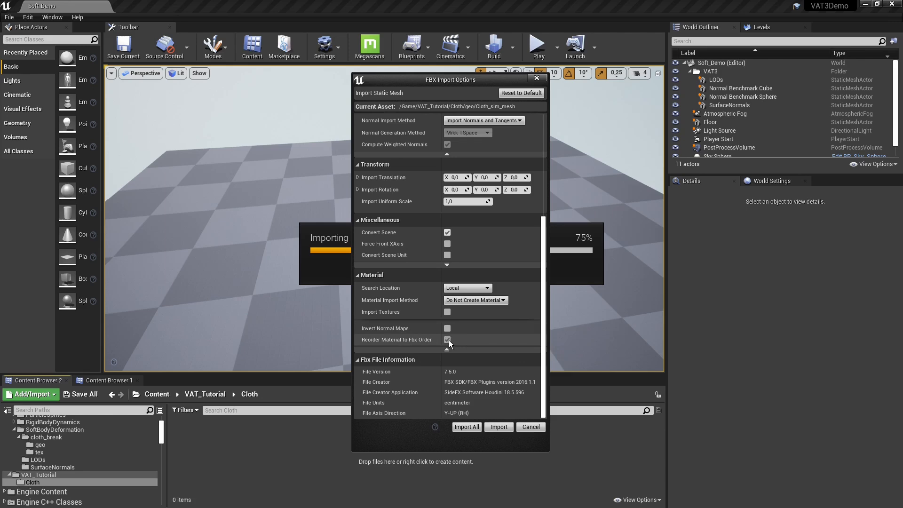
pyautogui.scroll(3)
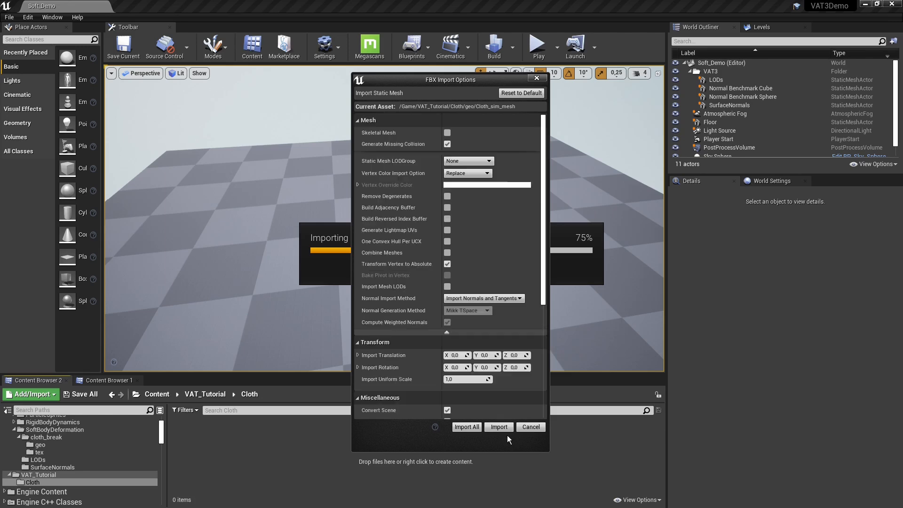
pyautogui.click(498, 427)
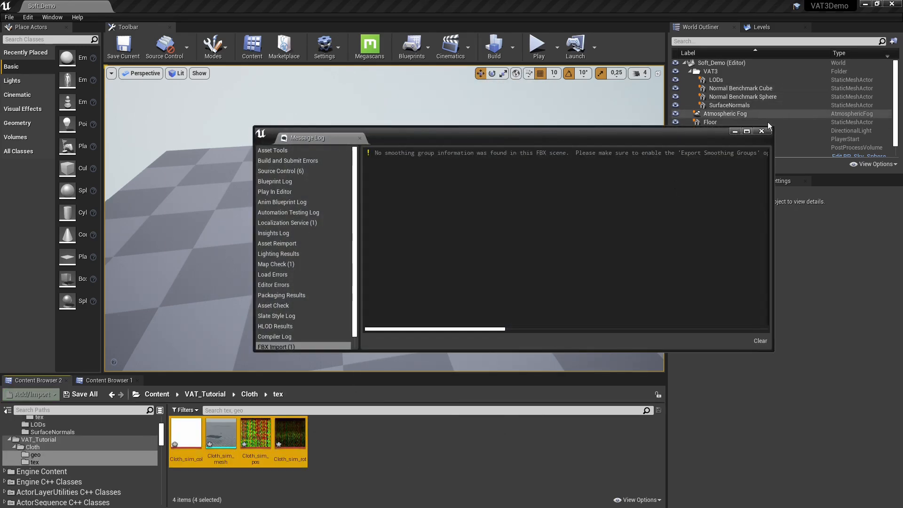
# Dismiss the import Message Log and browse the geo and tex folders under Cloth
pyautogui.click(762, 132)
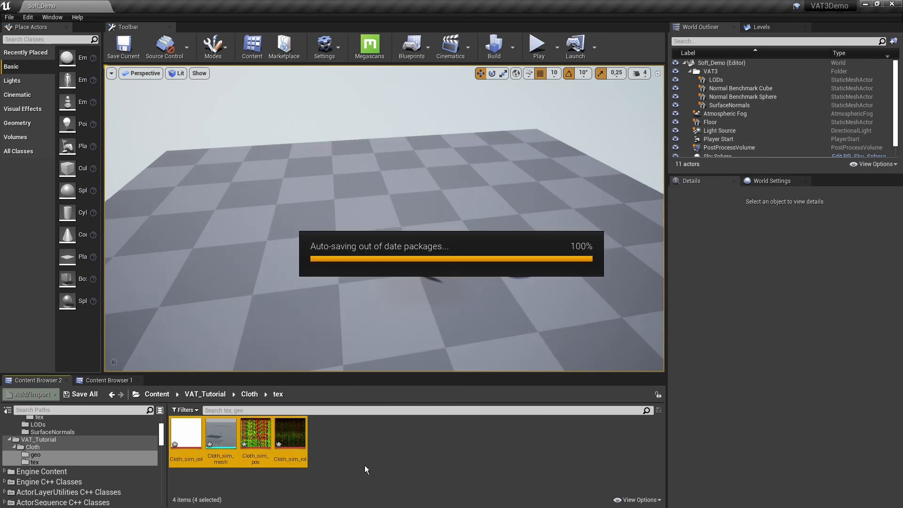
pyautogui.moveTo(186, 432)
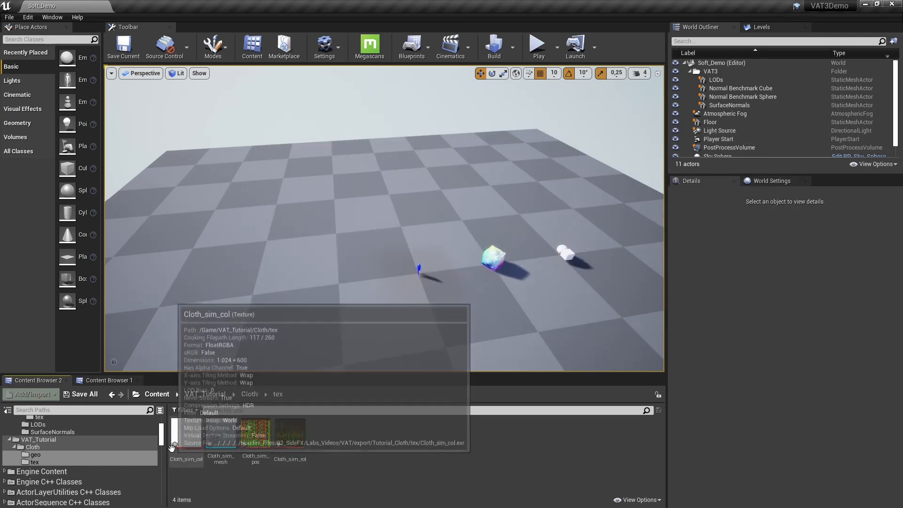
pyautogui.click(36, 454)
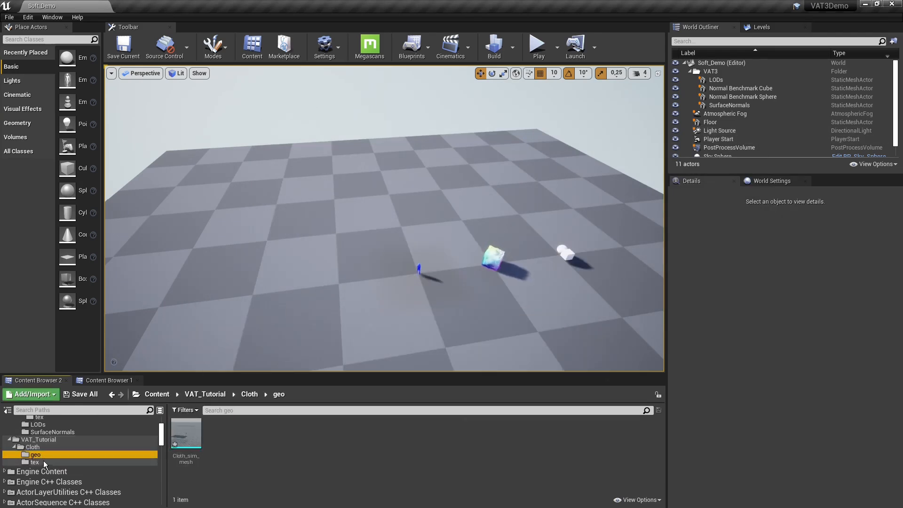
pyautogui.click(32, 447)
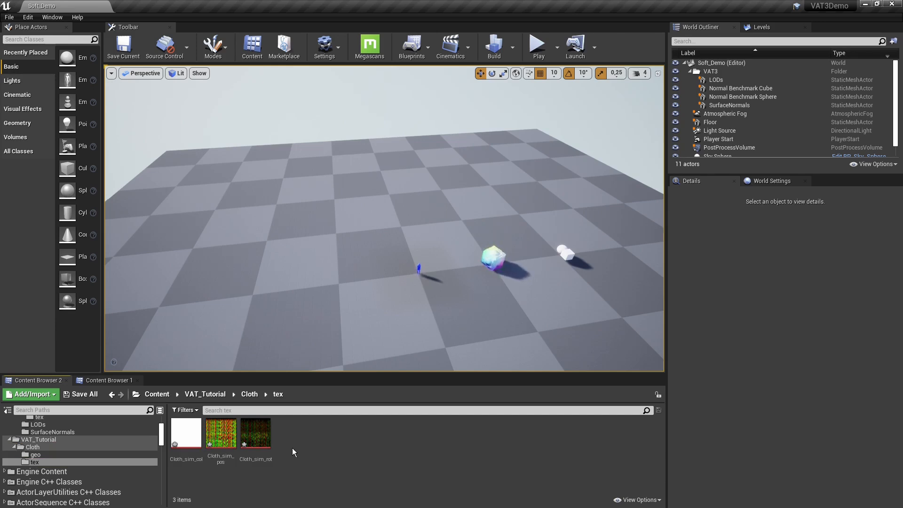
# Run Scripted Action 'Side FX Set VAT HDR Textures' on the col, pos and rot textures
pyautogui.click(185, 432)
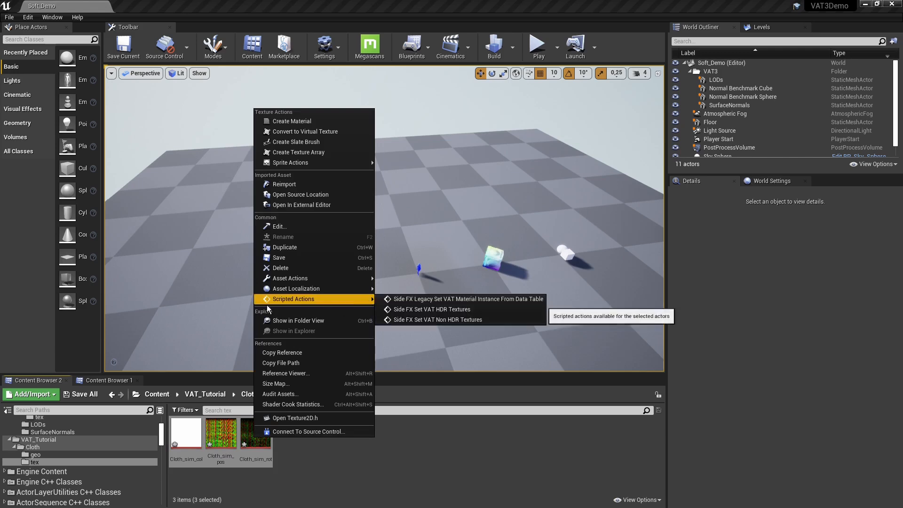
pyautogui.moveTo(431, 310)
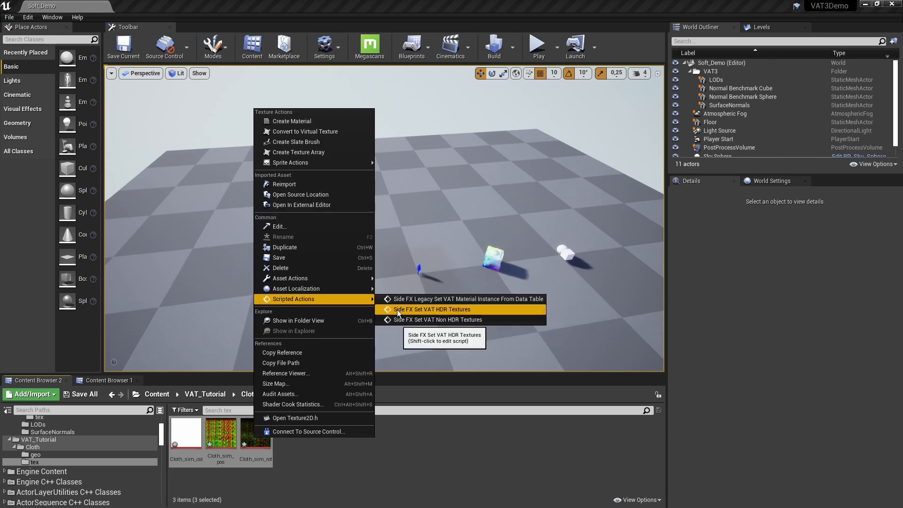
pyautogui.moveTo(443, 311)
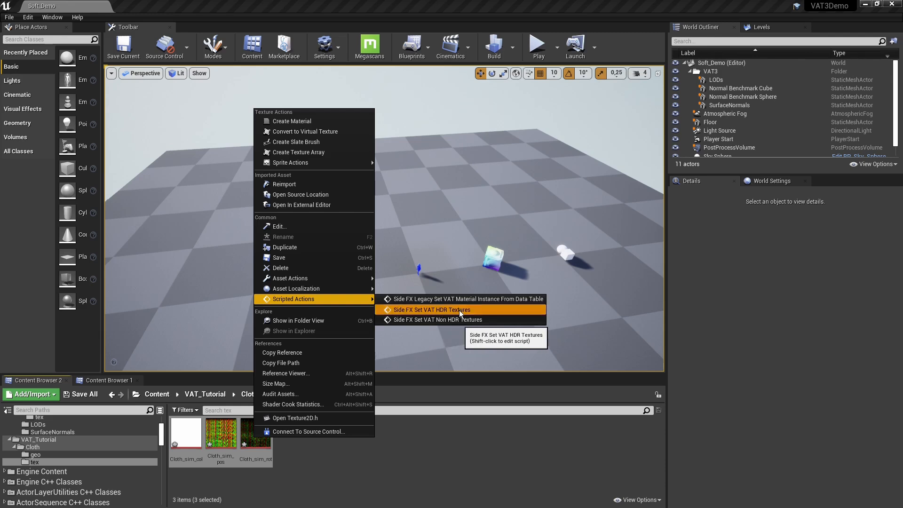
pyautogui.click(437, 310)
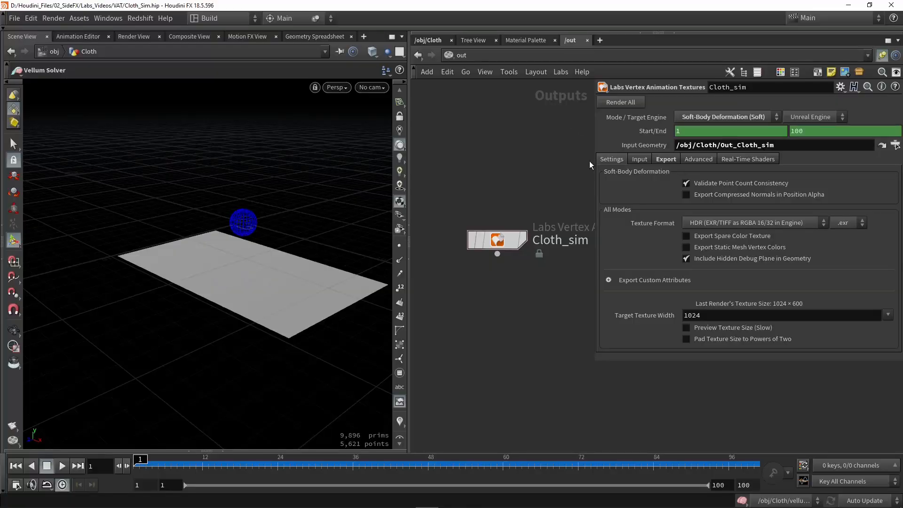
pyautogui.moveTo(684, 228)
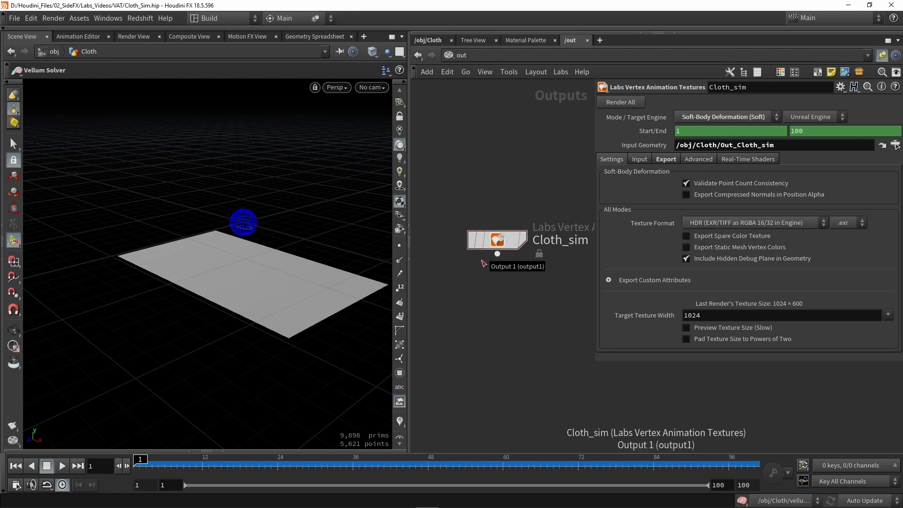
pyautogui.moveTo(487, 284)
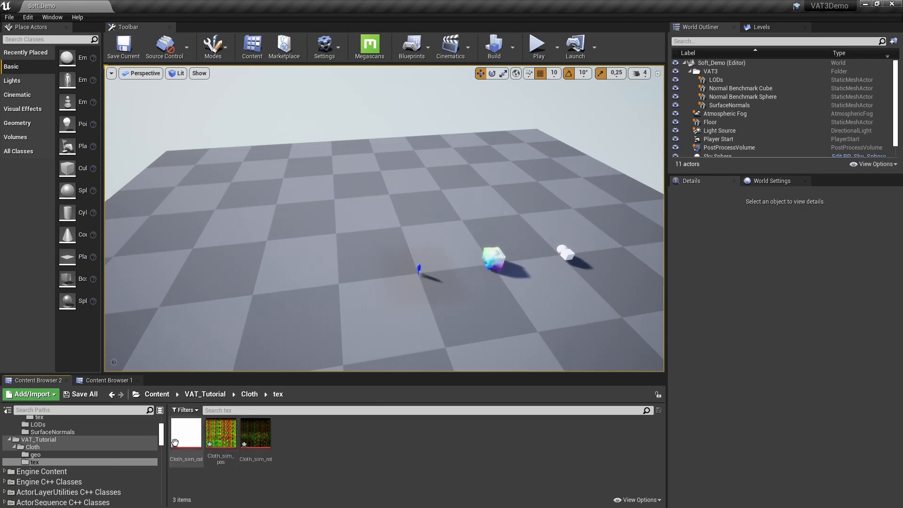
# Save the four newly imported cloth assets
pyautogui.click(85, 394)
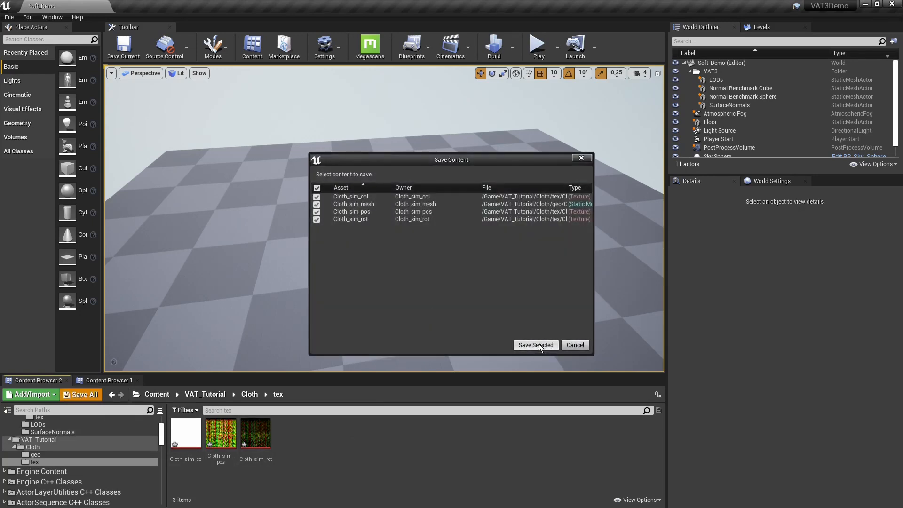
pyautogui.click(535, 345)
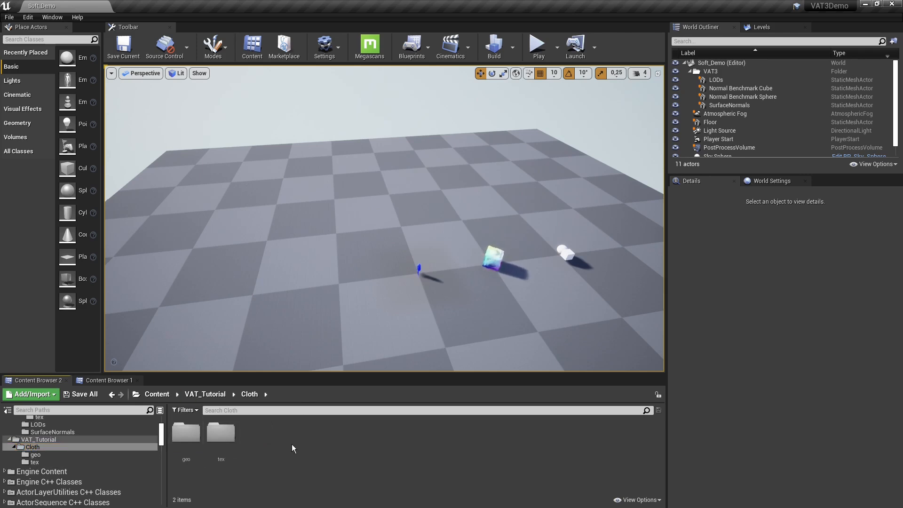
# Create a new VAT_Cloth material in the Cloth folder and open it in the Material Editor
pyautogui.rightClick(293, 448)
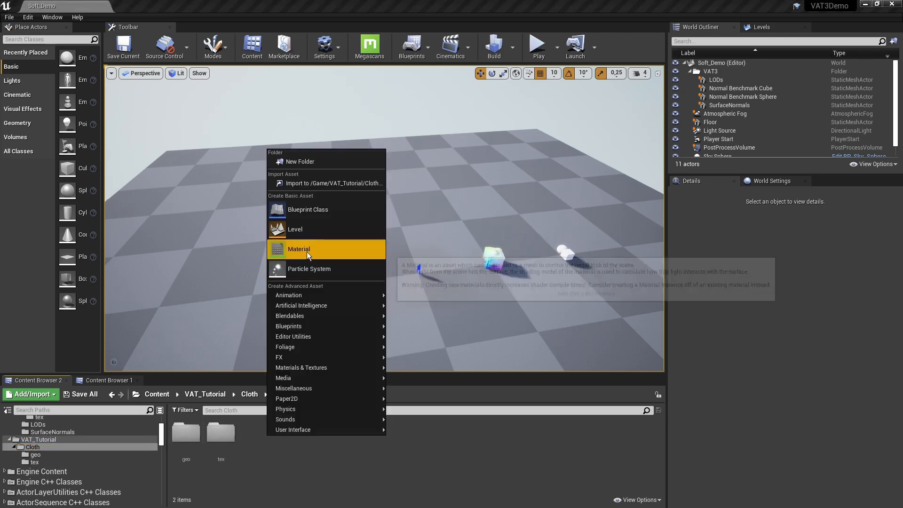
pyautogui.click(299, 249)
pyautogui.write('VAT_Cloth')
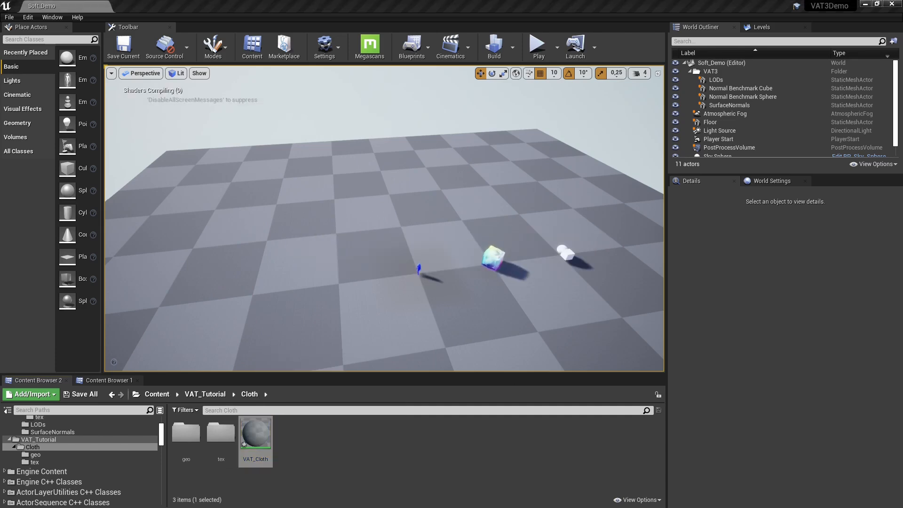
pyautogui.doubleClick(255, 432)
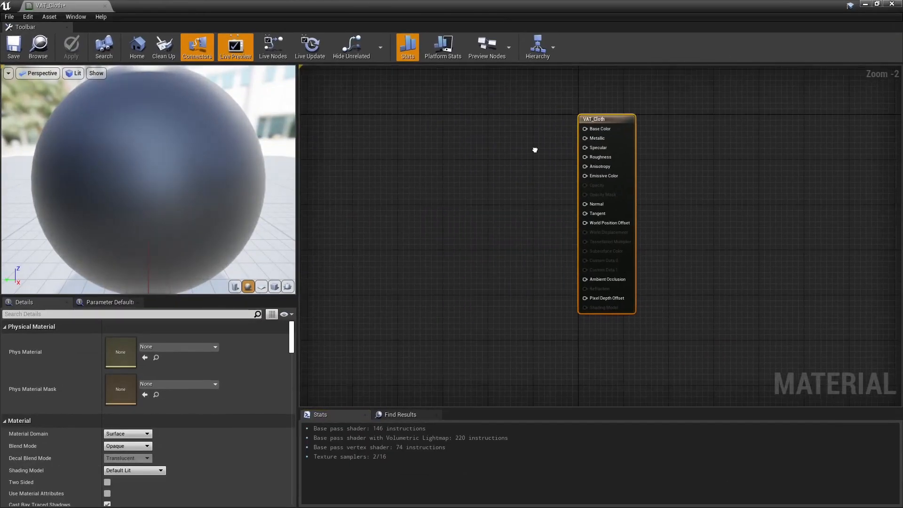
# Add the MF_VAT_SoftBodyDeformation function node from the Side FX category to the graph
pyautogui.rightClick(534, 150)
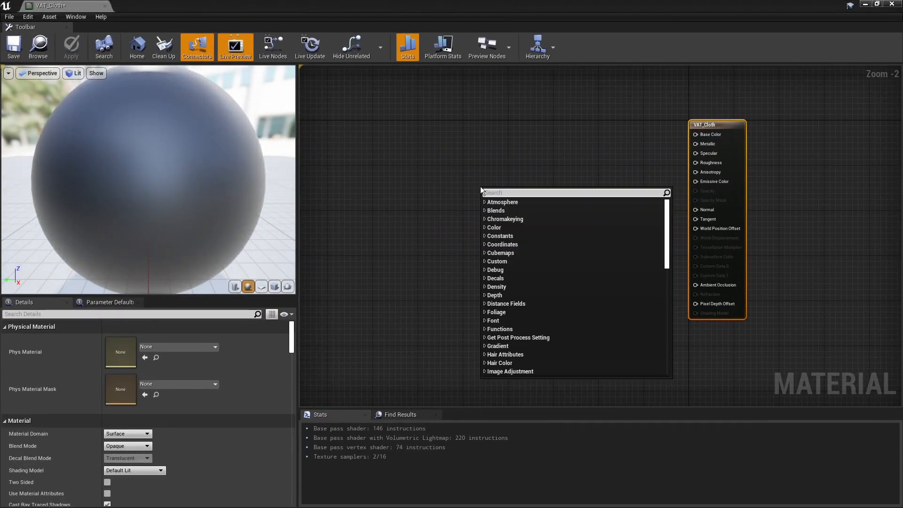
pyautogui.write('Side')
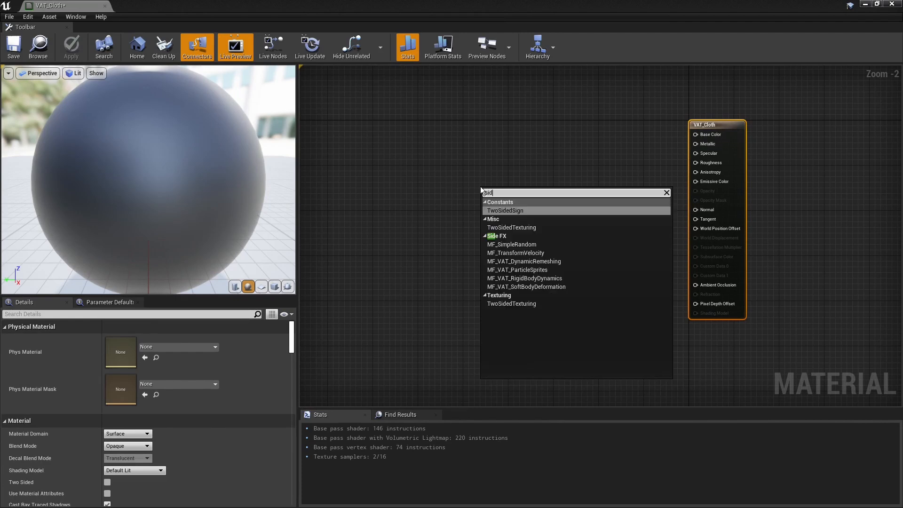
pyautogui.moveTo(511, 244)
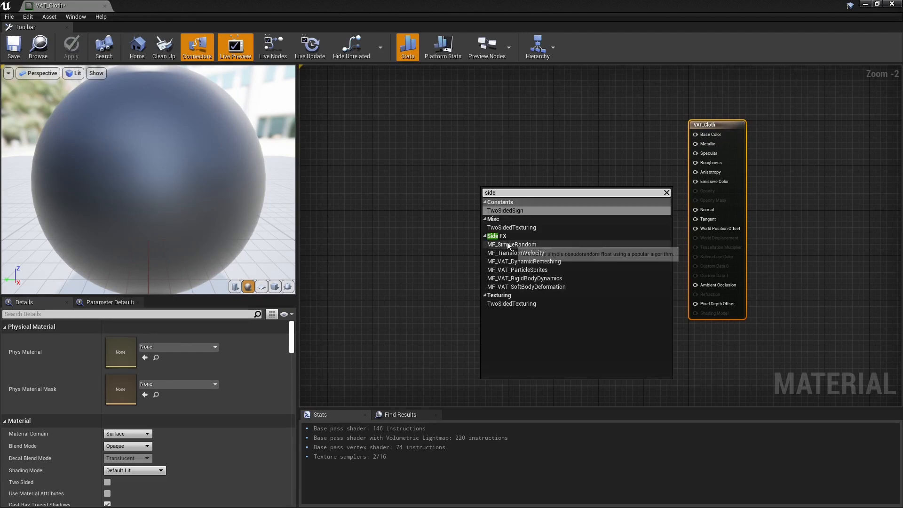
pyautogui.write('fx')
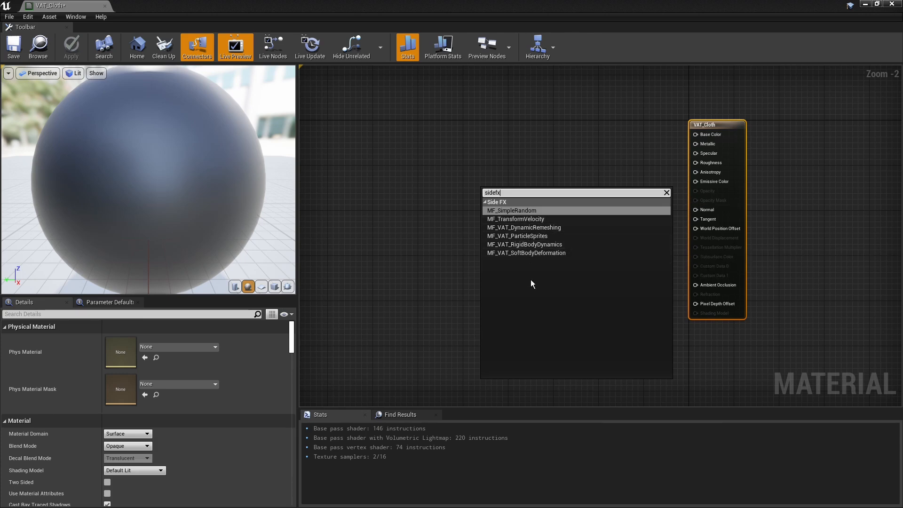
pyautogui.moveTo(529, 261)
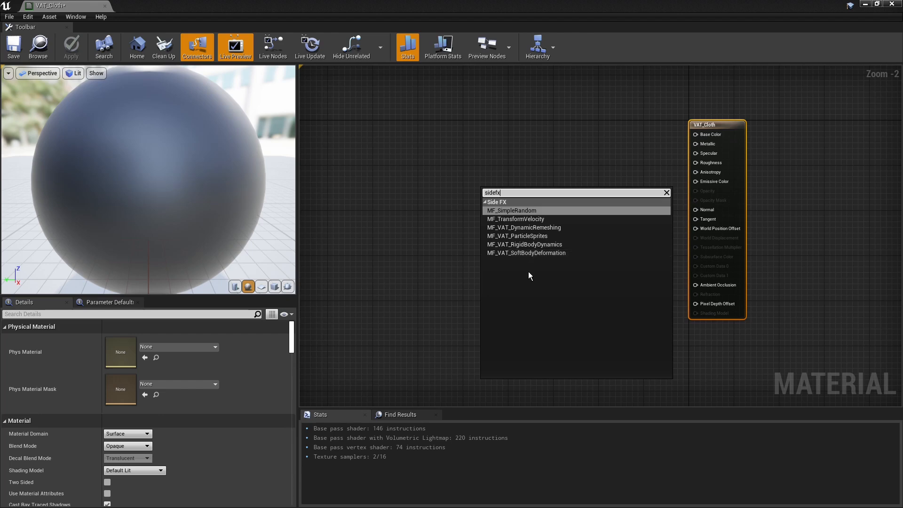
pyautogui.click(526, 253)
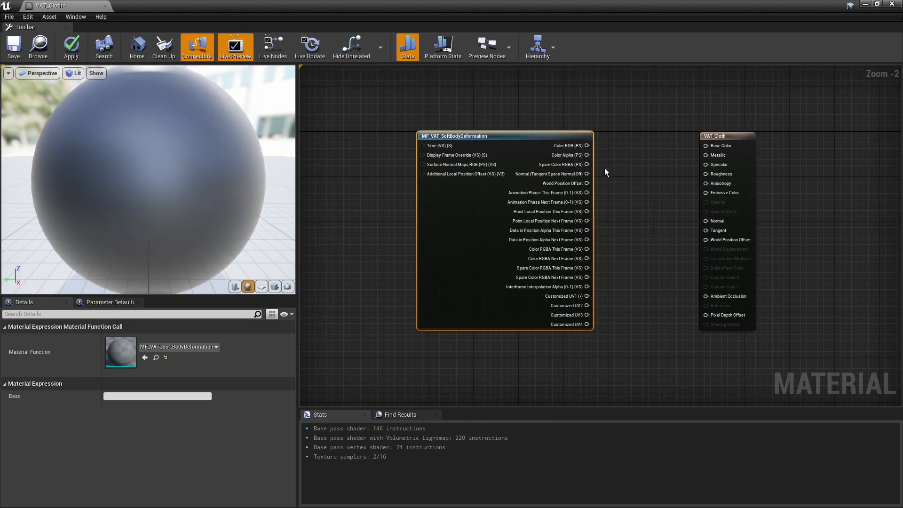
pyautogui.scroll(3)
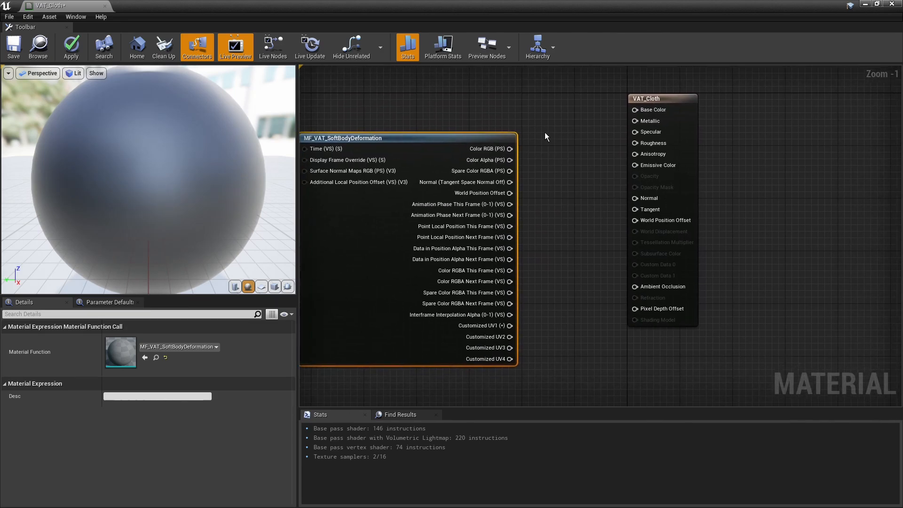
pyautogui.moveTo(559, 178)
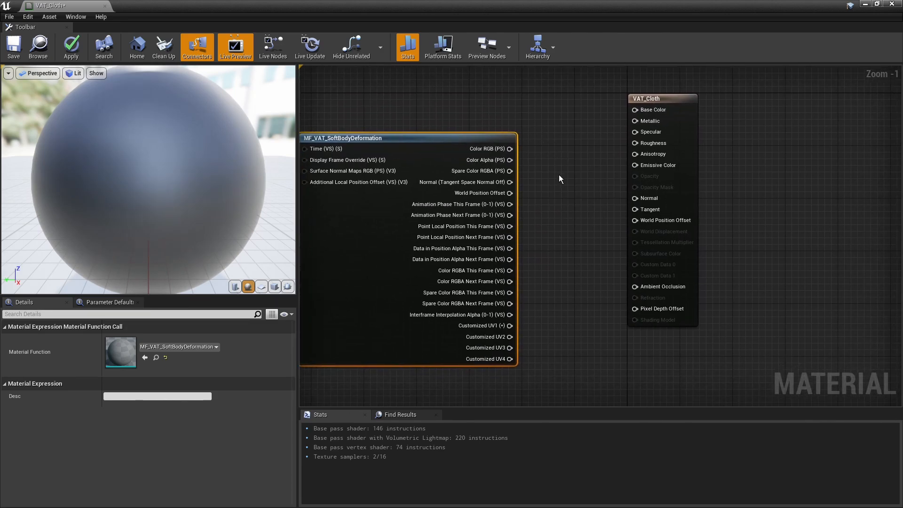
pyautogui.moveTo(483, 193)
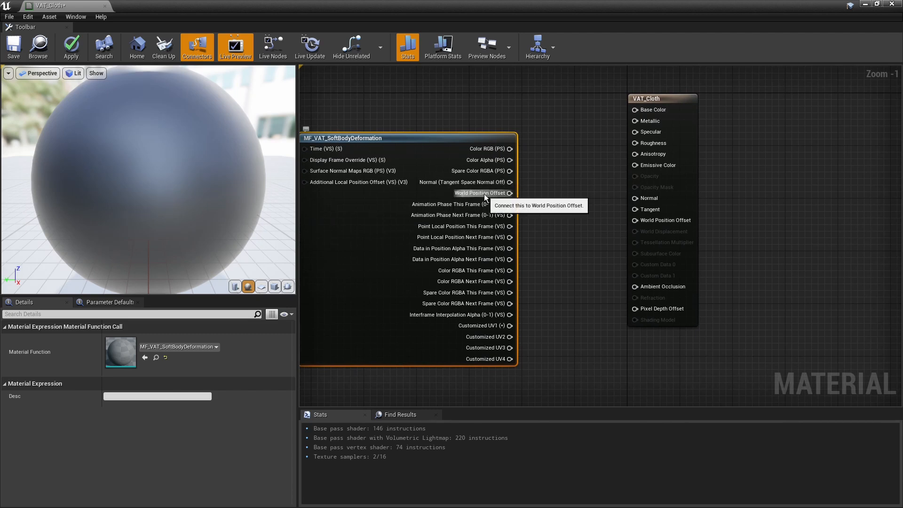
pyautogui.moveTo(500, 198)
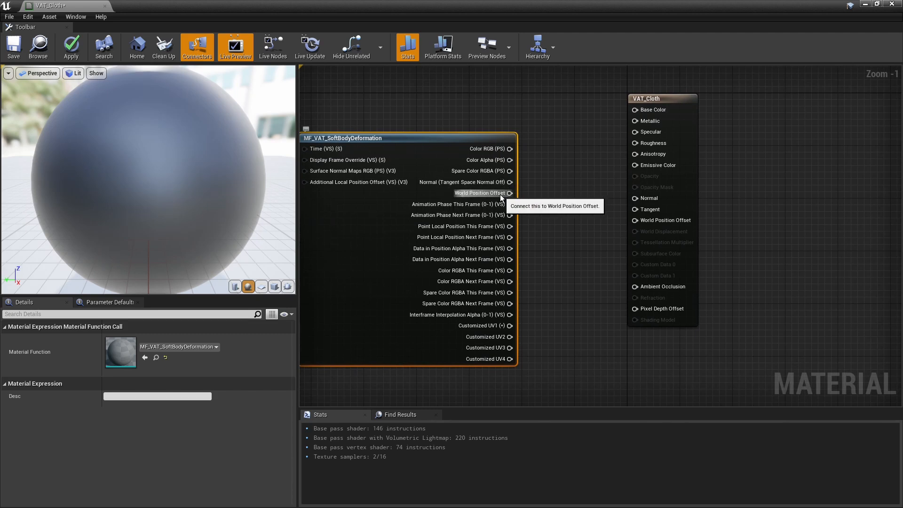
pyautogui.moveTo(509, 193)
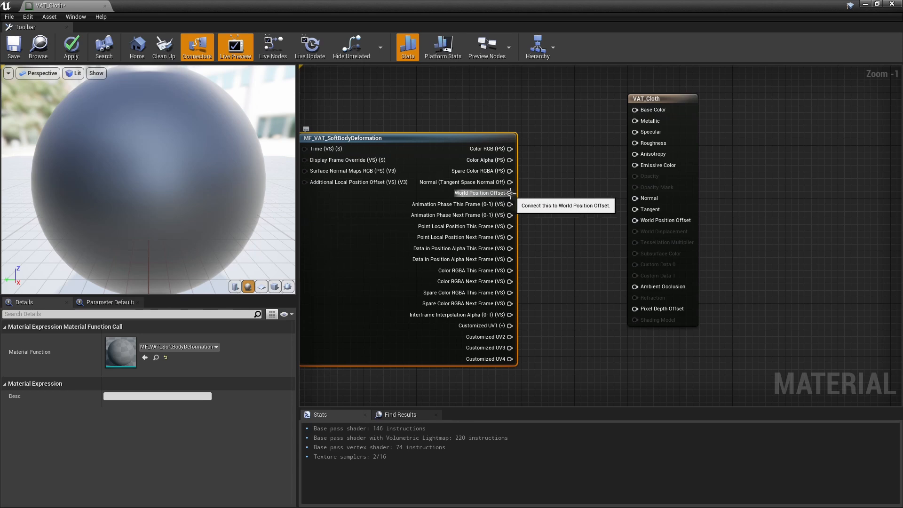
pyautogui.moveTo(475, 185)
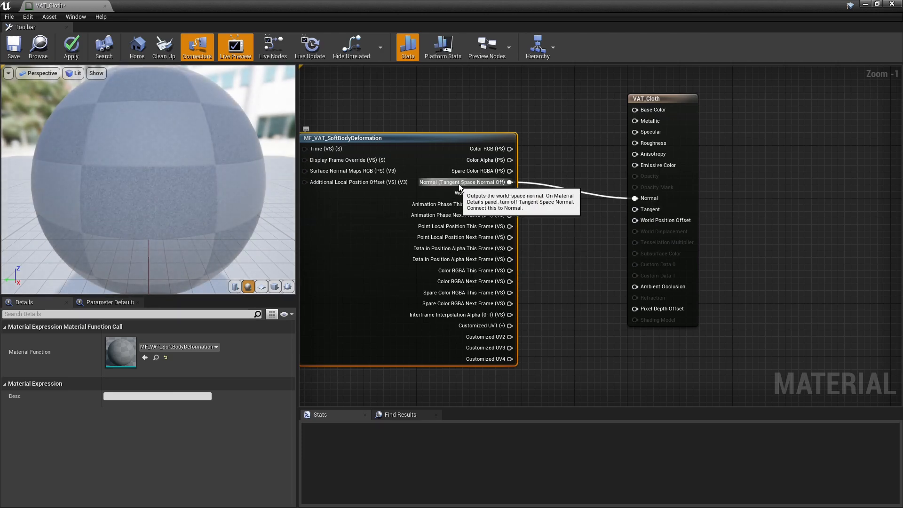
# Turn off Tangent Space Normal in the VAT_Cloth material properties
pyautogui.click(70, 47)
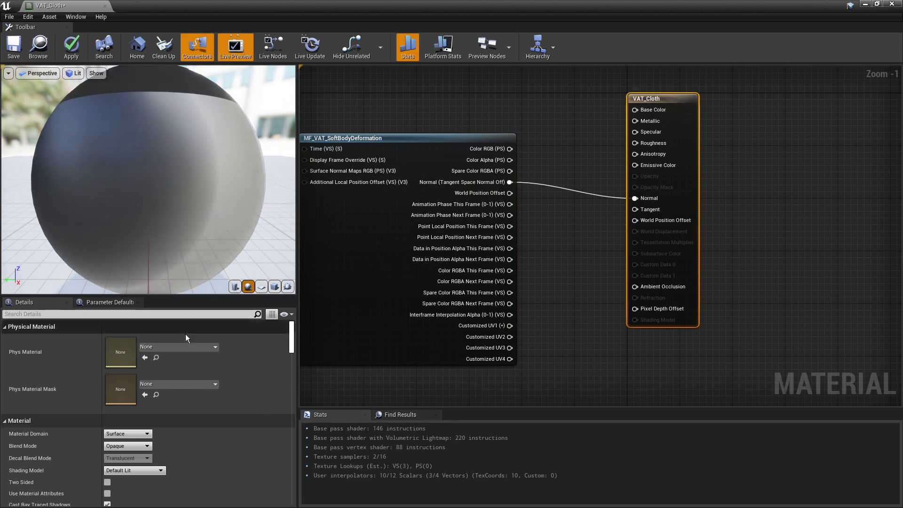
pyautogui.write('tang')
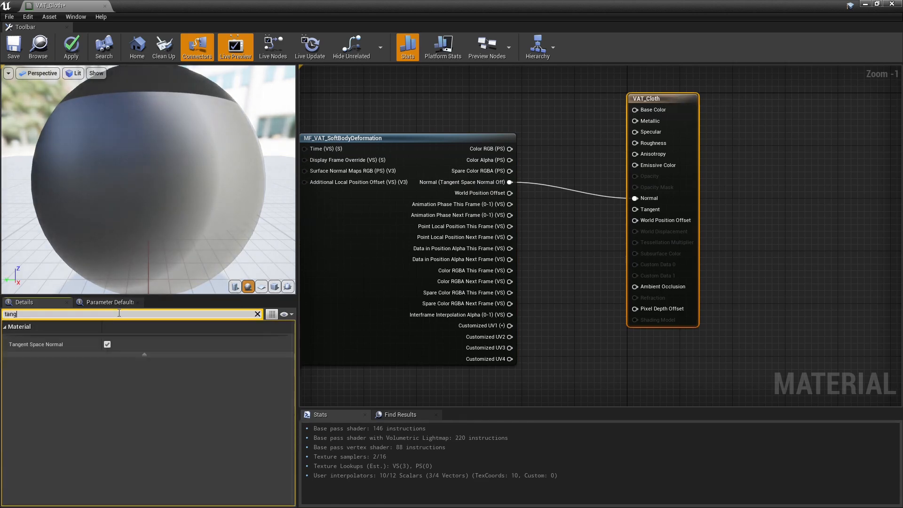
pyautogui.click(107, 344)
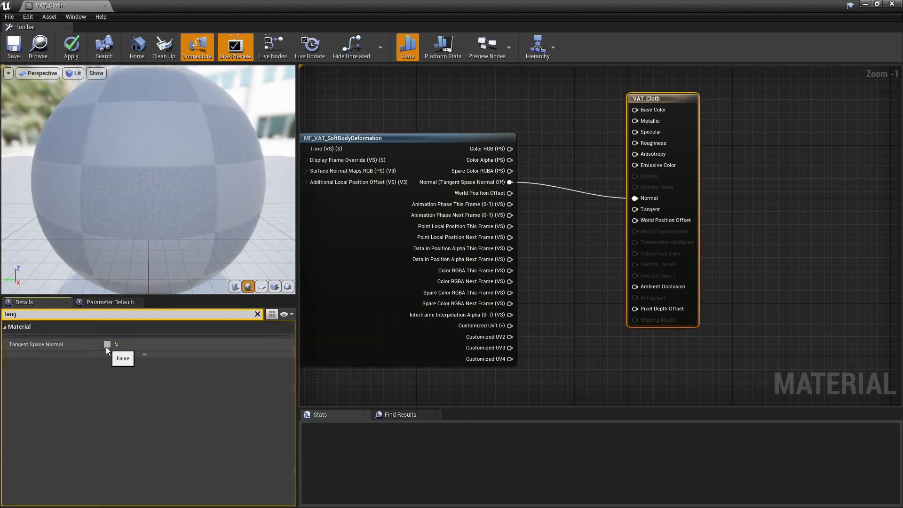
pyautogui.click(257, 315)
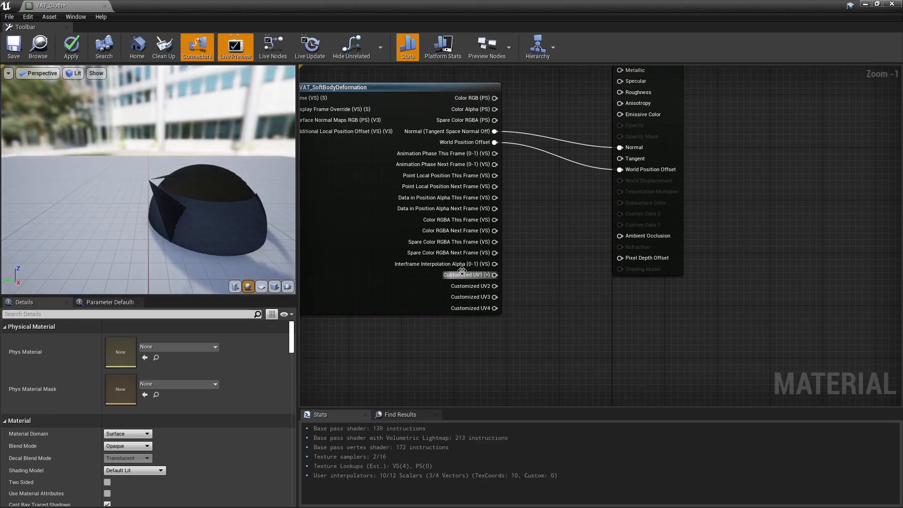
pyautogui.moveTo(529, 275)
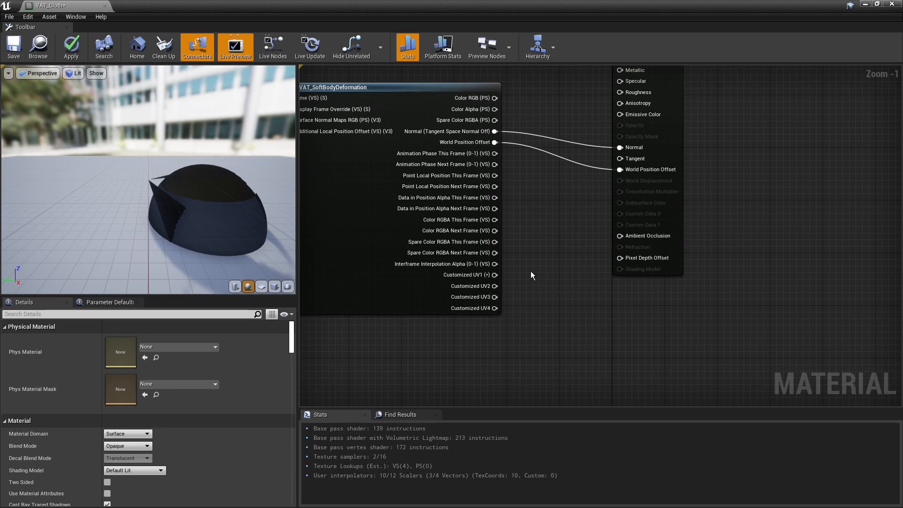
pyautogui.moveTo(563, 236)
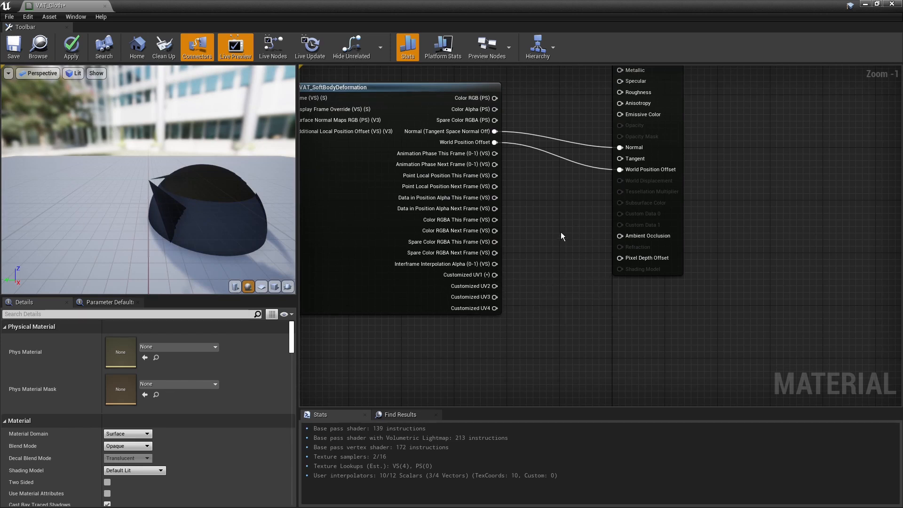
pyautogui.moveTo(734, 245)
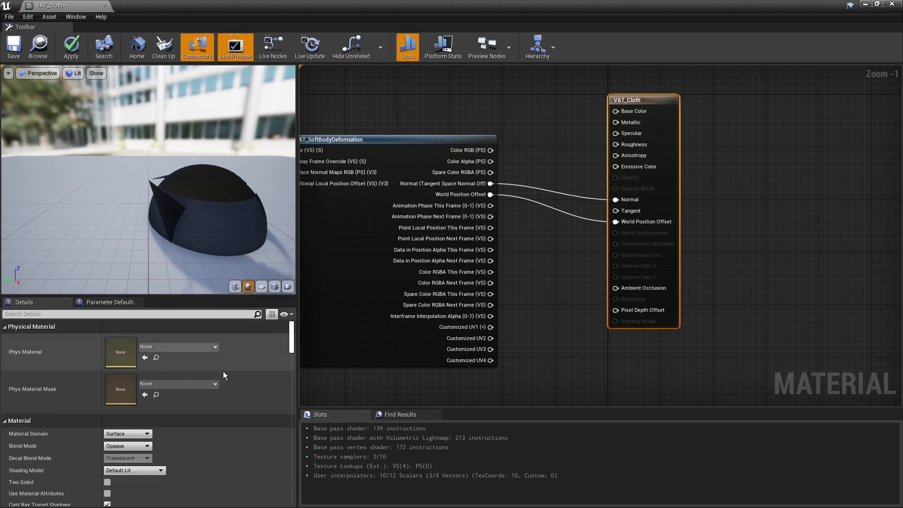
# Set the material's Num Customized UVs to 5 in the Details panel
pyautogui.scroll(-3)
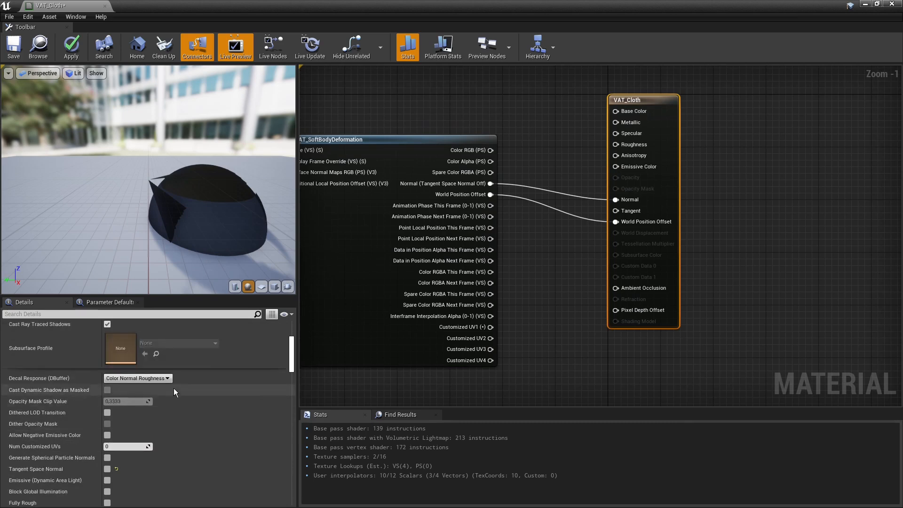
pyautogui.scroll(-3)
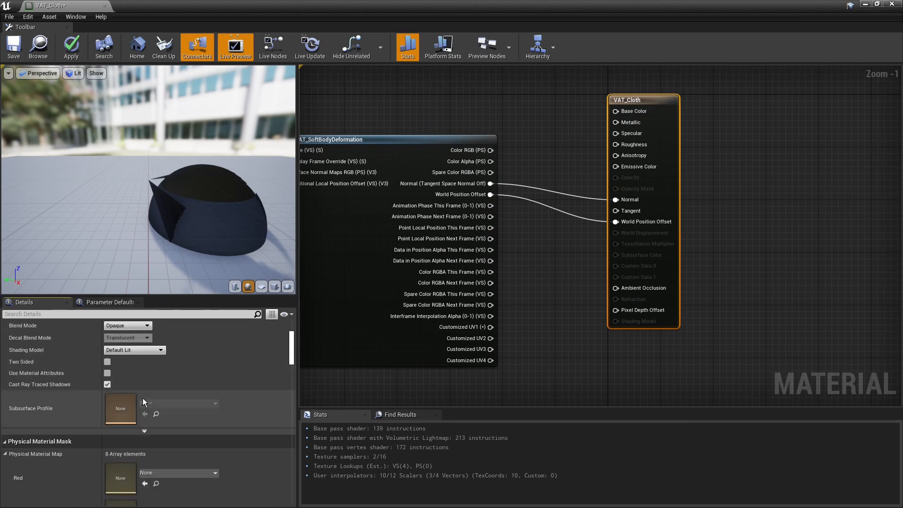
pyautogui.scroll(-3)
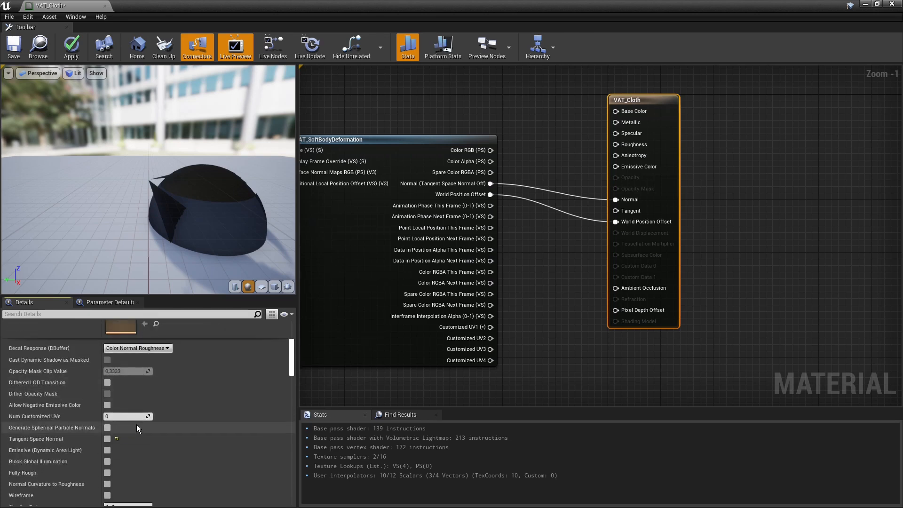
pyautogui.scroll(-3)
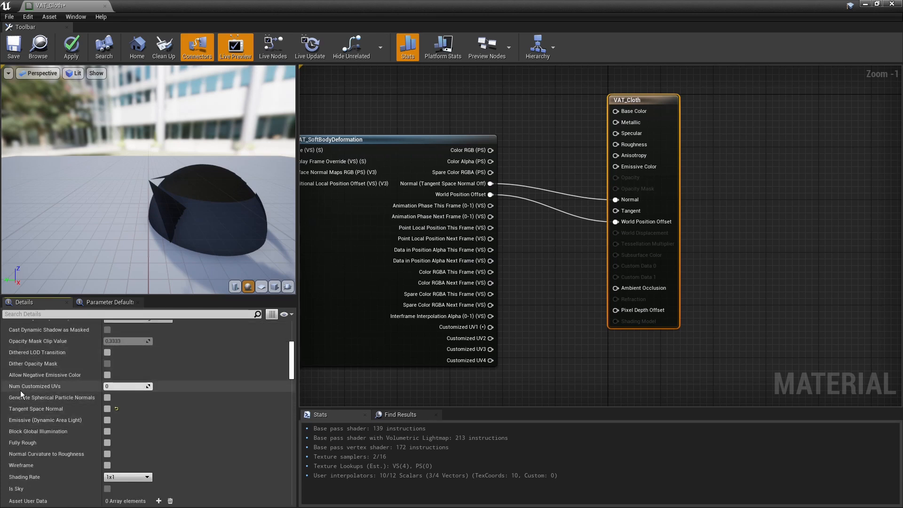
pyautogui.click(127, 385)
pyautogui.write('5')
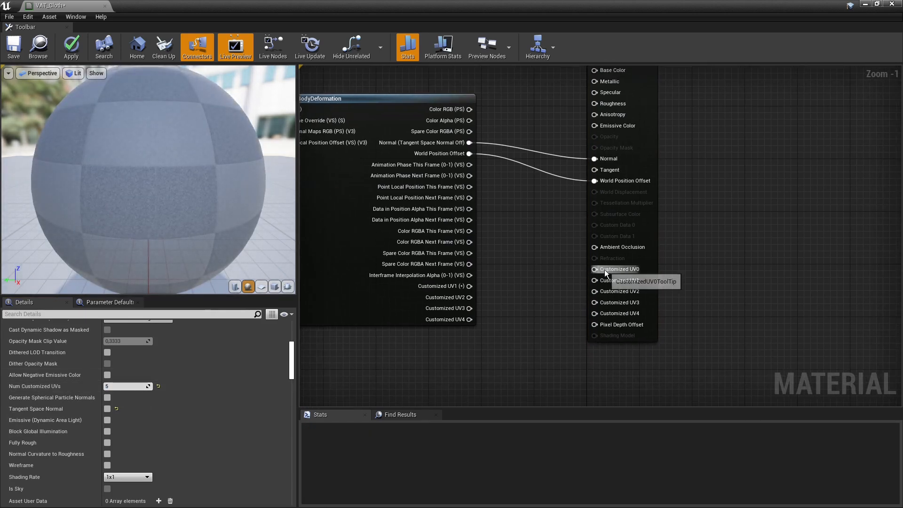
pyautogui.moveTo(440, 286)
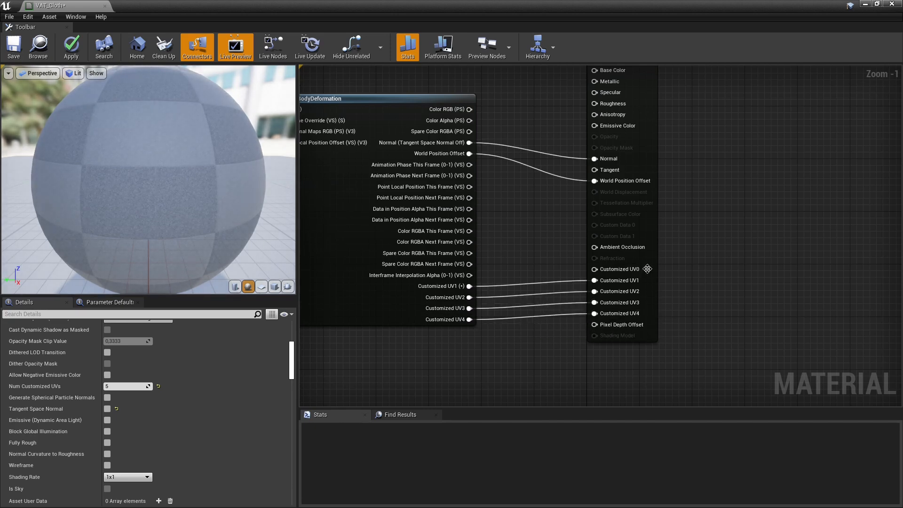
# Wire the function's Customized UV1–UV4 outputs into the matching material inputs
pyautogui.scroll(-3)
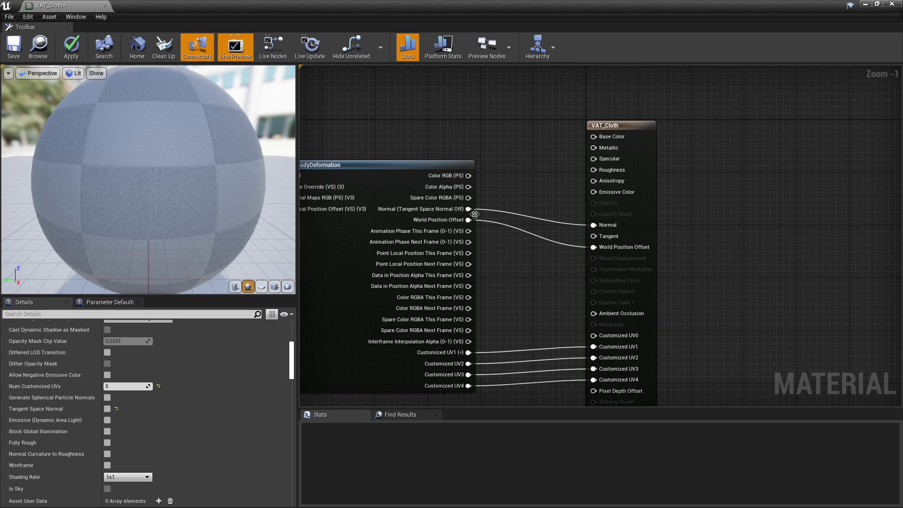
pyautogui.moveTo(507, 176)
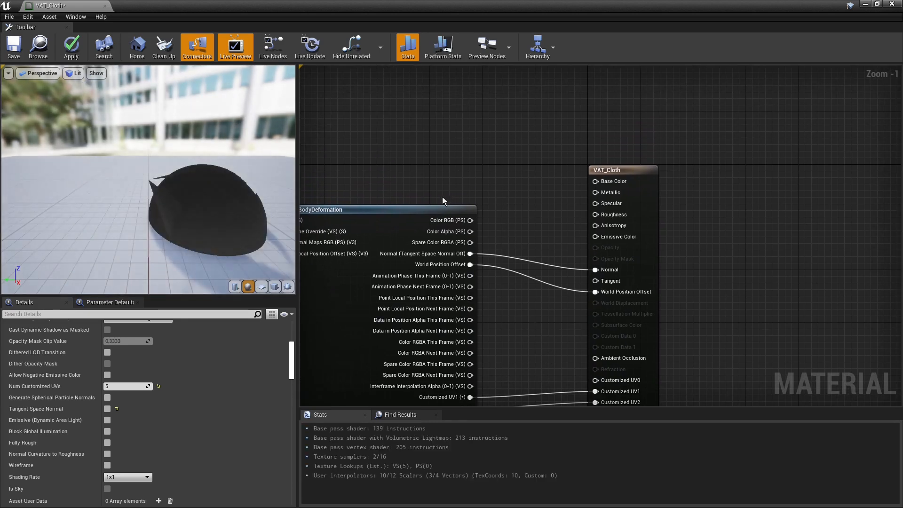
pyautogui.moveTo(498, 219)
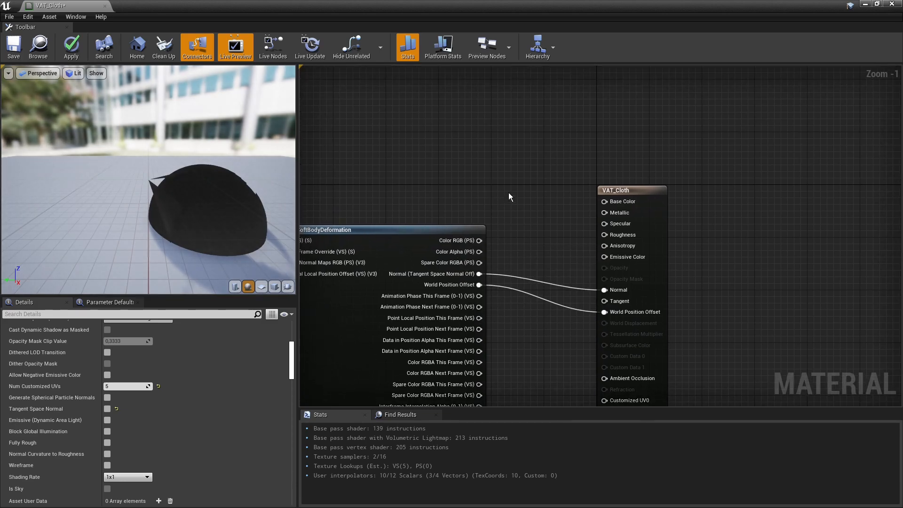
pyautogui.moveTo(470, 143)
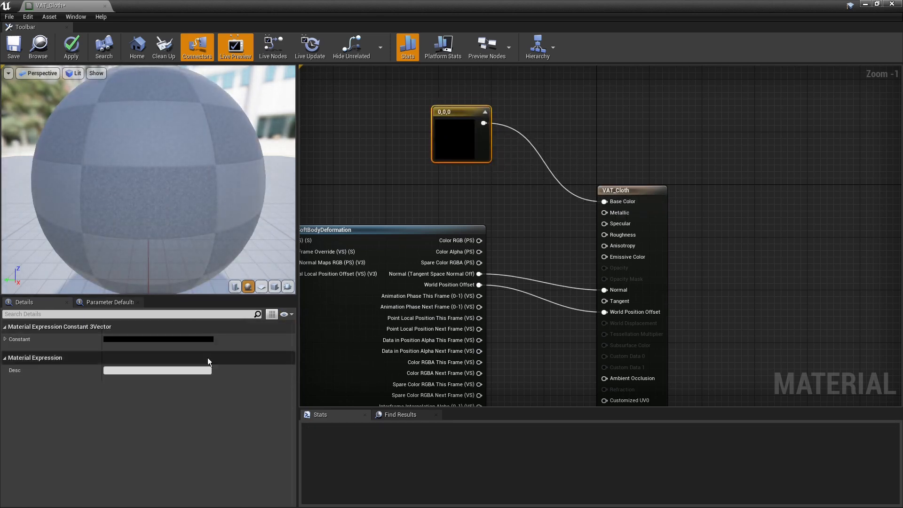
# Change the Base Color constant from black to a muted blue
pyautogui.click(158, 339)
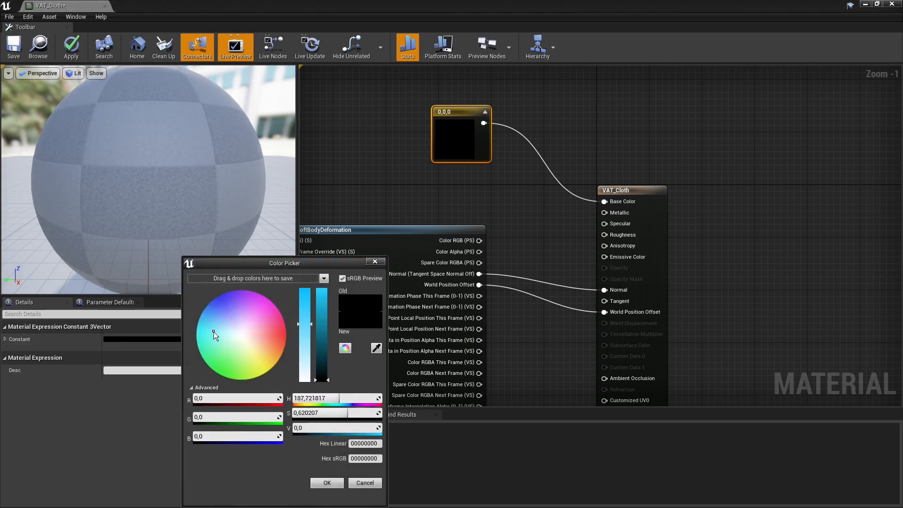
pyautogui.click(213, 325)
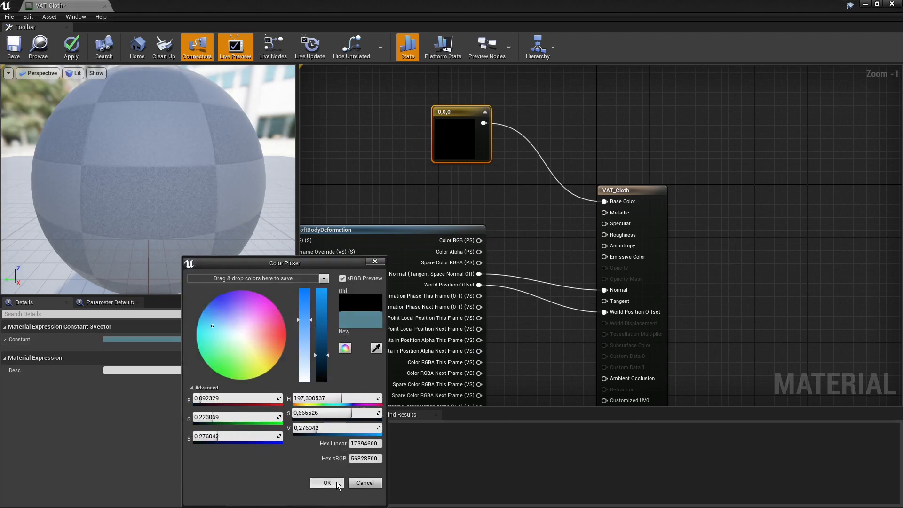
pyautogui.click(326, 483)
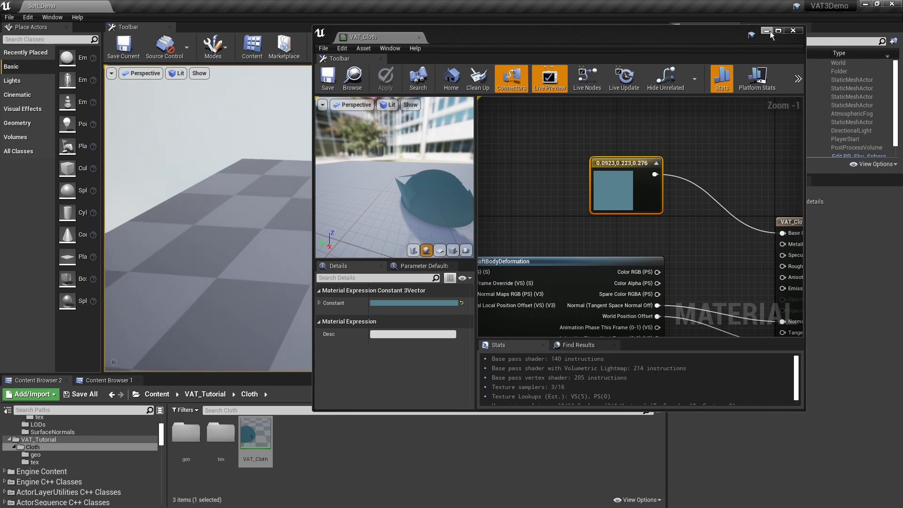
# Assign the VAT_Cloth material to Cloth_sim_mesh's Element 0 slot in the level
pyautogui.click(793, 30)
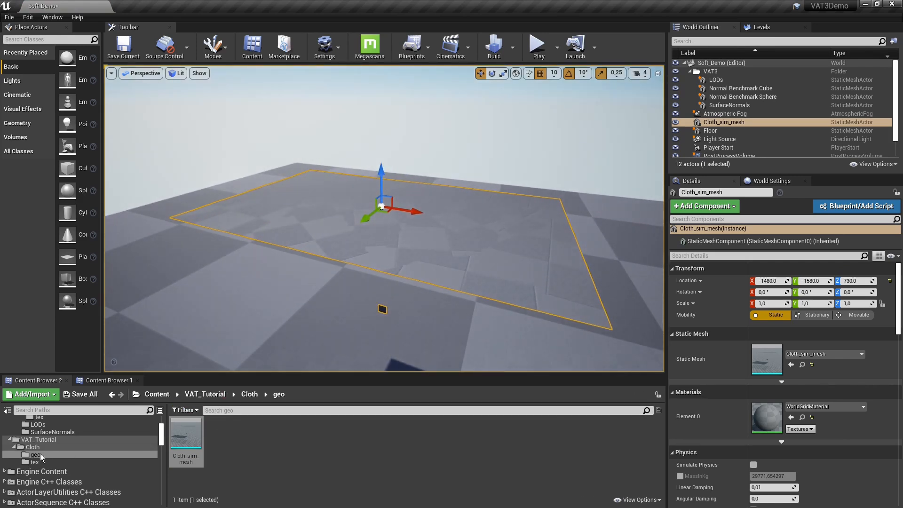
pyautogui.click(34, 447)
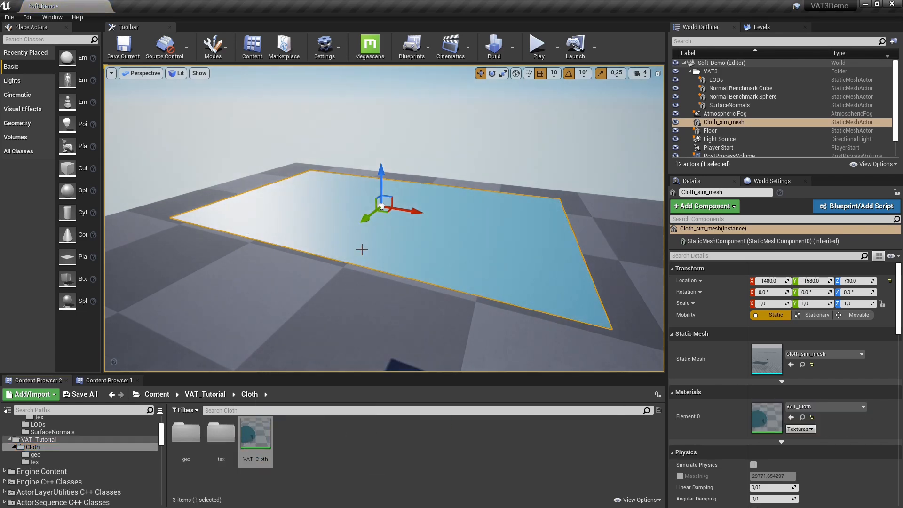
pyautogui.click(348, 458)
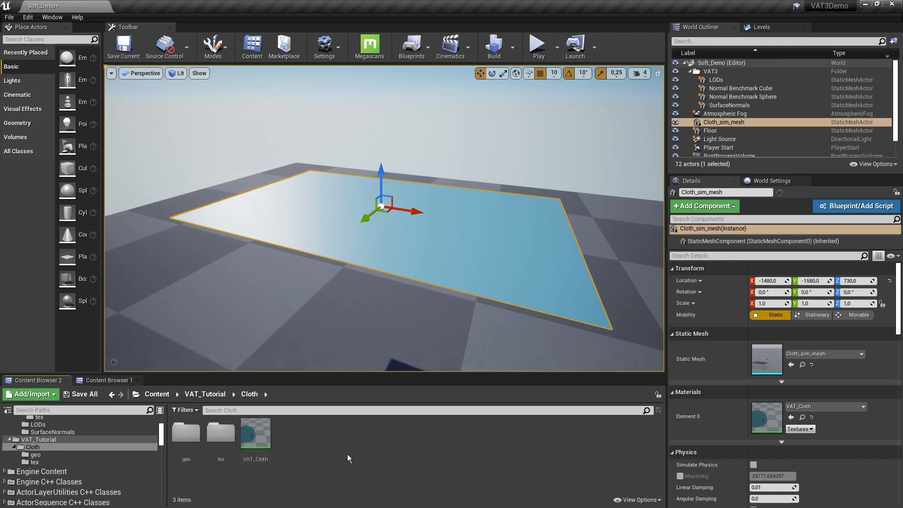
# Create the VAT_Cloth_Inst material instance from VAT_Cloth and open it
pyautogui.rightClick(255, 433)
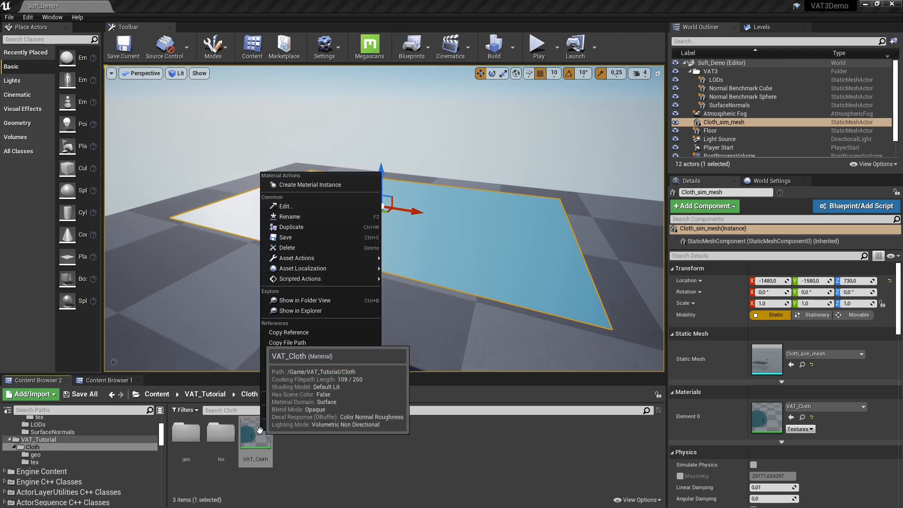
pyautogui.click(309, 185)
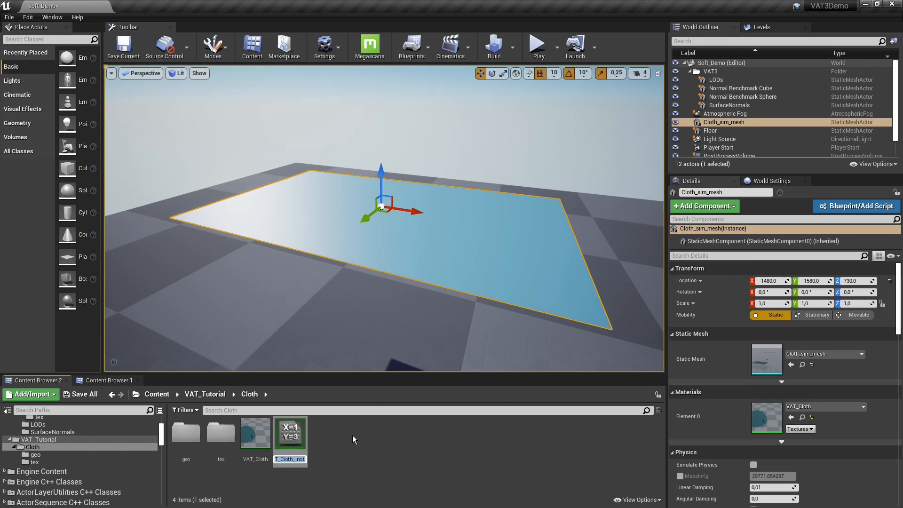
pyautogui.doubleClick(290, 431)
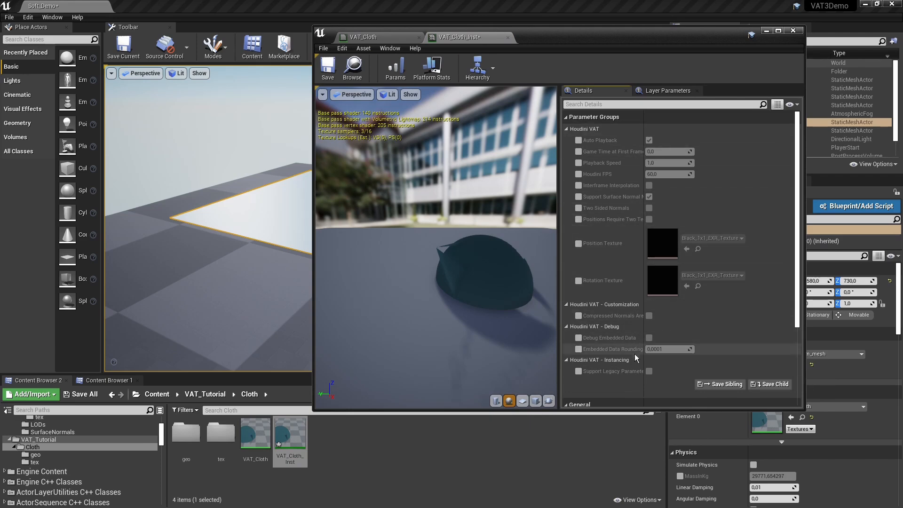
# Set Cloth_sim_pos and Cloth_sim_rot as the instance's position and rotation textures
pyautogui.click(363, 37)
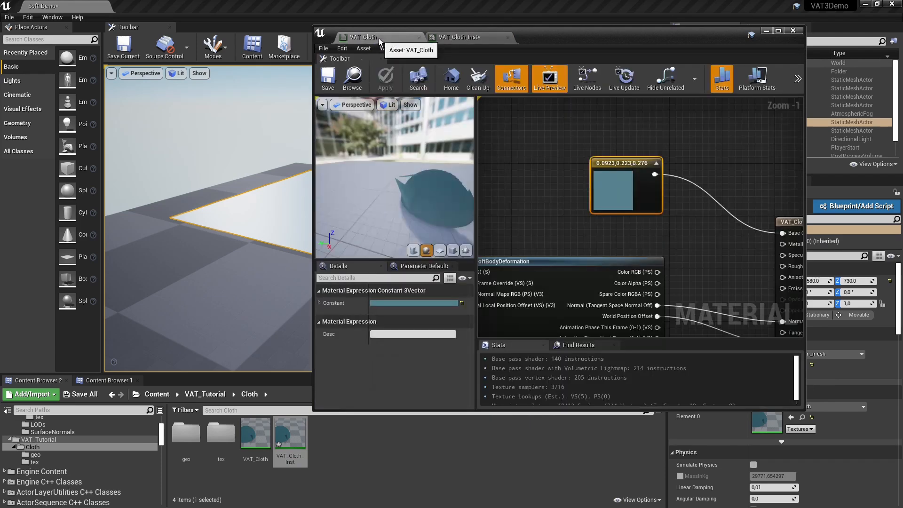
pyautogui.scroll(-3)
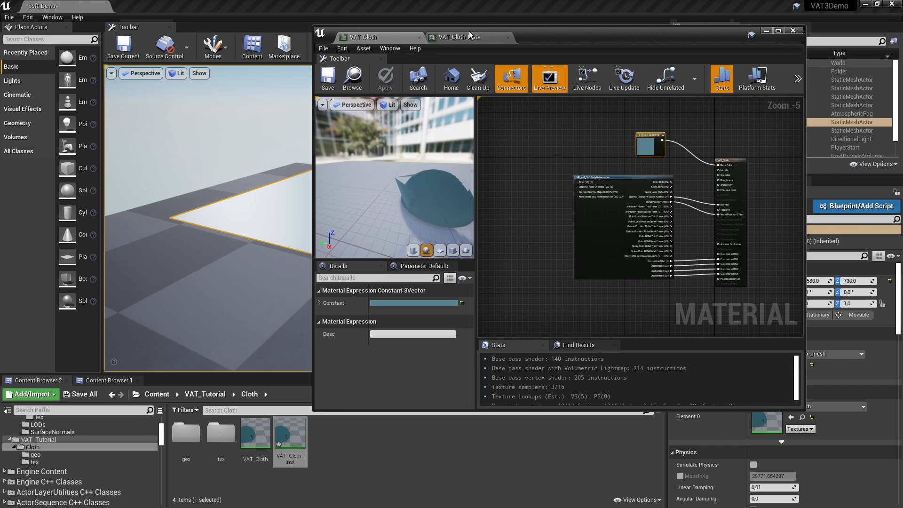
pyautogui.click(461, 37)
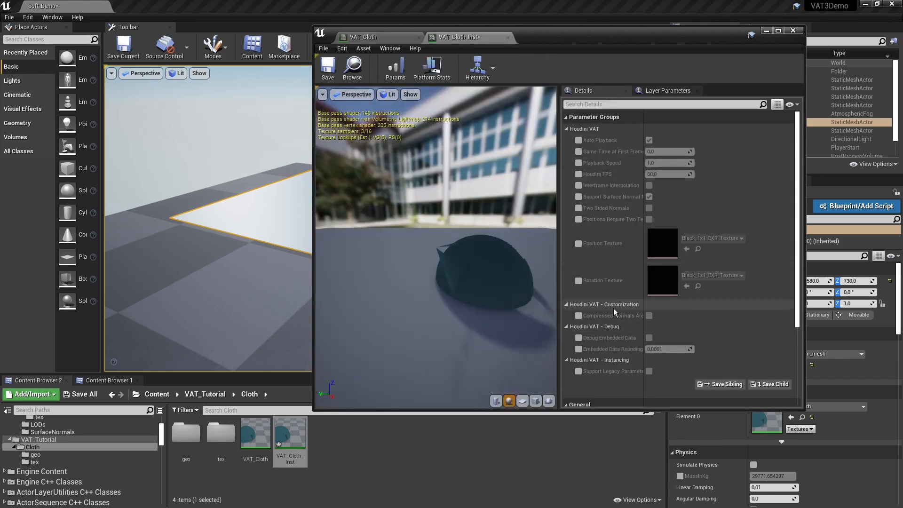
pyautogui.moveTo(595, 195)
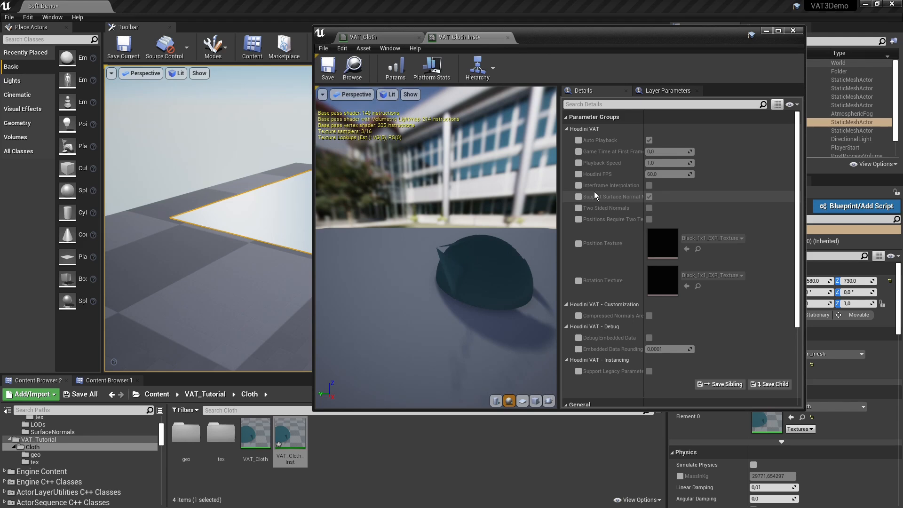
pyautogui.moveTo(556, 43)
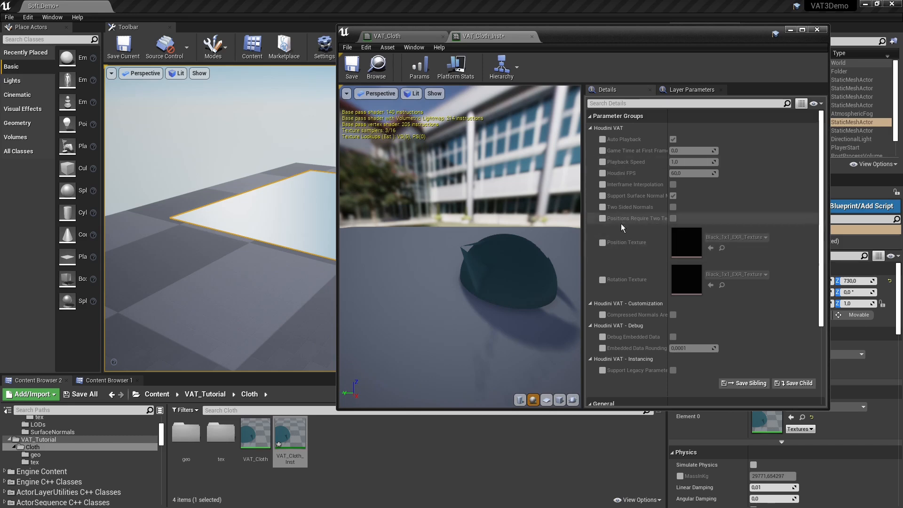
pyautogui.click(602, 242)
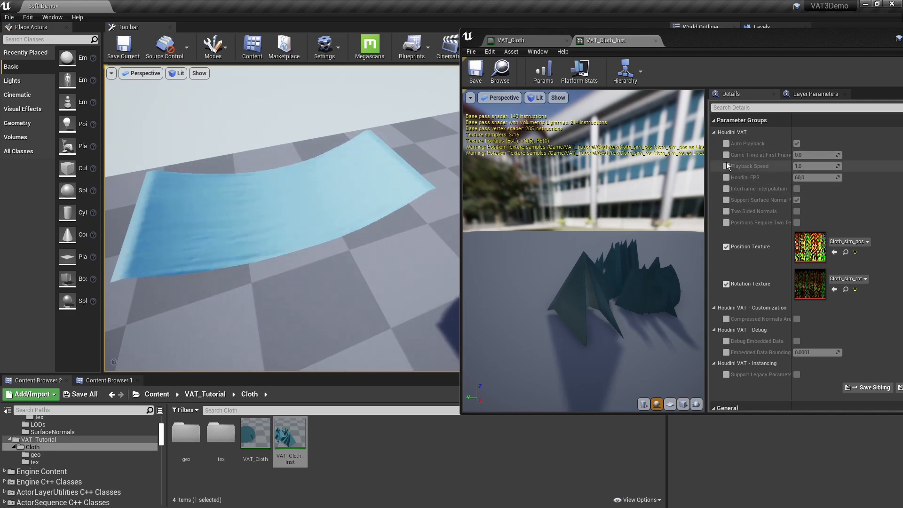
pyautogui.moveTo(745, 178)
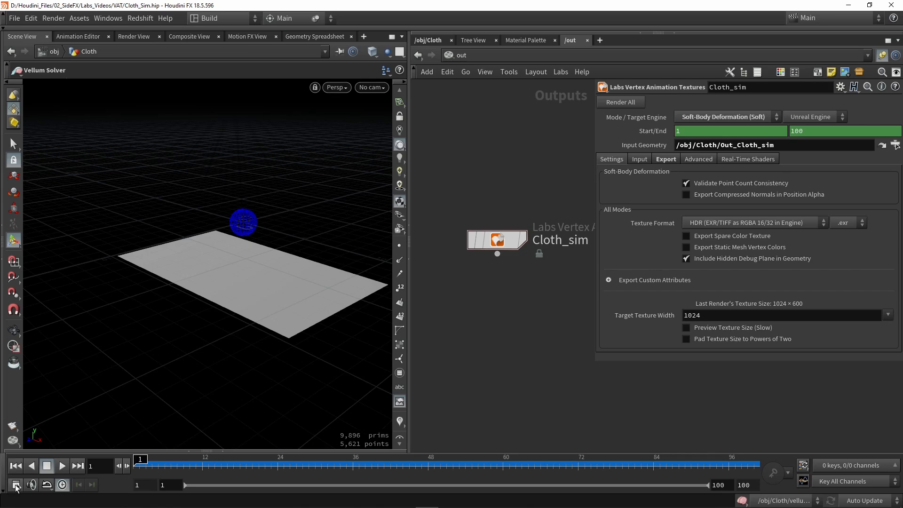
# View the Global Animation Options in Houdini to check the simulation's FPS
pyautogui.click(16, 486)
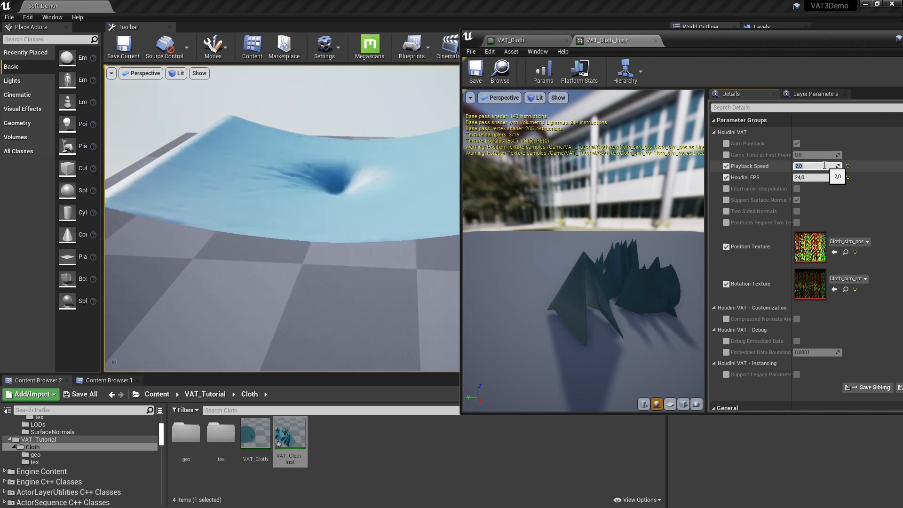
# Set Playback Speed to 0.2 and enable Interframe Interpolation on VAT_Cloth_Inst
pyautogui.write('0.2')
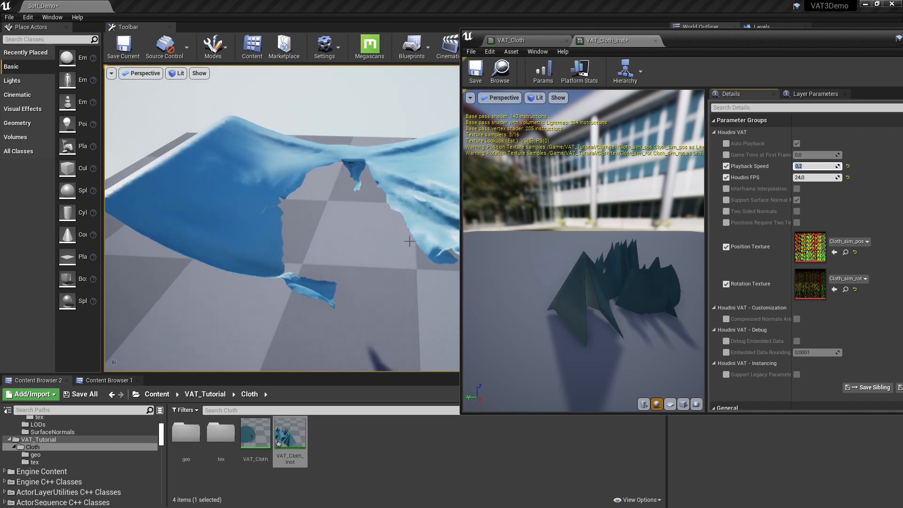
pyautogui.moveTo(758, 188)
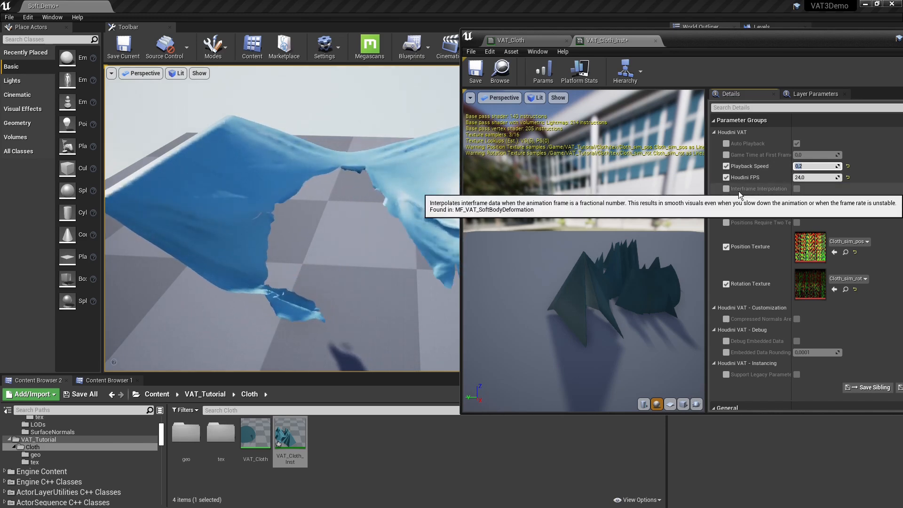
pyautogui.click(726, 188)
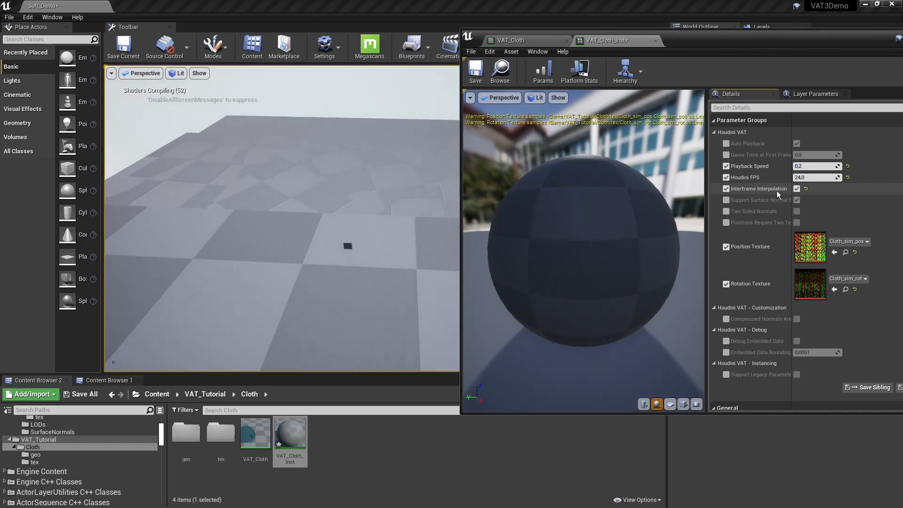
pyautogui.moveTo(309, 184)
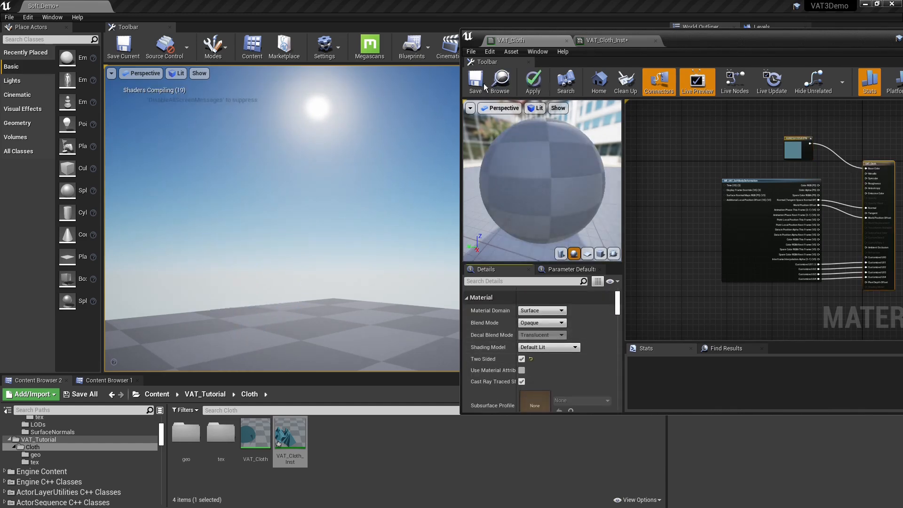
# Save VAT_Cloth as Two Sided, enable Two Sided Normals on VAT_Cloth_Inst, and return to the level
pyautogui.click(474, 81)
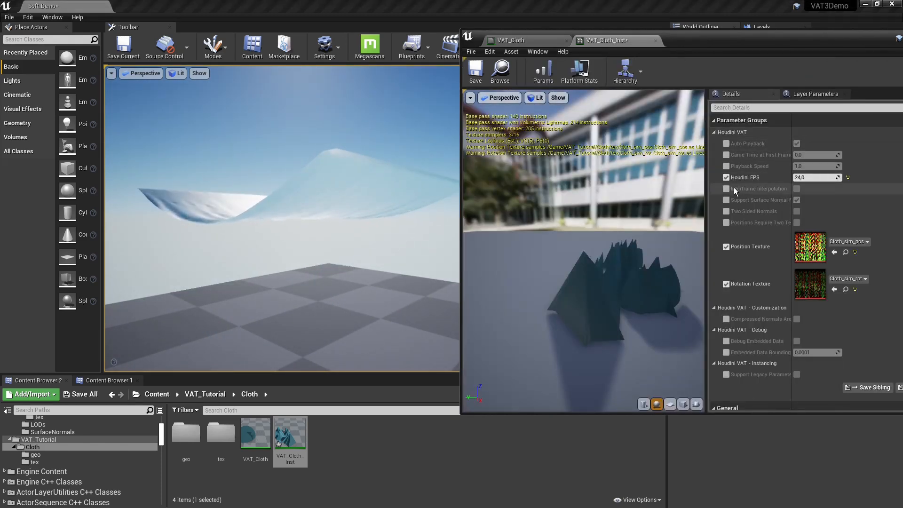
pyautogui.click(727, 211)
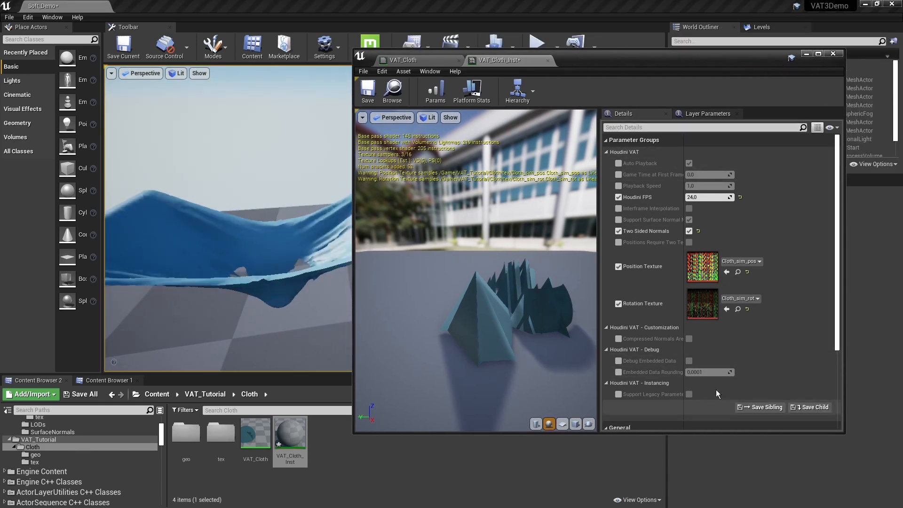
pyautogui.click(831, 53)
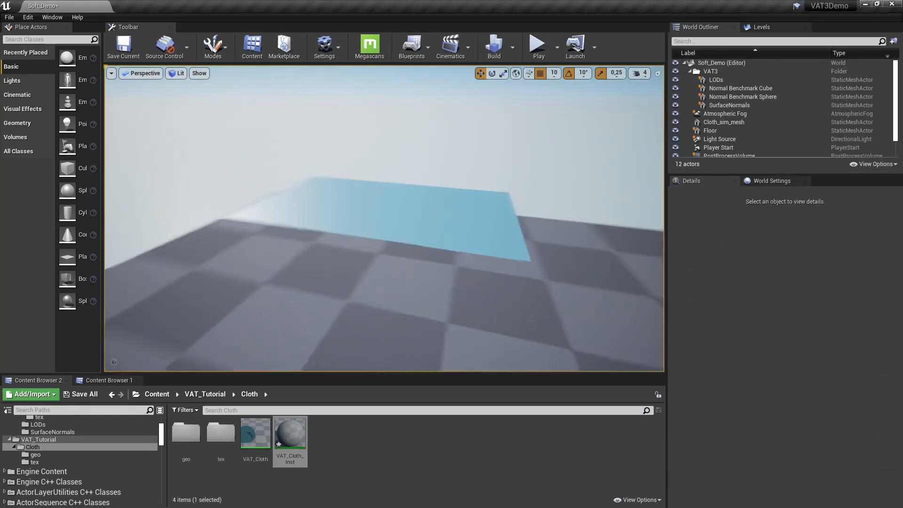